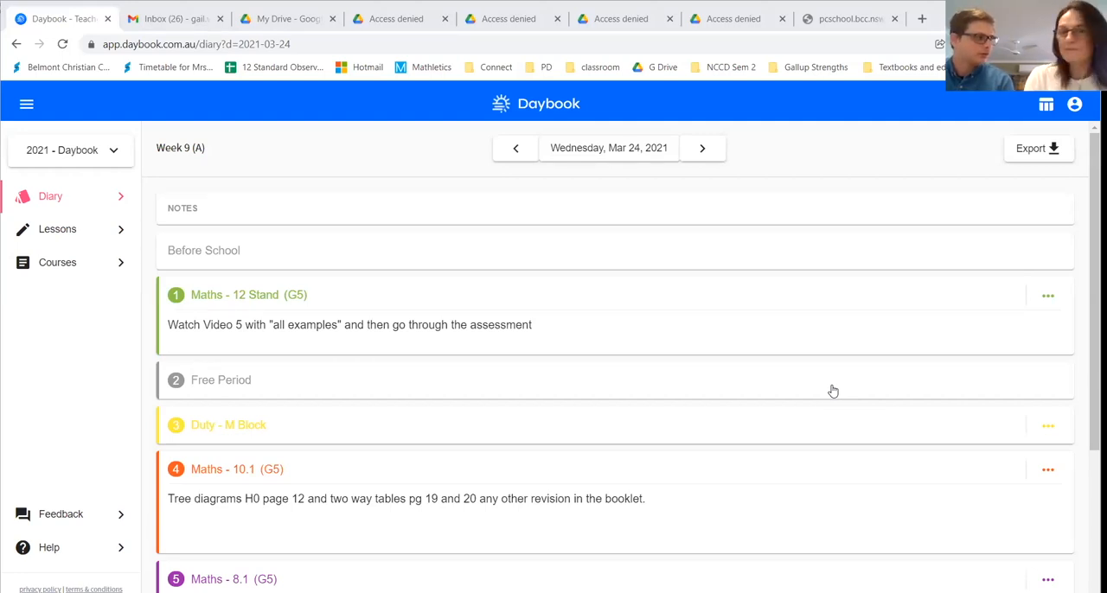
{"action": "mouse_move", "coordinate": [818, 390]}
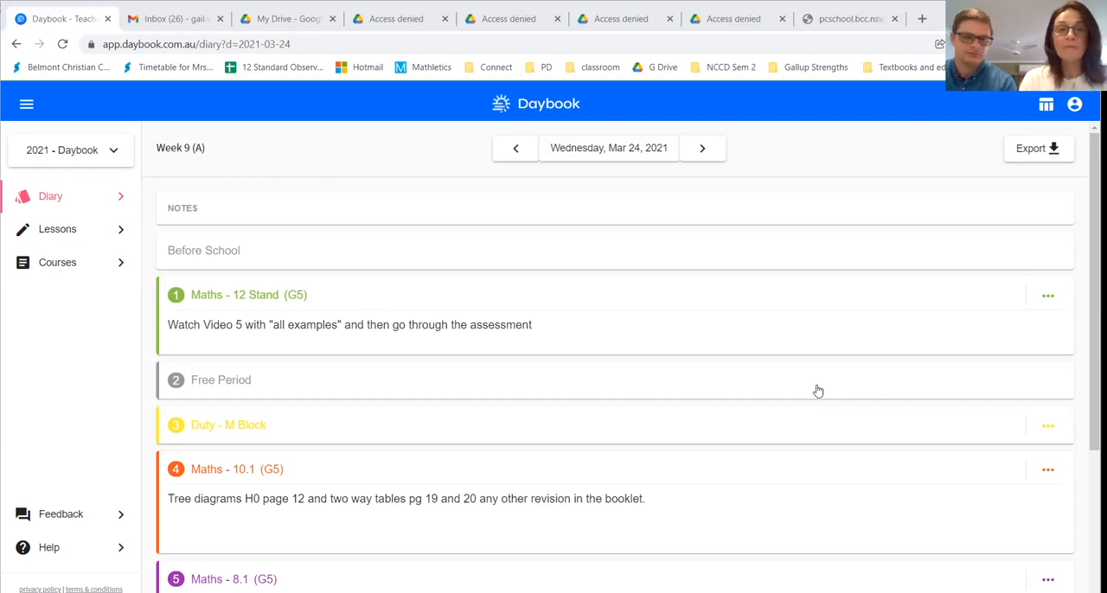
{"action": "mouse_move", "coordinate": [594, 338]}
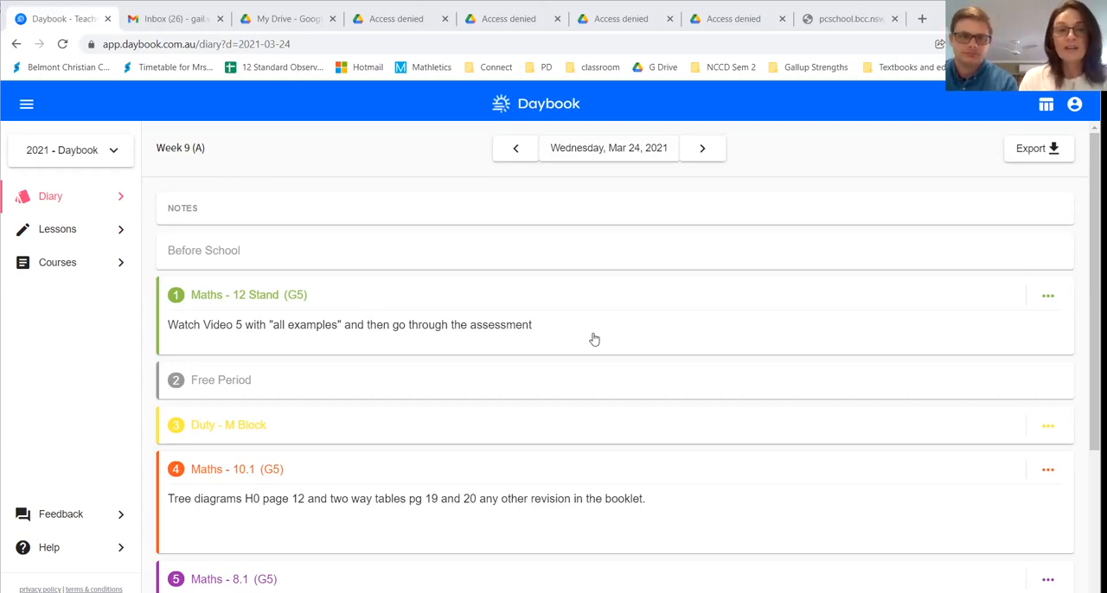
{"action": "mouse_move", "coordinate": [704, 291]}
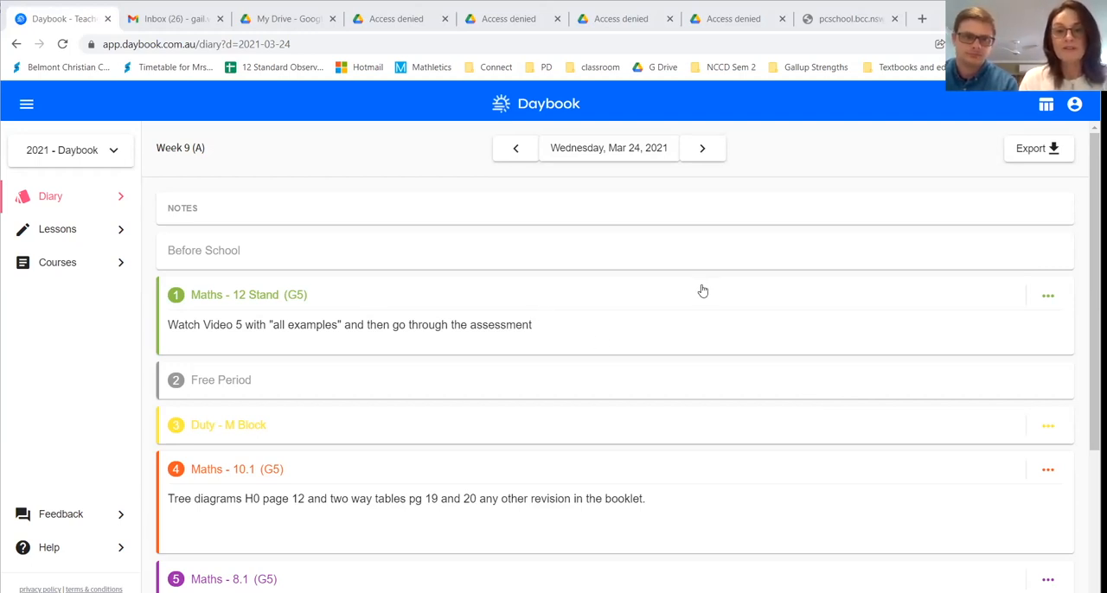
{"action": "mouse_move", "coordinate": [420, 350]}
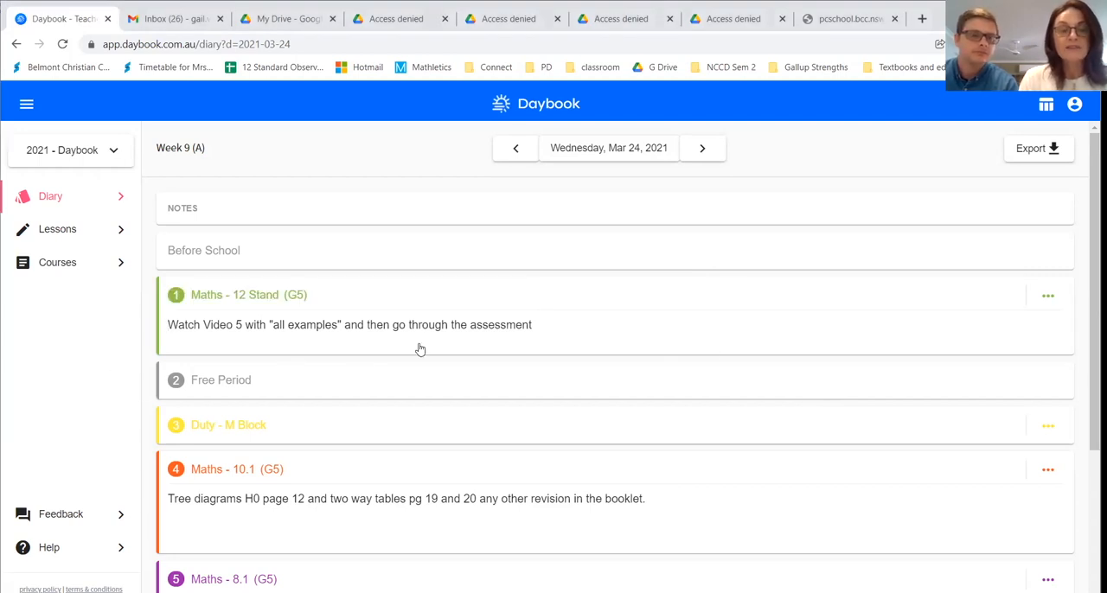
Show the weekly timetable, checking the dropdowns but keeping Term 4 - 2021 and Week A
{"action": "scroll", "scroll_direction": "down", "scroll_amount": 3}
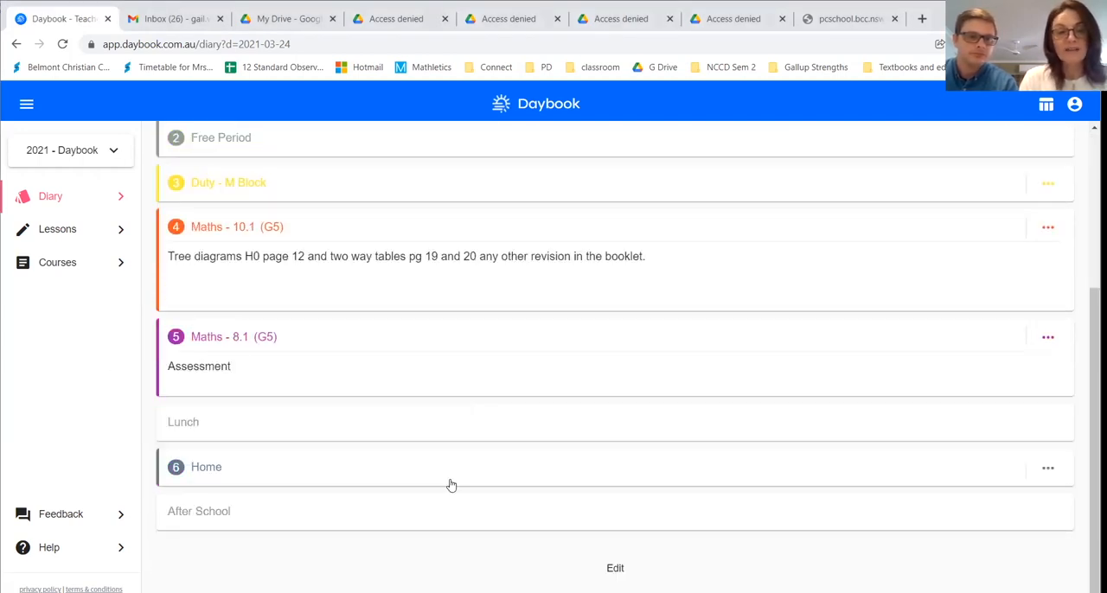
{"action": "scroll", "scroll_direction": "up", "scroll_amount": 3}
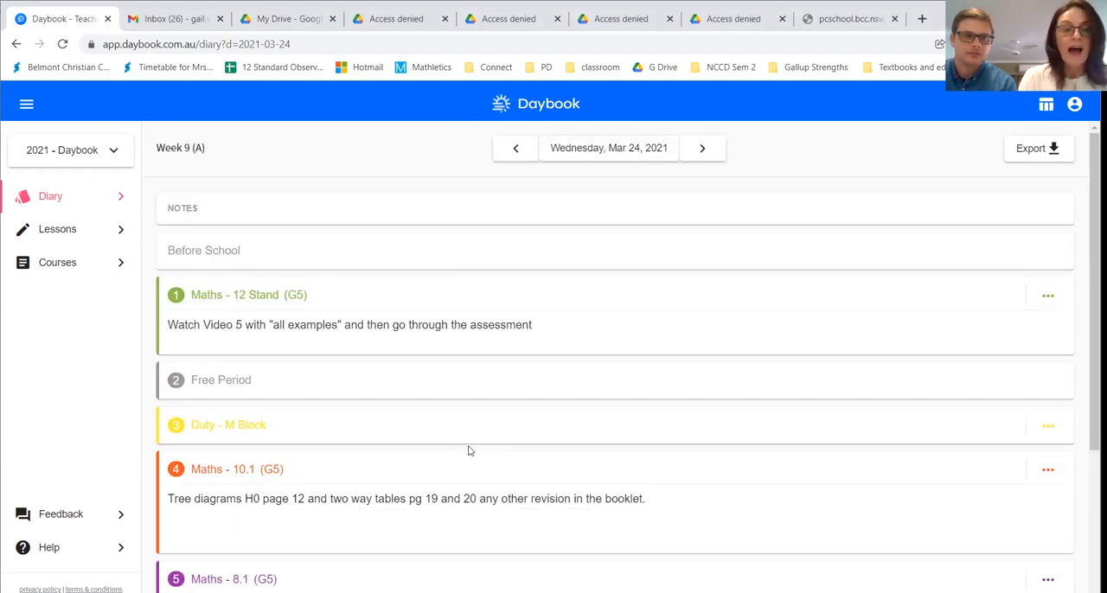
{"action": "mouse_move", "coordinate": [531, 347]}
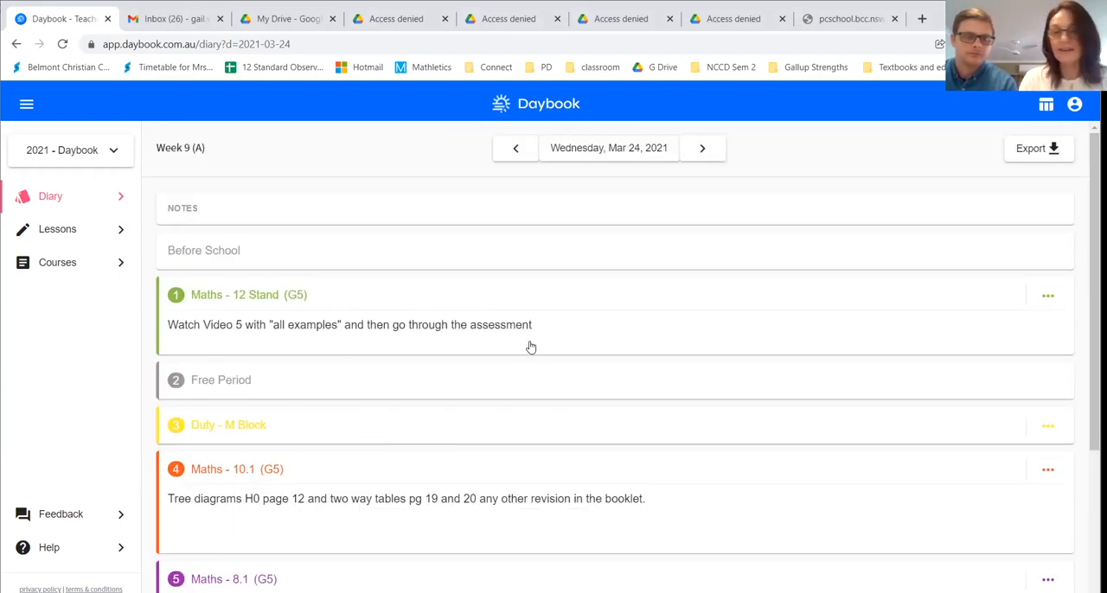
{"action": "scroll", "scroll_direction": "down", "scroll_amount": 3}
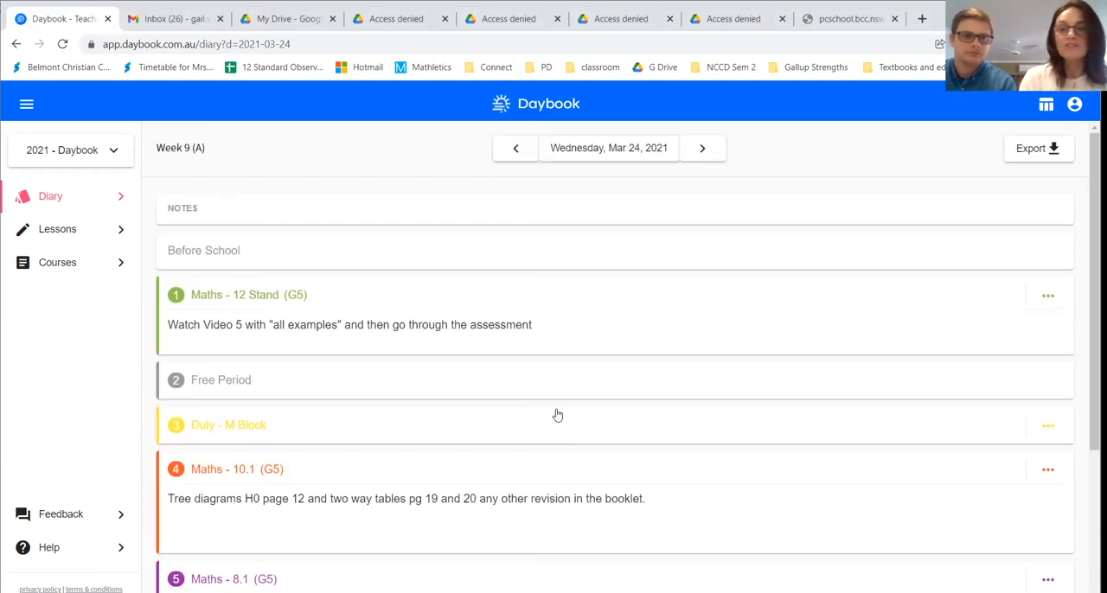
{"action": "mouse_move", "coordinate": [563, 418]}
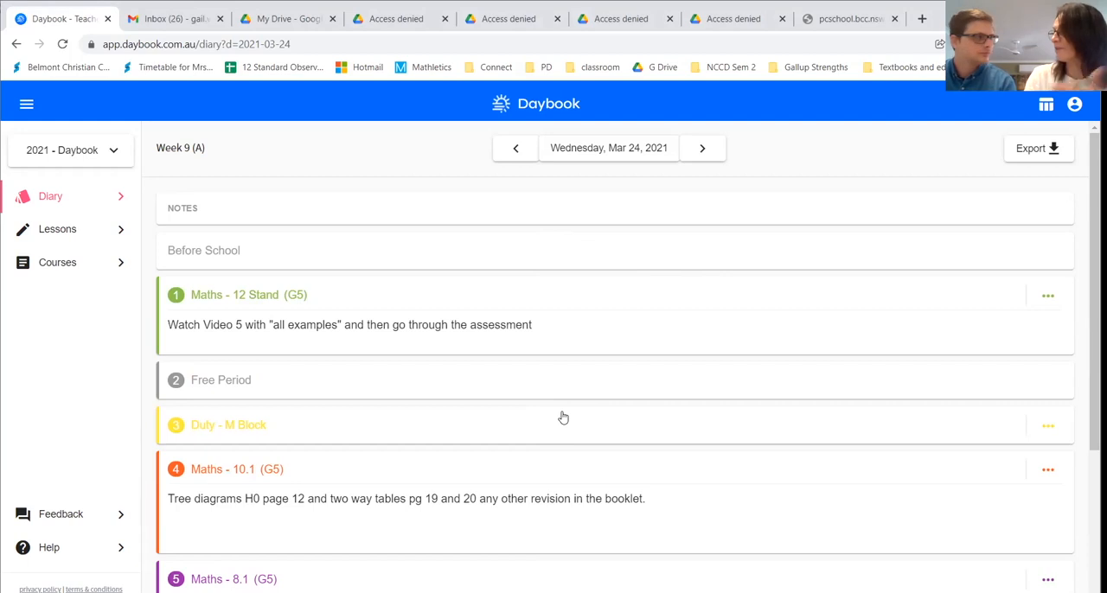
{"action": "mouse_move", "coordinate": [559, 429]}
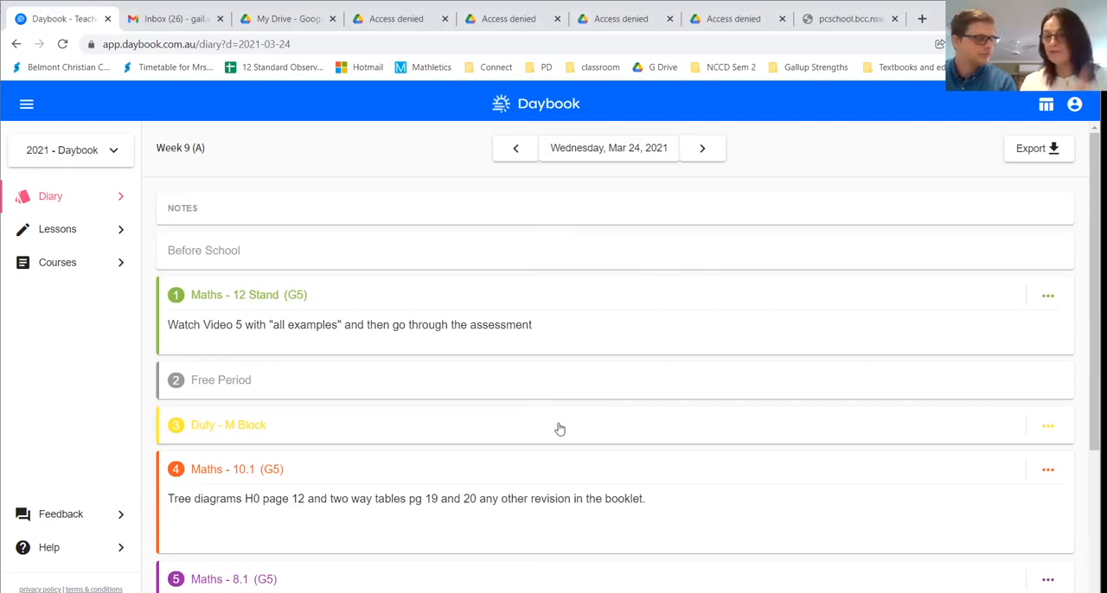
{"action": "mouse_move", "coordinate": [554, 432]}
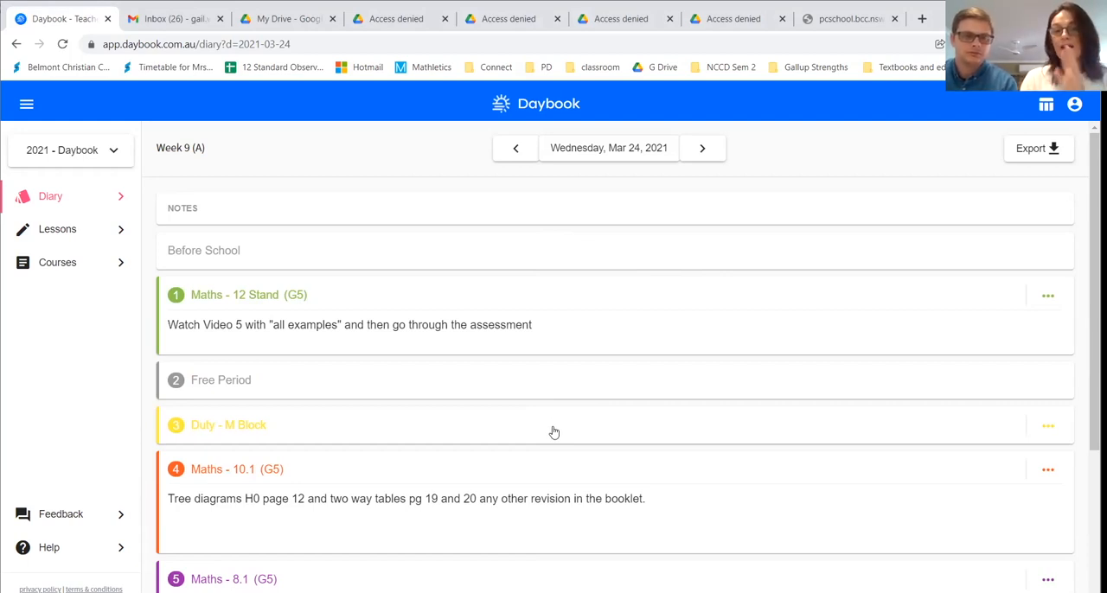
{"action": "mouse_move", "coordinate": [552, 425]}
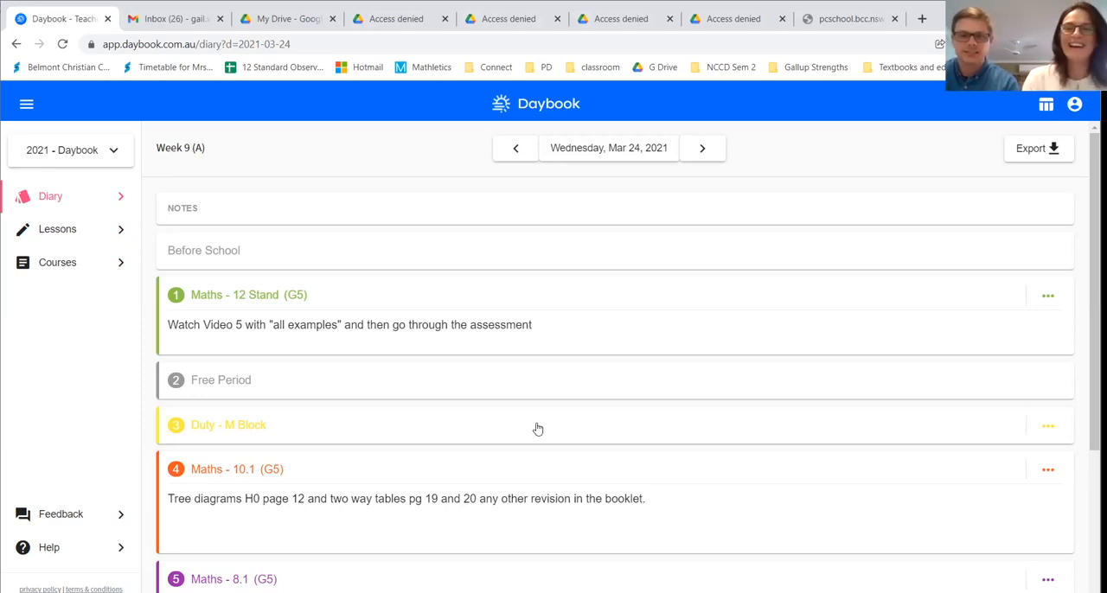
{"action": "mouse_move", "coordinate": [622, 338]}
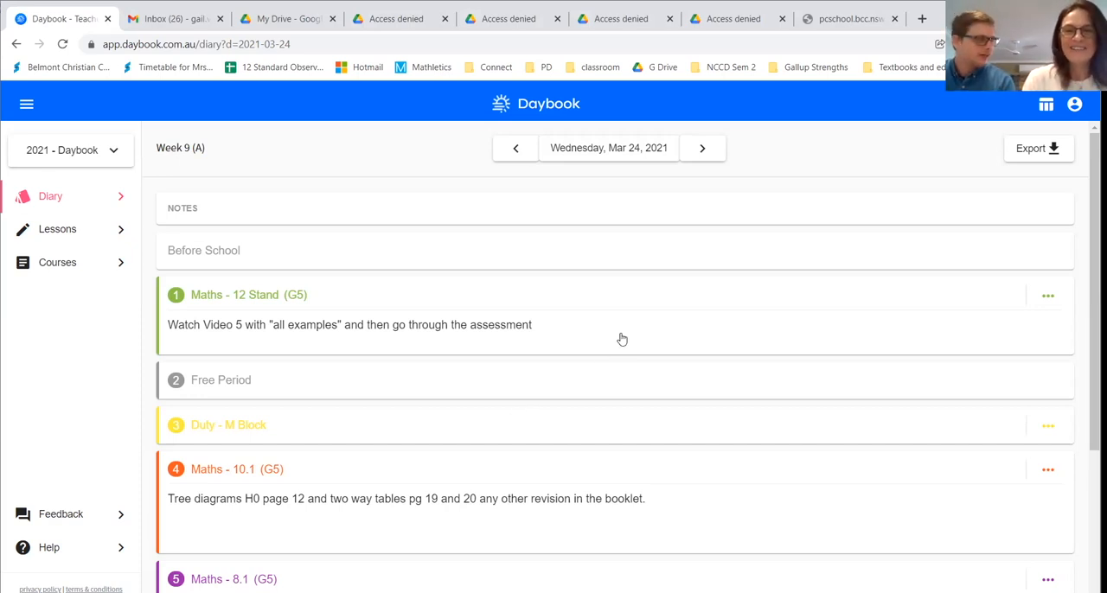
{"action": "mouse_move", "coordinate": [614, 343]}
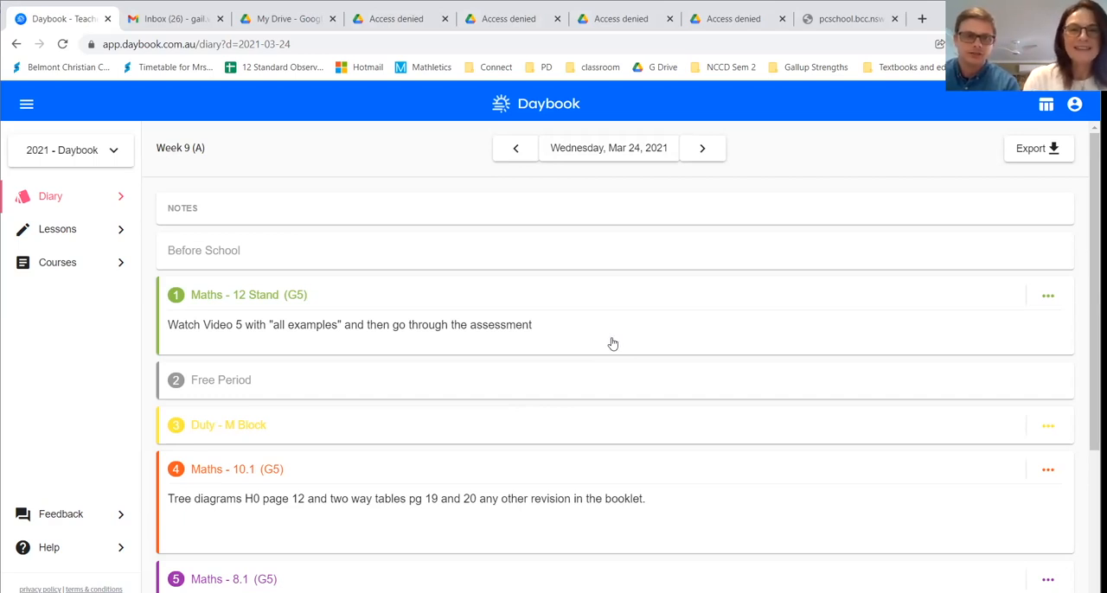
{"action": "mouse_move", "coordinate": [742, 209]}
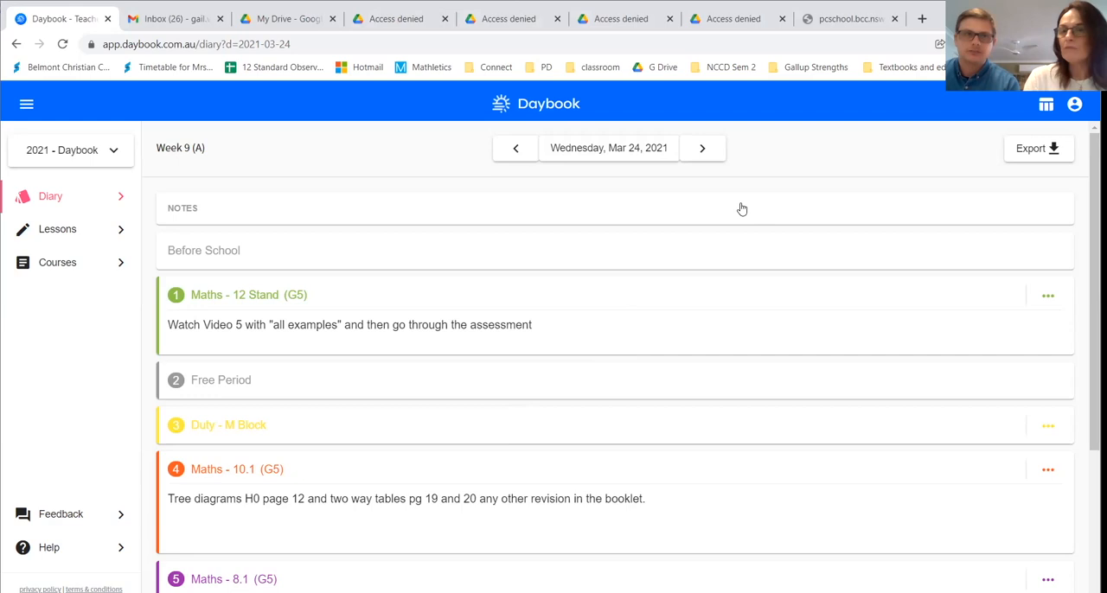
{"action": "mouse_move", "coordinate": [754, 204]}
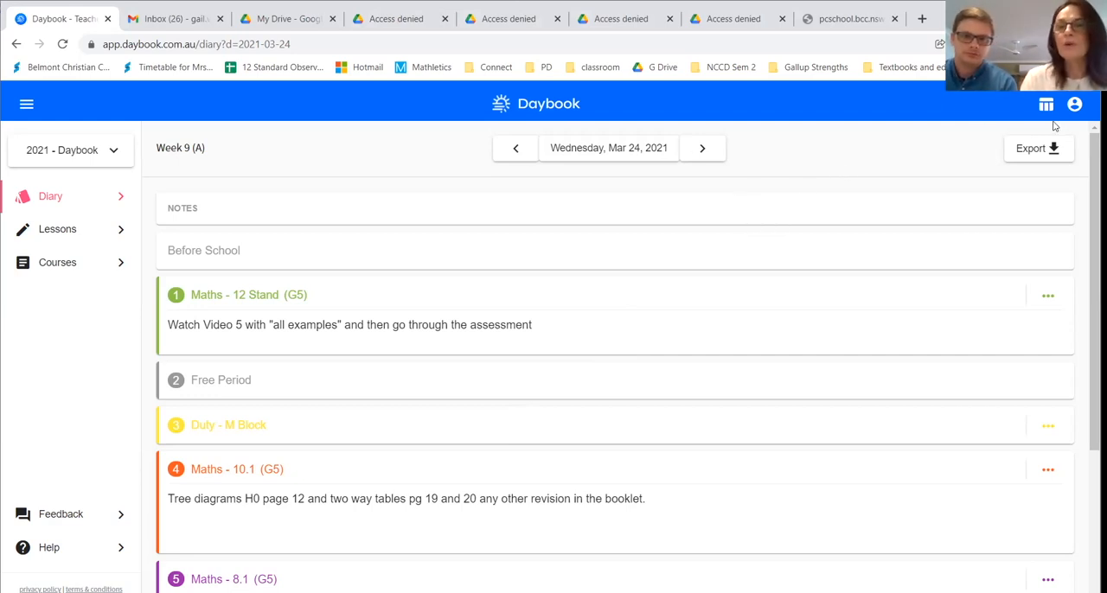
{"action": "left_click", "coordinate": [1046, 103]}
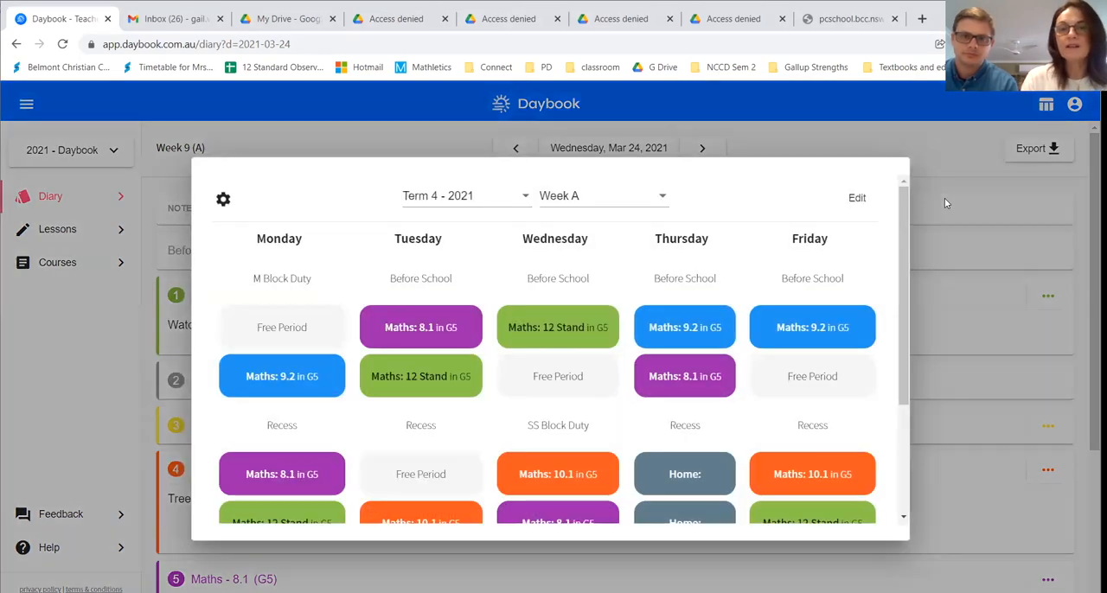
{"action": "mouse_move", "coordinate": [847, 299]}
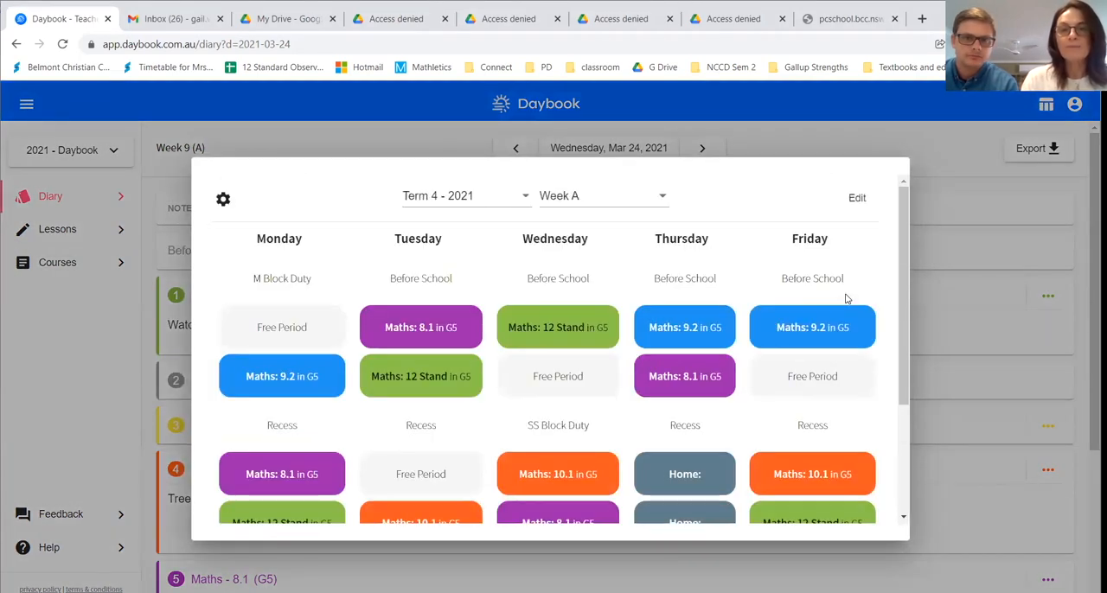
{"action": "mouse_move", "coordinate": [850, 291]}
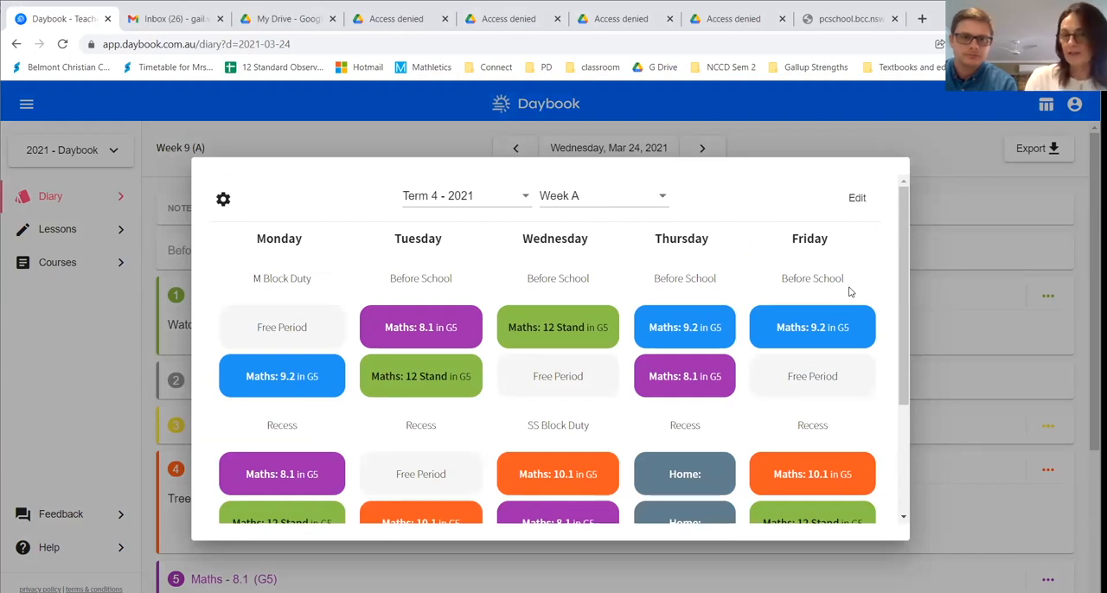
{"action": "mouse_move", "coordinate": [767, 275]}
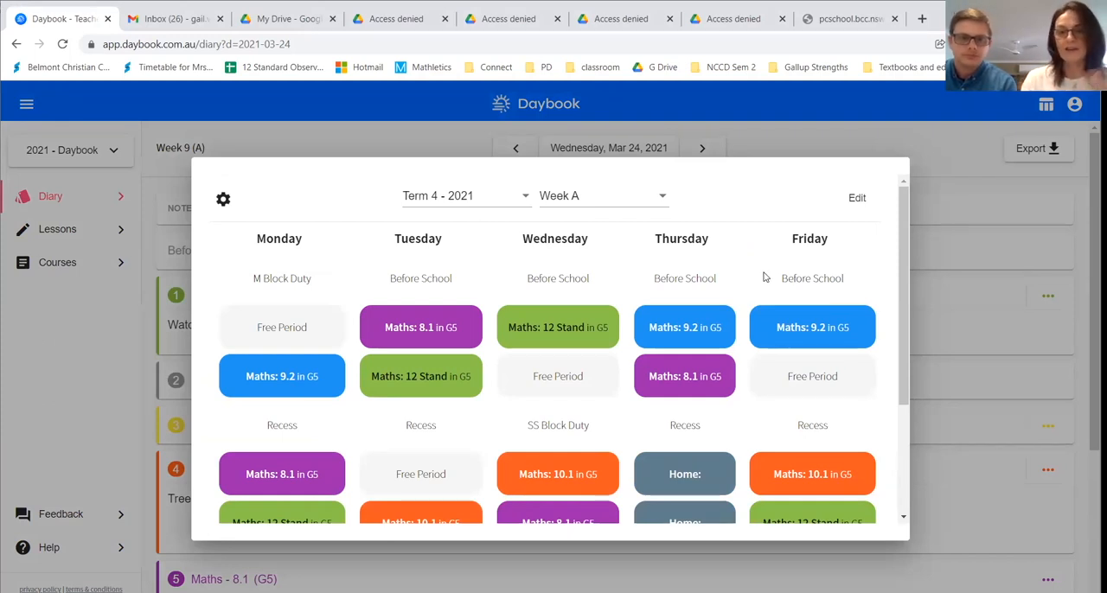
{"action": "mouse_move", "coordinate": [688, 305]}
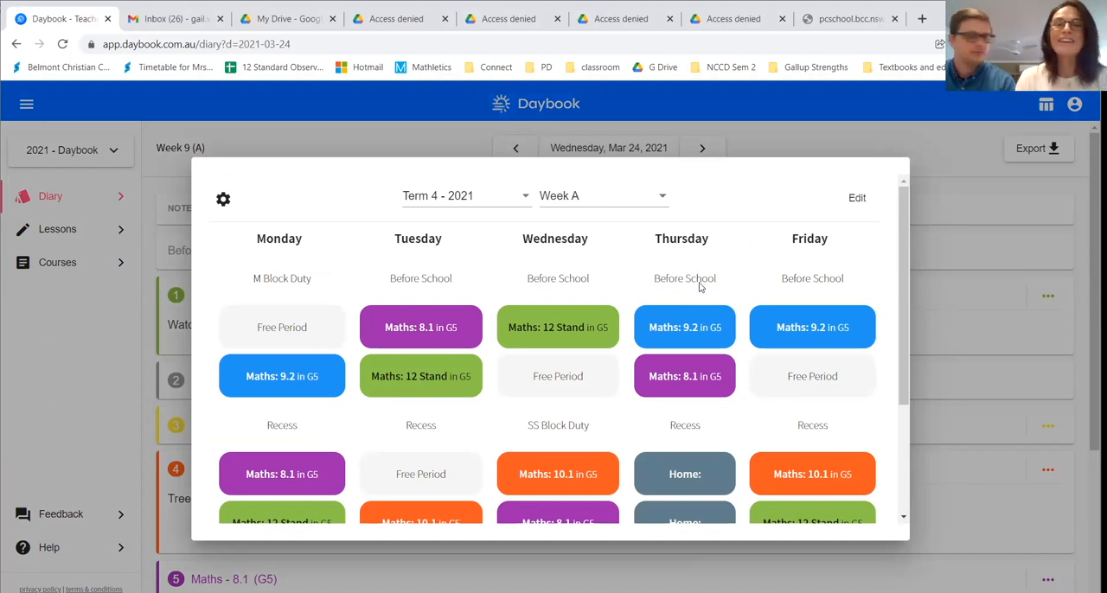
{"action": "mouse_move", "coordinate": [639, 211]}
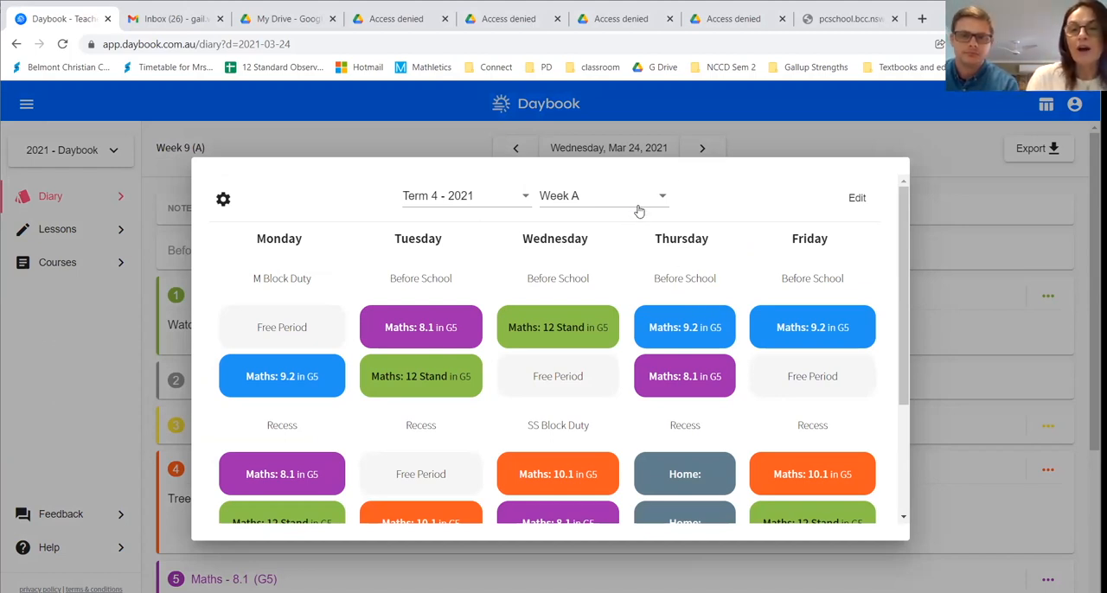
{"action": "left_click", "coordinate": [603, 196]}
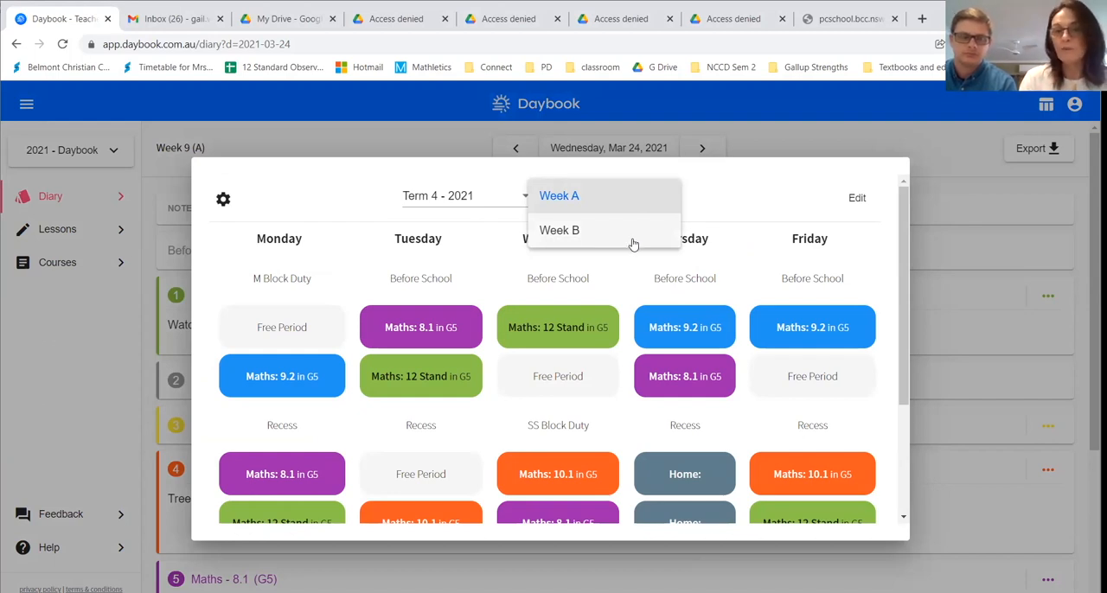
{"action": "left_click", "coordinate": [559, 195]}
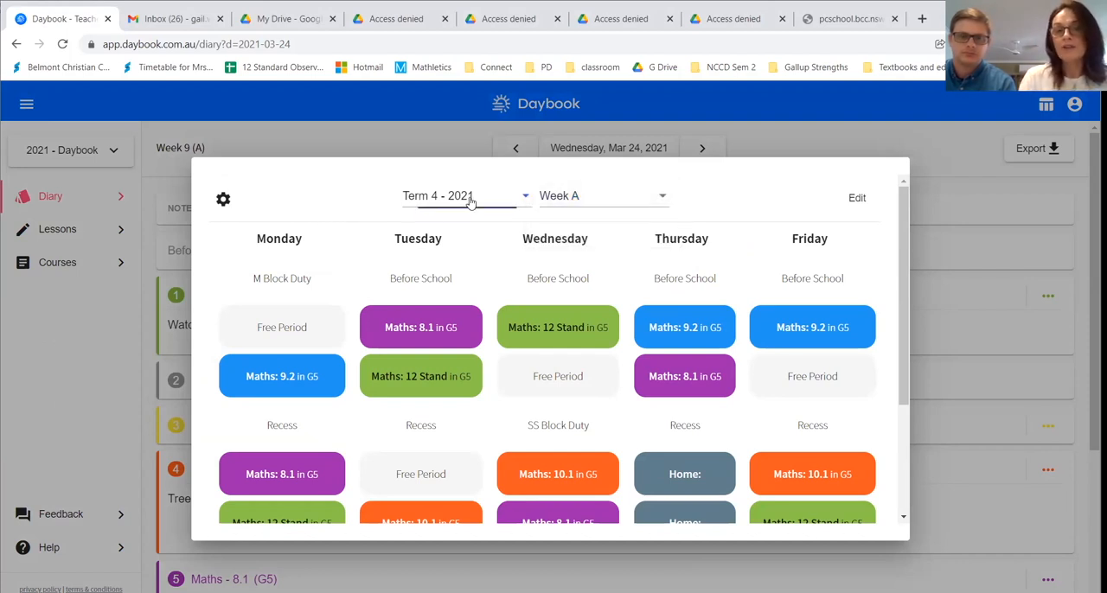
{"action": "left_click", "coordinate": [467, 195]}
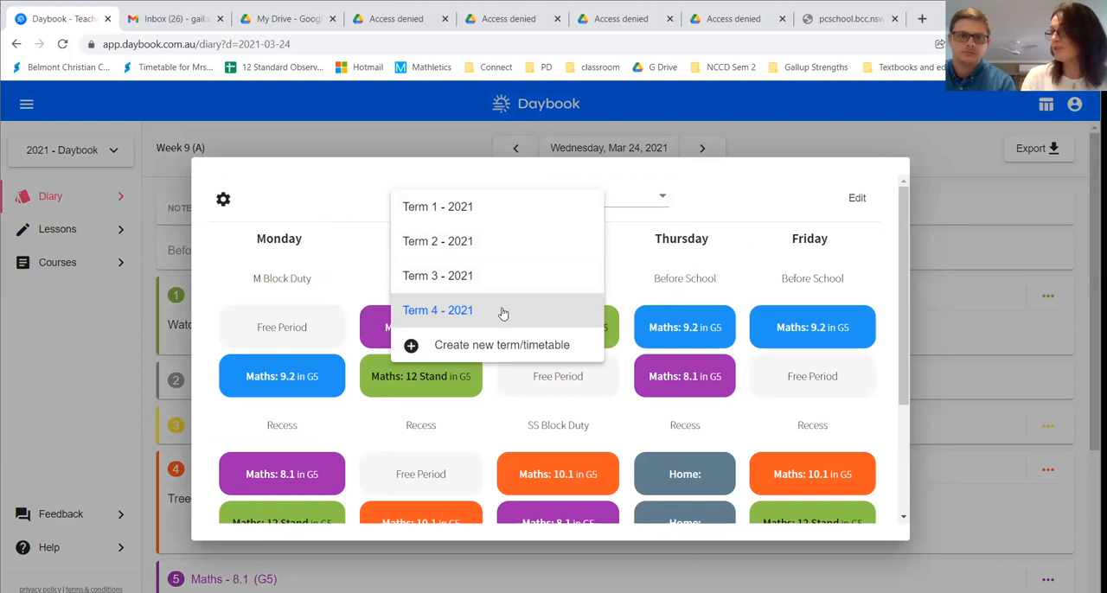
{"action": "mouse_move", "coordinate": [508, 313]}
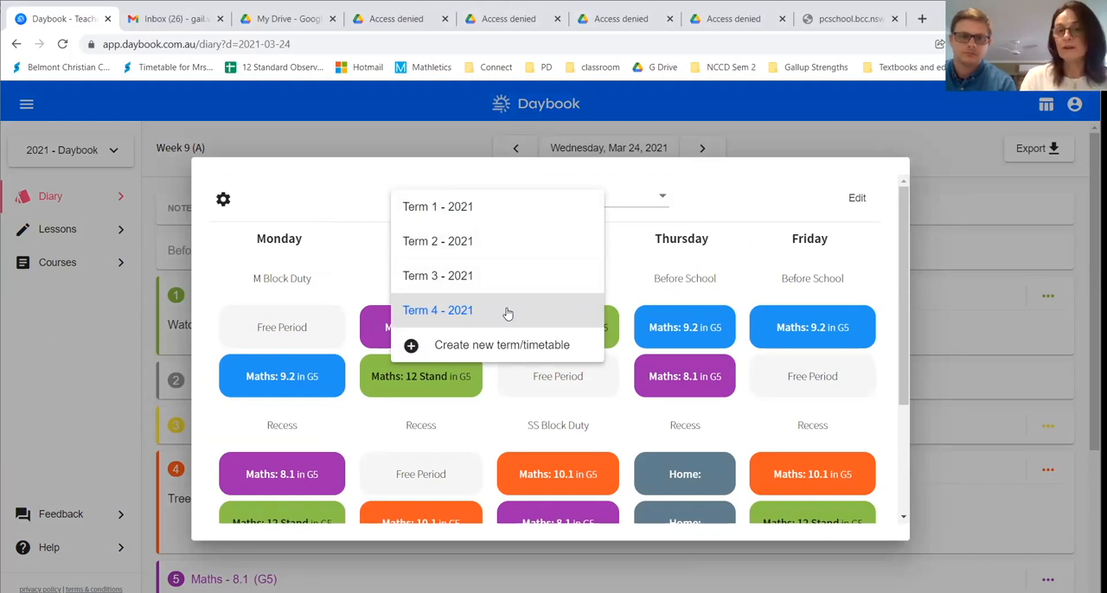
{"action": "mouse_move", "coordinate": [455, 275]}
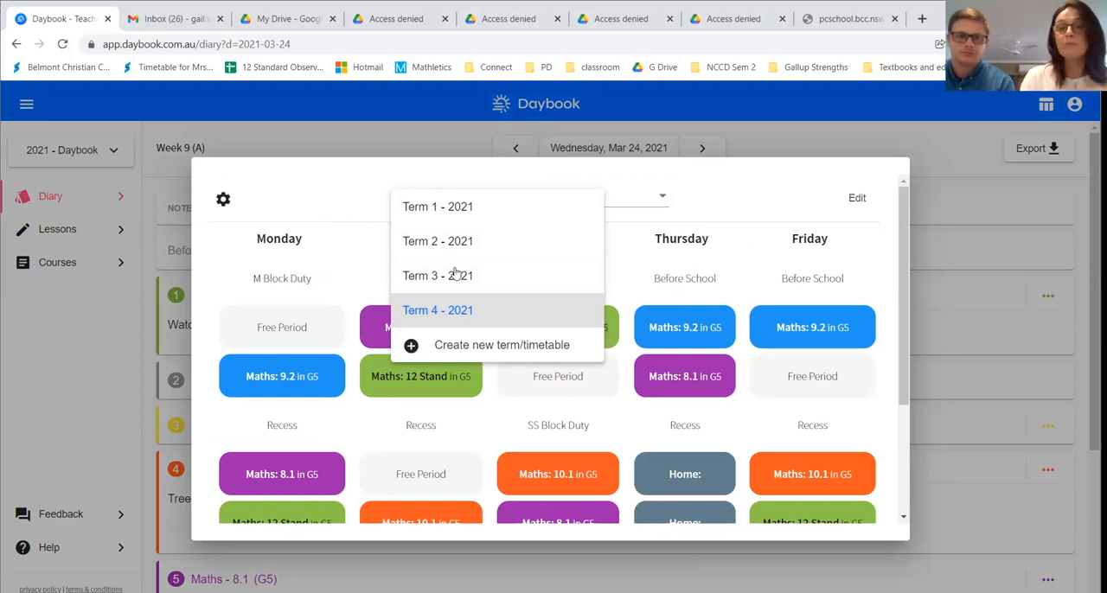
{"action": "left_click", "coordinate": [437, 310]}
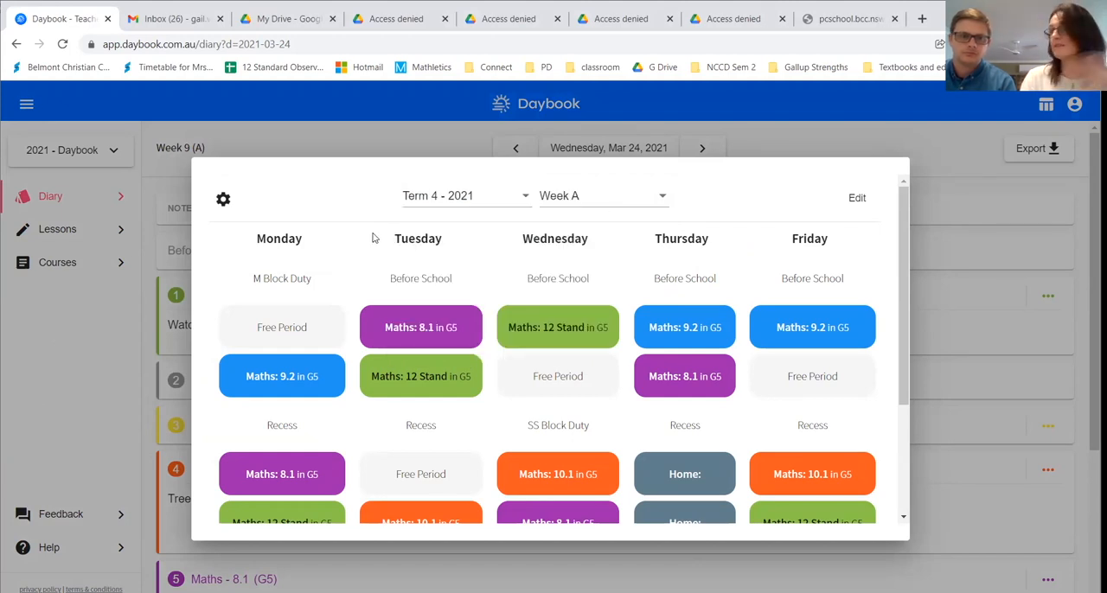
{"action": "mouse_move", "coordinate": [911, 234]}
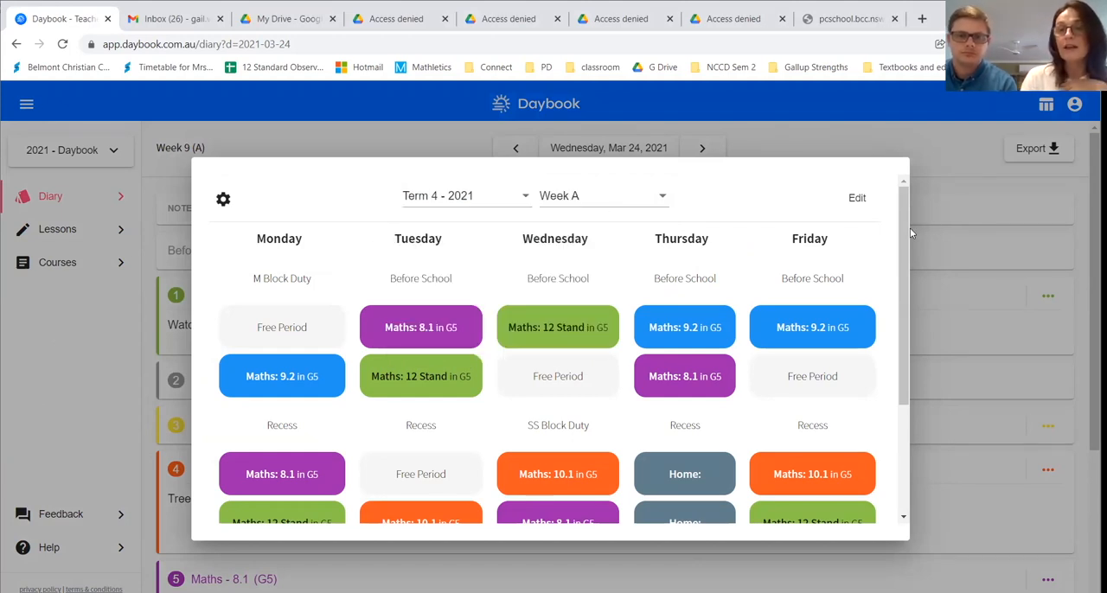
{"action": "scroll", "scroll_direction": "down", "scroll_amount": 3}
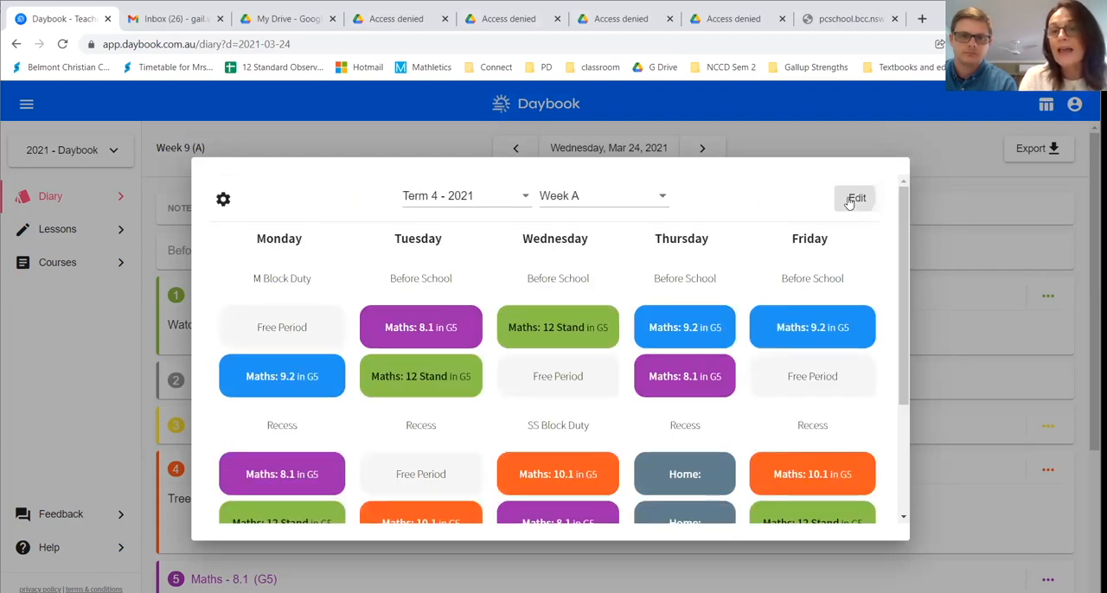
Discard the trial rearrangement of Thursday's classes in the Week A timetable template
{"action": "left_click", "coordinate": [855, 198]}
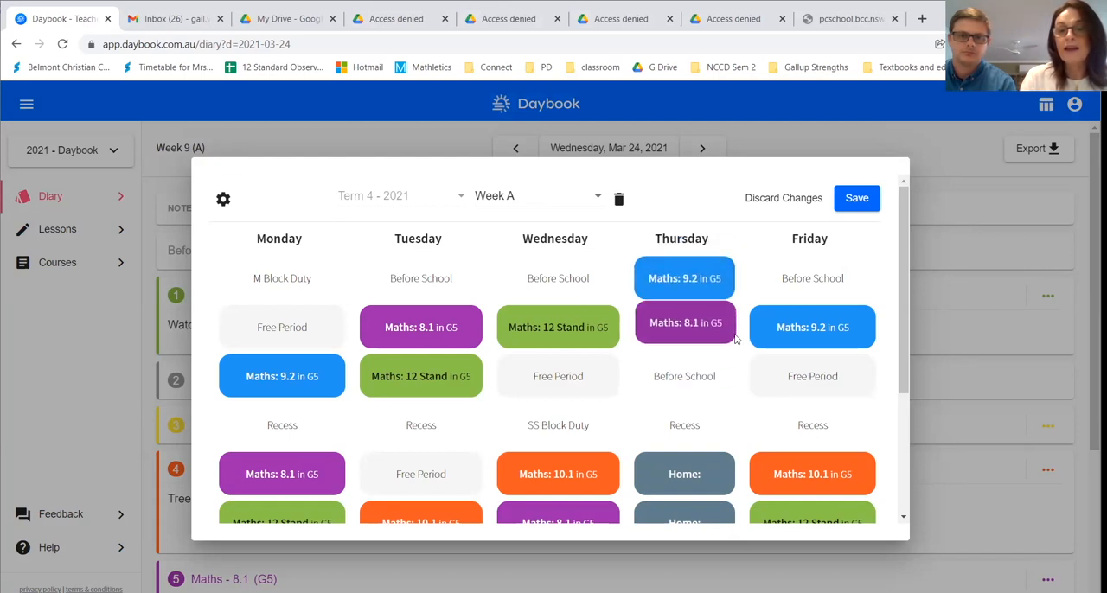
{"action": "mouse_move", "coordinate": [839, 233]}
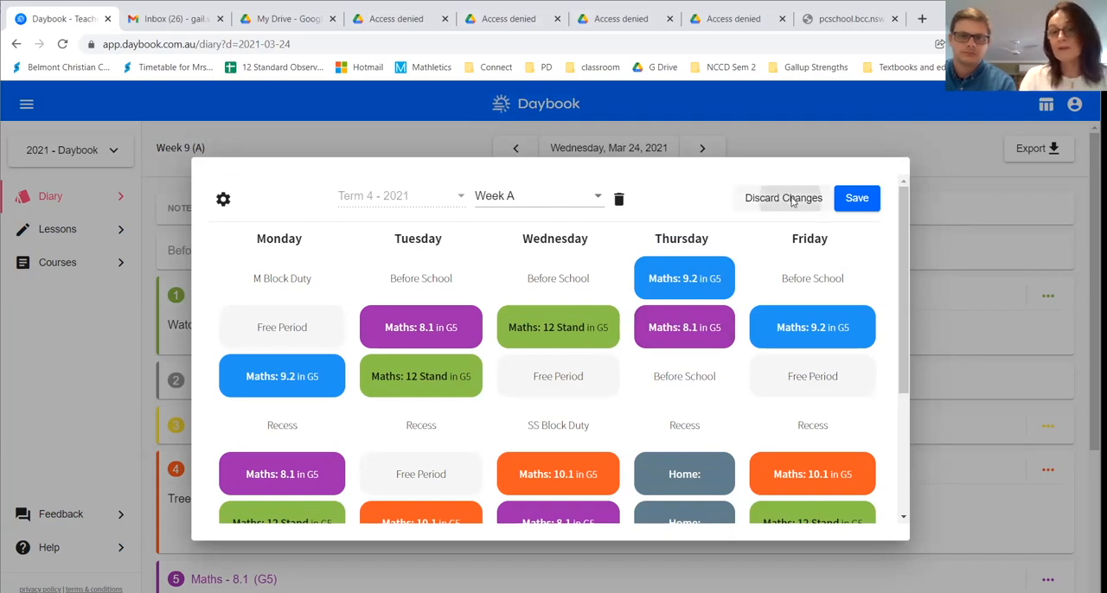
{"action": "left_click", "coordinate": [783, 198]}
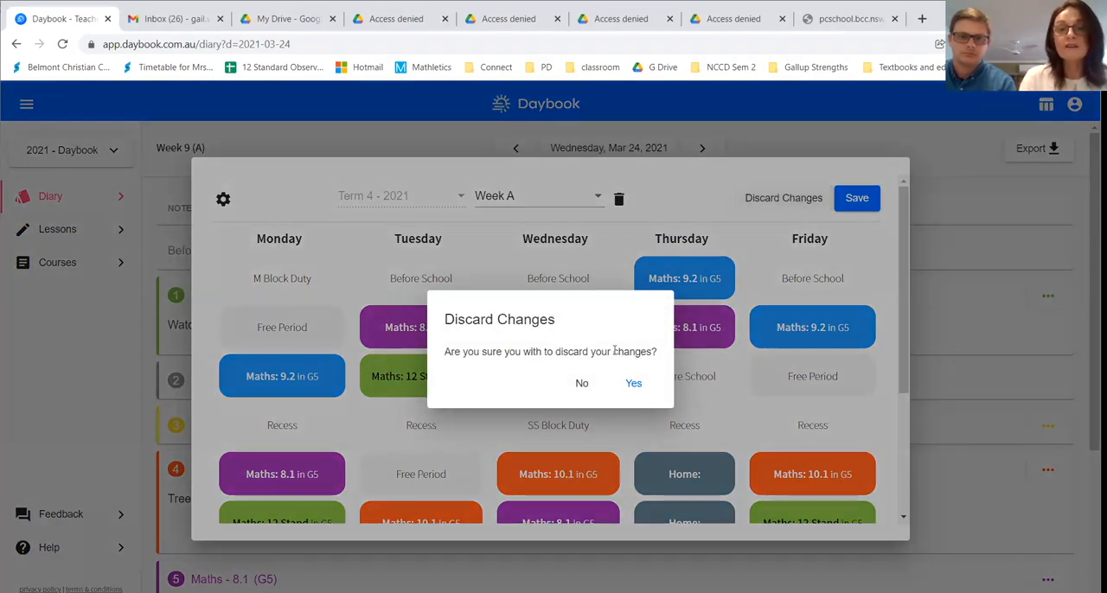
{"action": "left_click", "coordinate": [634, 384]}
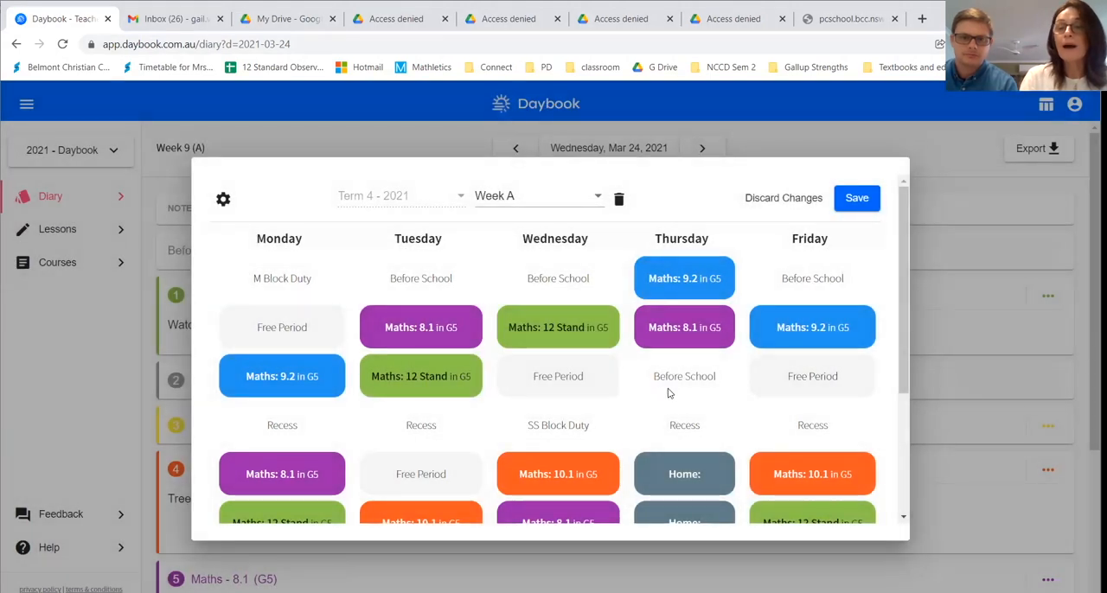
{"action": "left_click", "coordinate": [856, 199]}
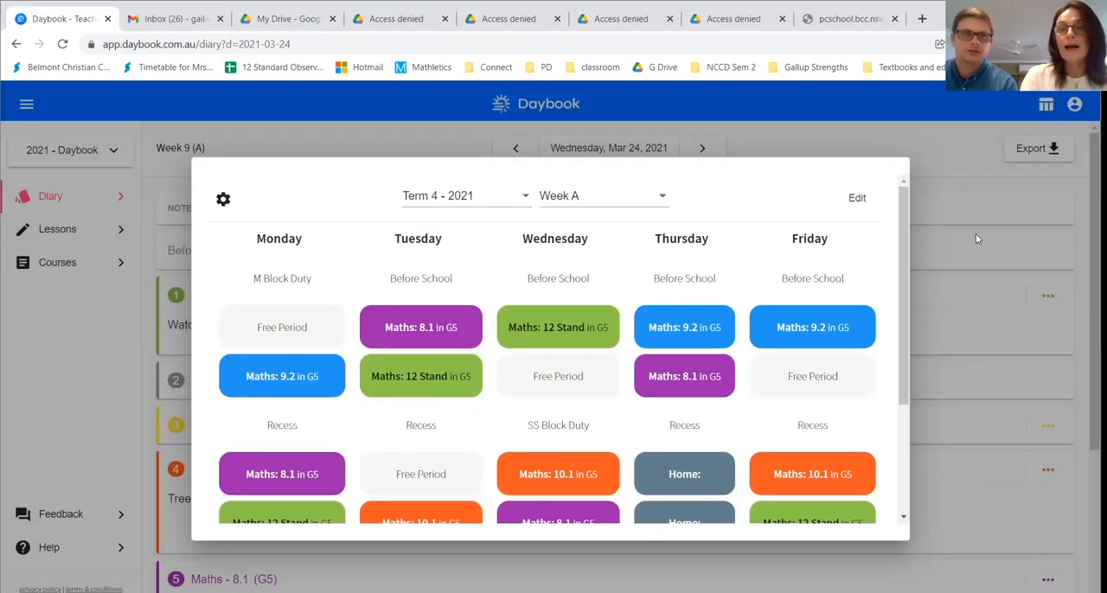
{"action": "mouse_move", "coordinate": [932, 147]}
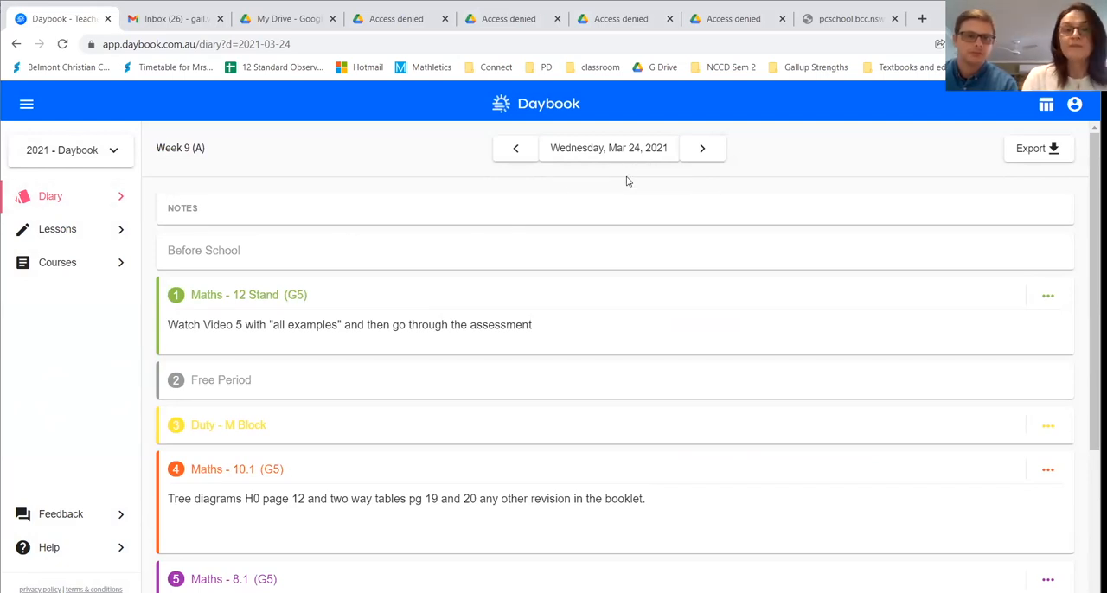
Scroll through the Wednesday 24 March 2021 diary and its lesson notes
{"action": "scroll", "scroll_direction": "down", "scroll_amount": 3}
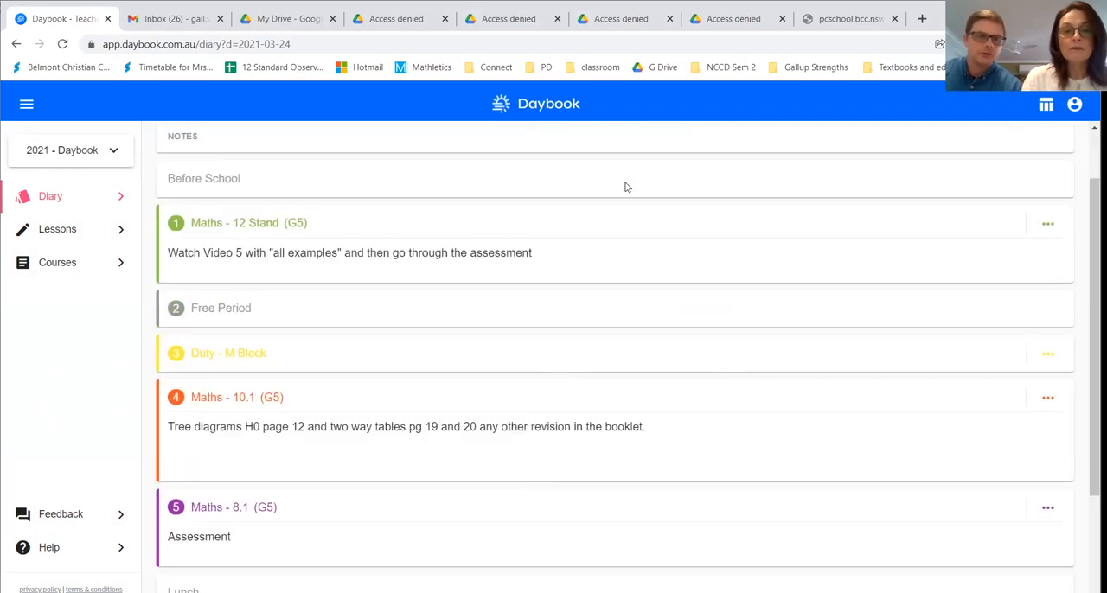
{"action": "scroll", "scroll_direction": "down", "scroll_amount": 3}
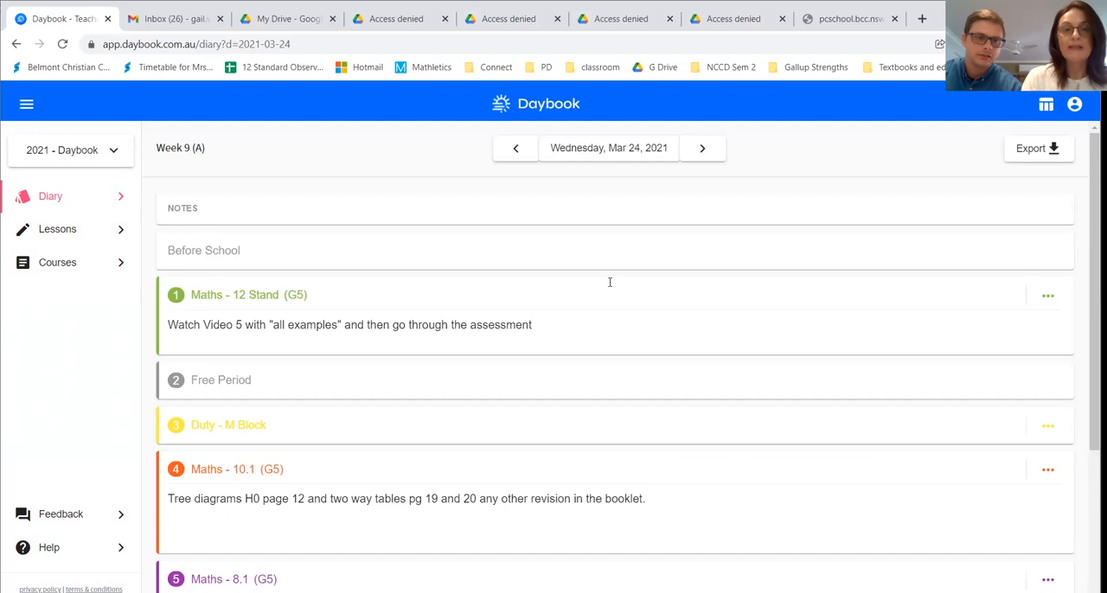
{"action": "mouse_move", "coordinate": [612, 287]}
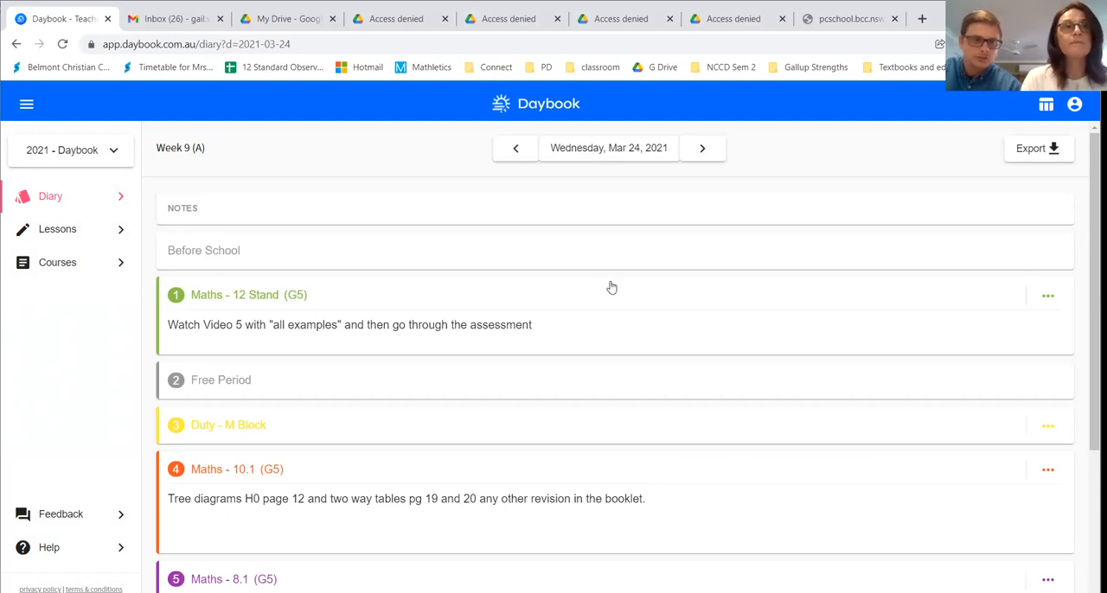
{"action": "mouse_move", "coordinate": [612, 292]}
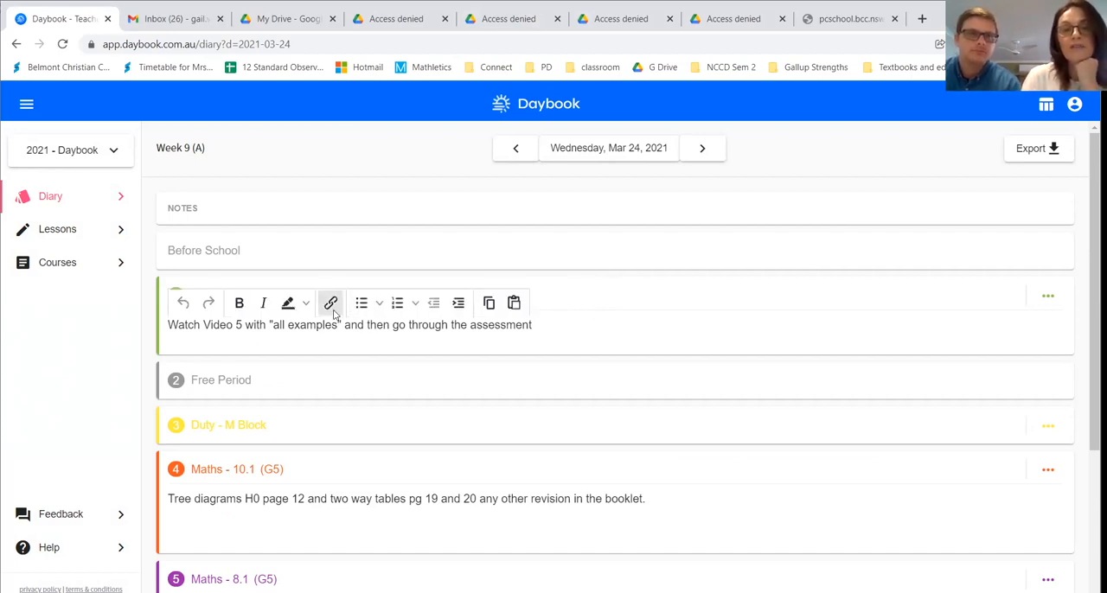
{"action": "mouse_move", "coordinate": [330, 303]}
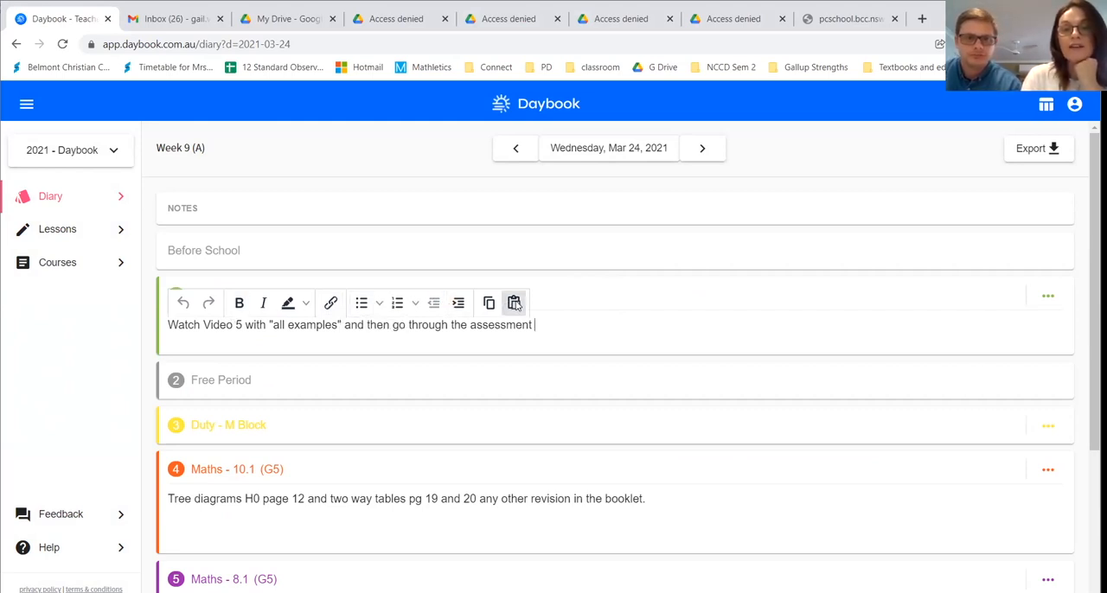
Click into the Maths - 12 Stand lesson 1 notes to bring up the formatting toolbar
{"action": "left_click", "coordinate": [240, 303]}
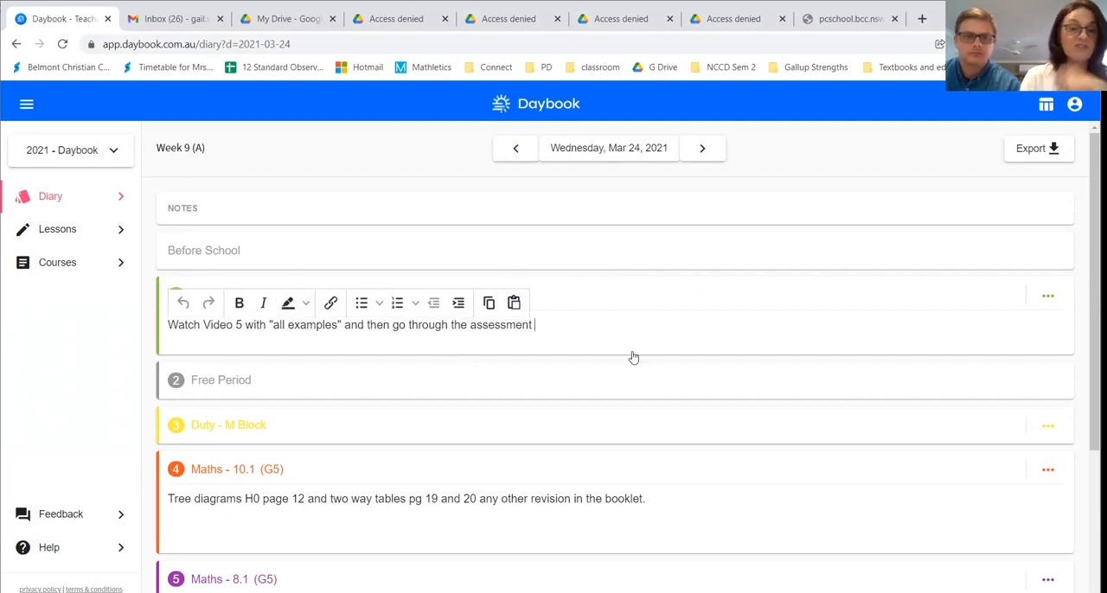
{"action": "mouse_move", "coordinate": [908, 322]}
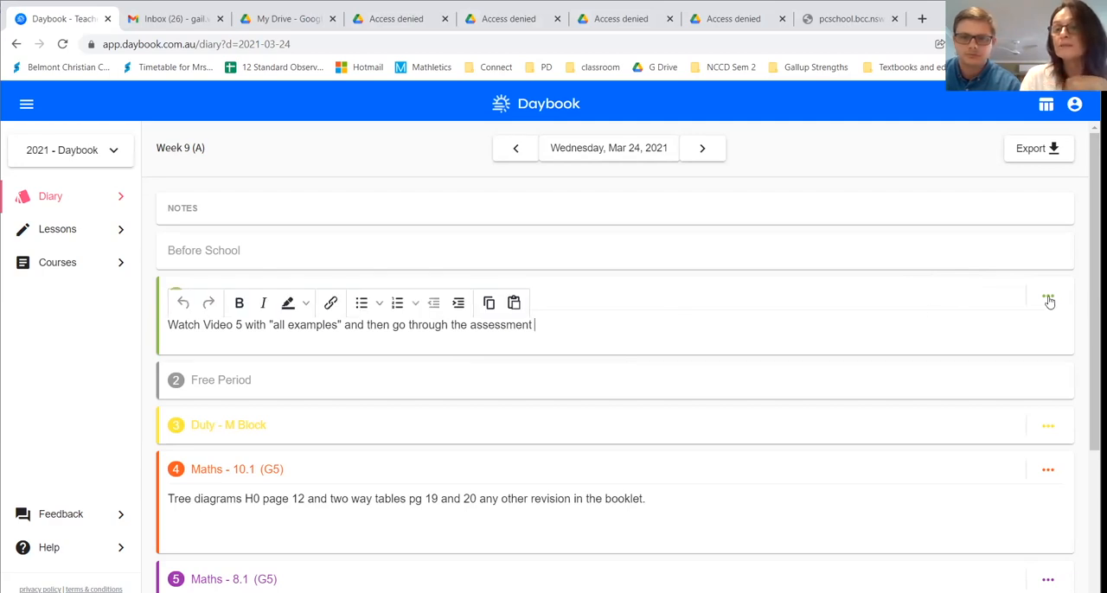
{"action": "left_click", "coordinate": [1048, 296]}
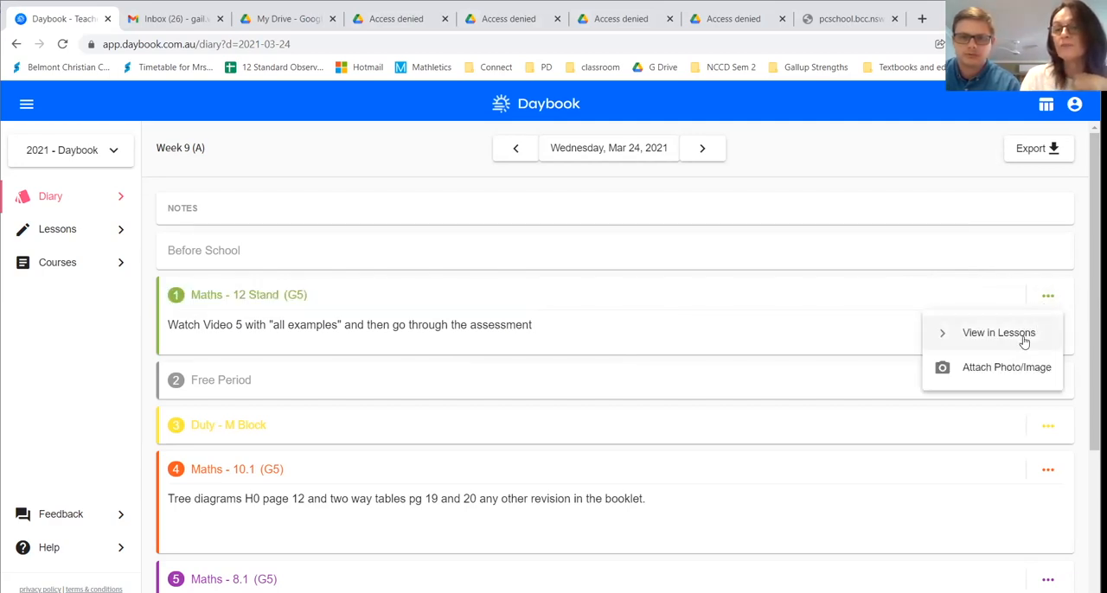
{"action": "mouse_move", "coordinate": [1017, 376]}
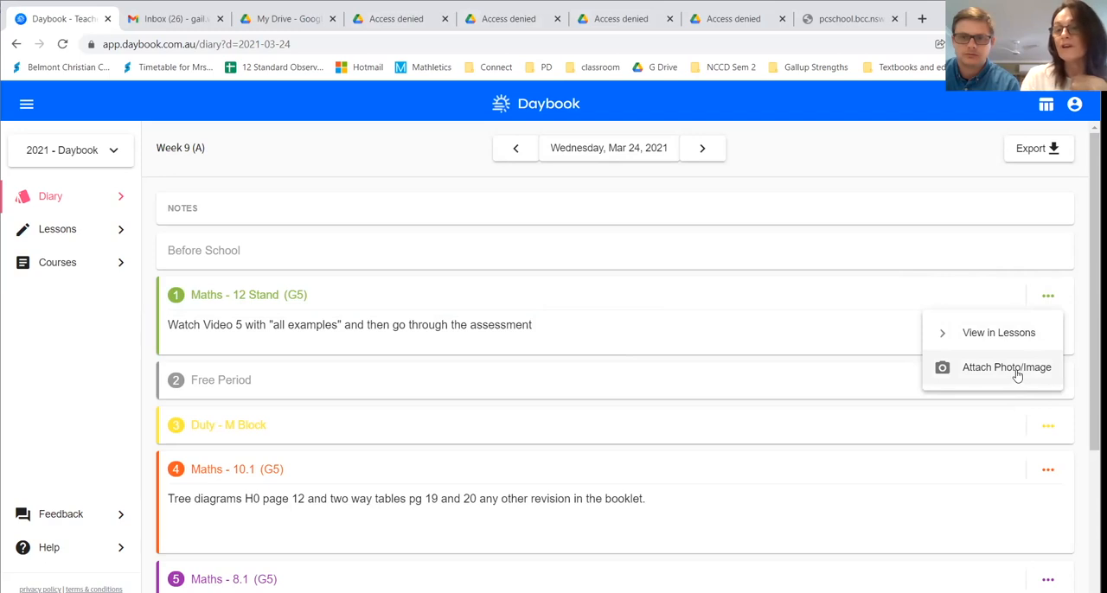
{"action": "mouse_move", "coordinate": [818, 331]}
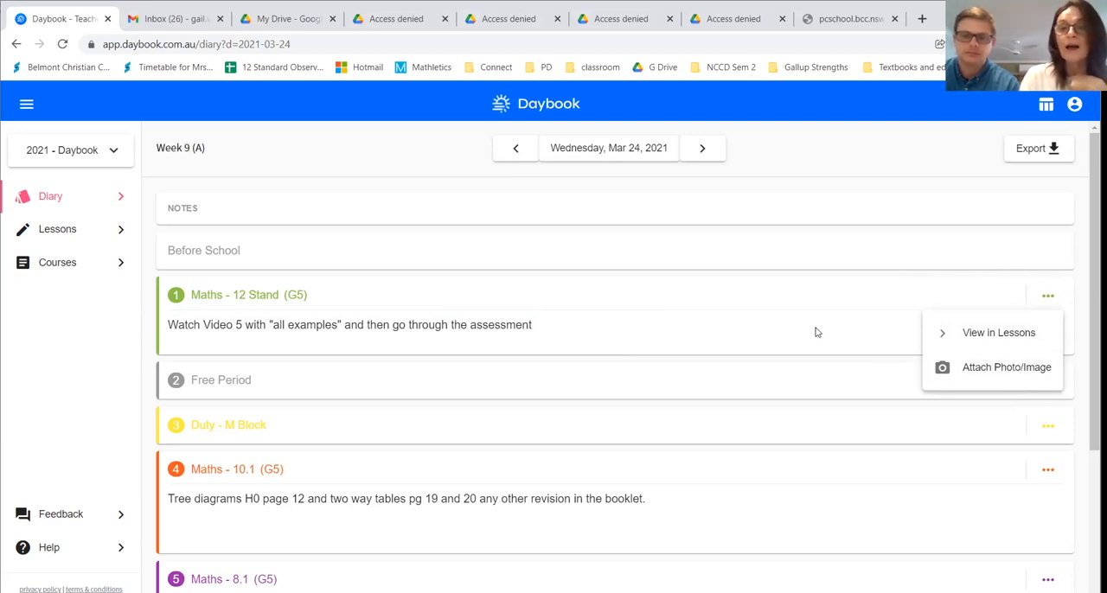
{"action": "left_click", "coordinate": [815, 330]}
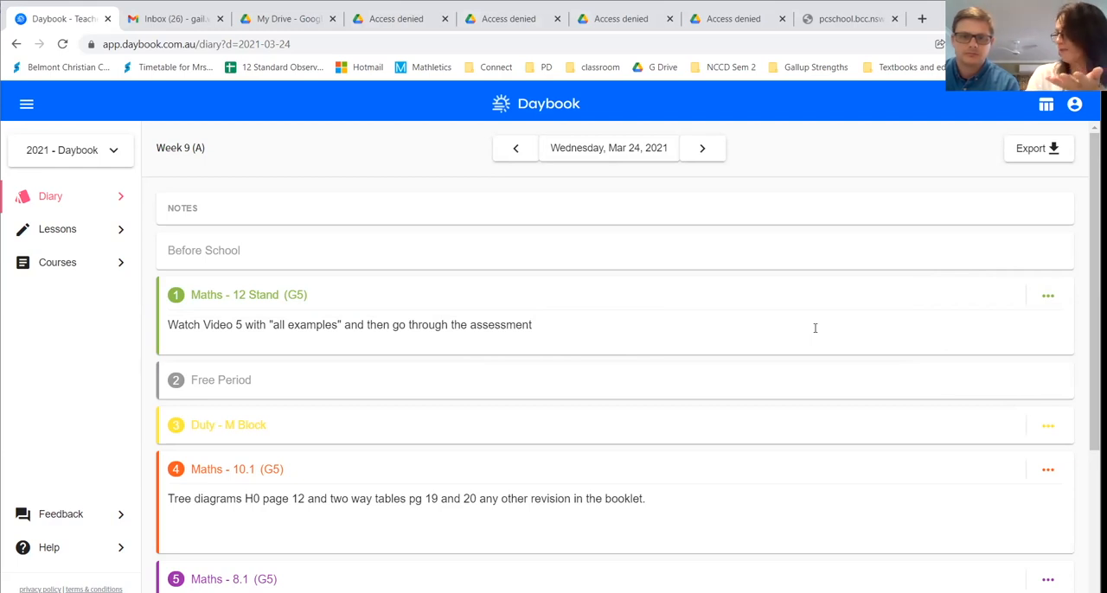
{"action": "mouse_move", "coordinate": [821, 325]}
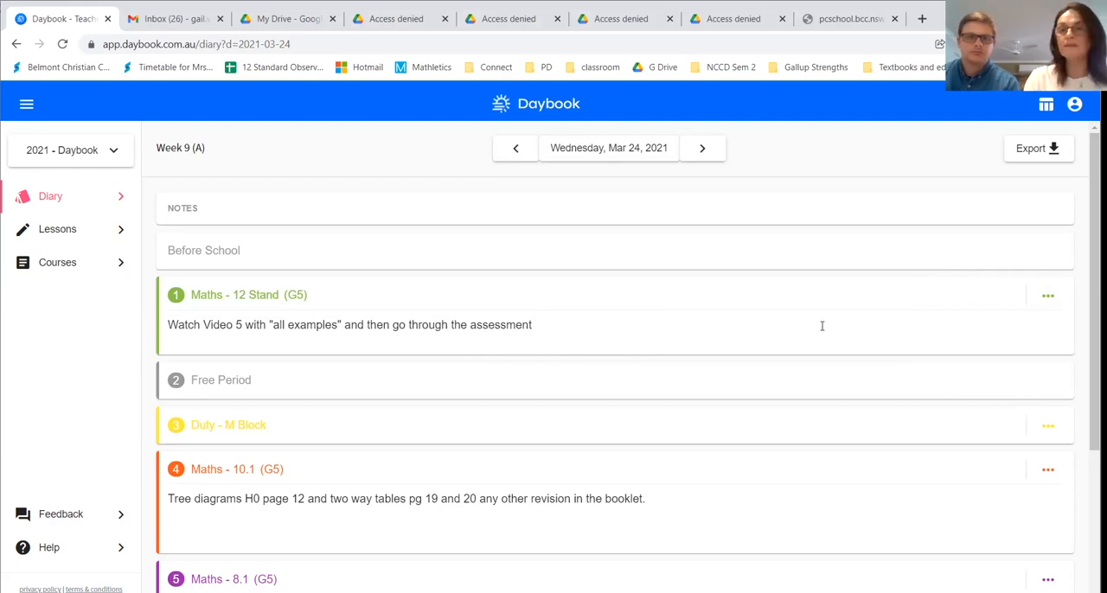
Start exporting the Wednesday 24 March diary
{"action": "left_click", "coordinate": [1060, 148]}
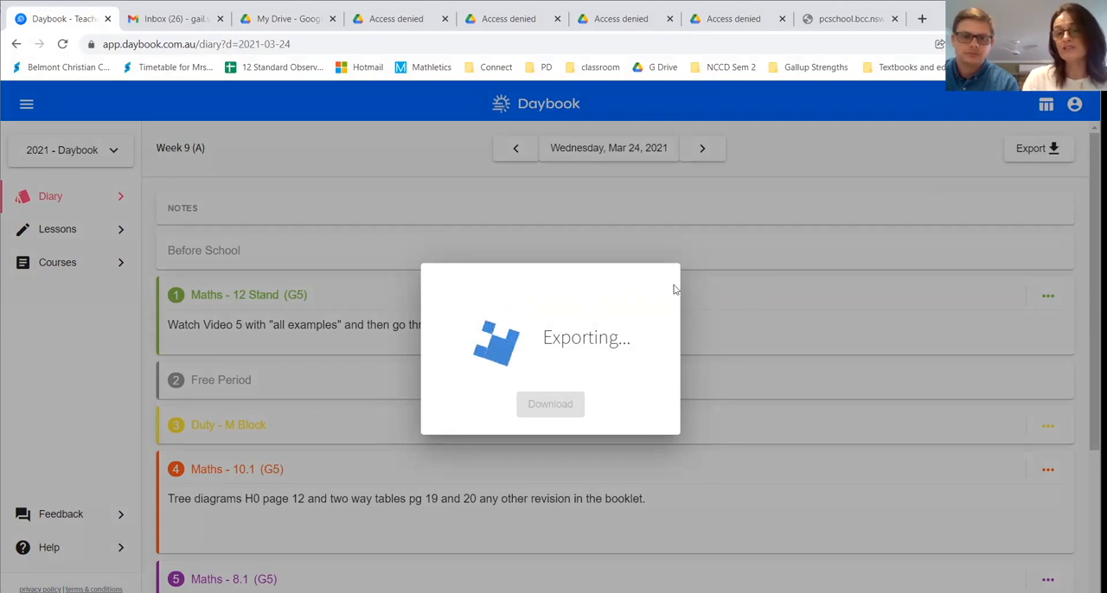
{"action": "mouse_move", "coordinate": [754, 334]}
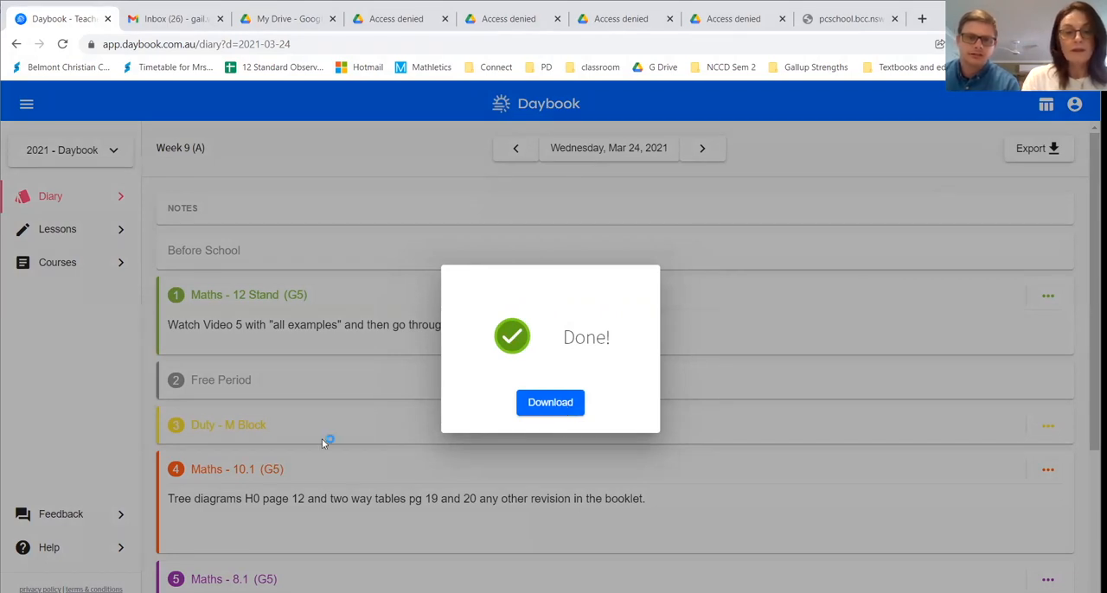
{"action": "mouse_move", "coordinate": [686, 406]}
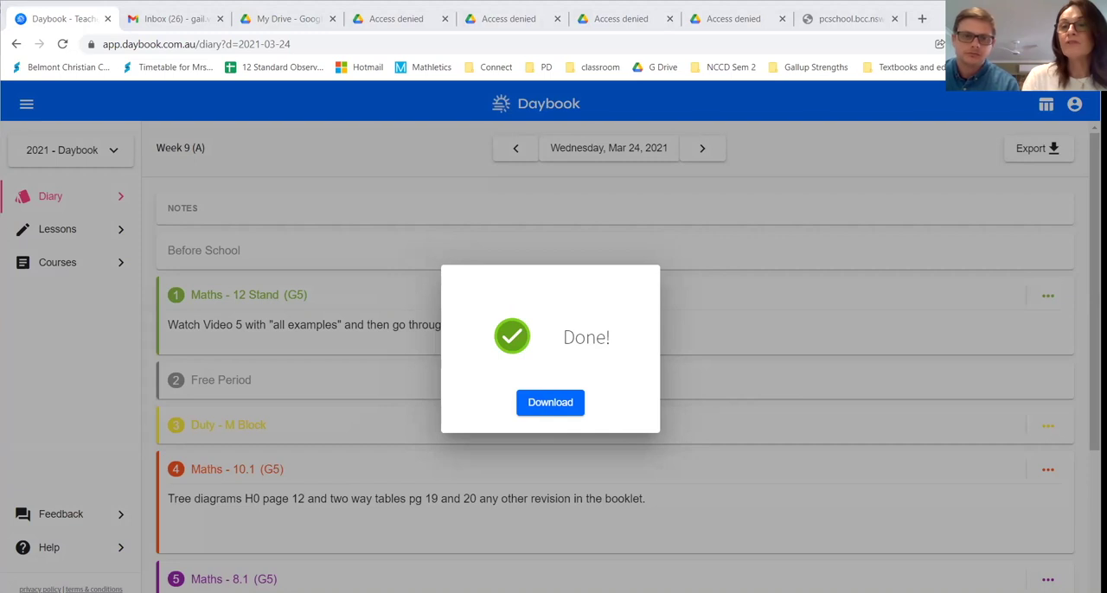
{"action": "mouse_move", "coordinate": [902, 347]}
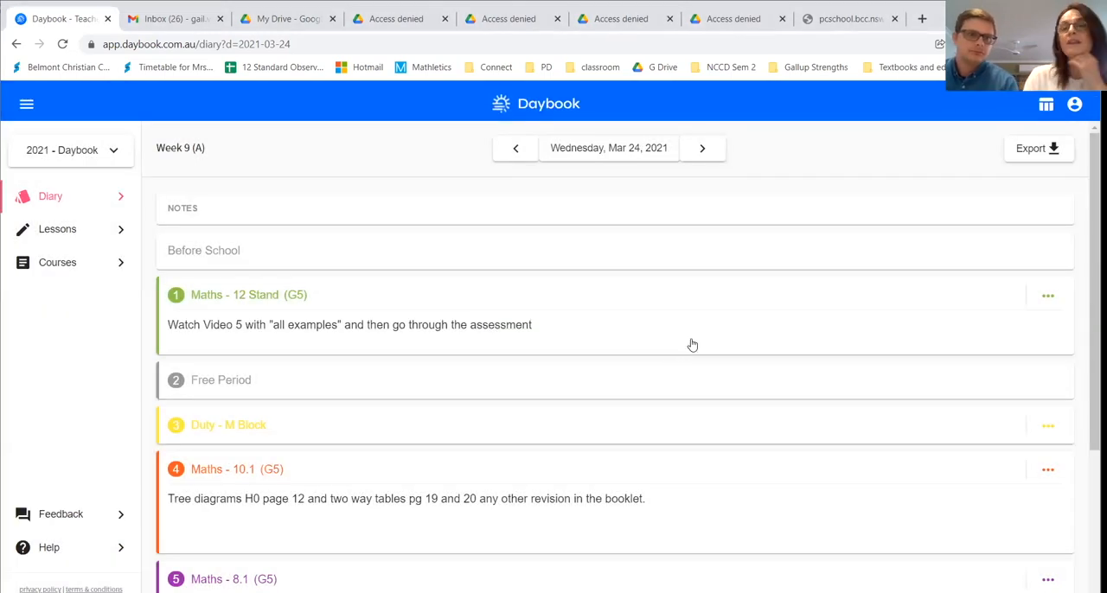
{"action": "mouse_move", "coordinate": [695, 342]}
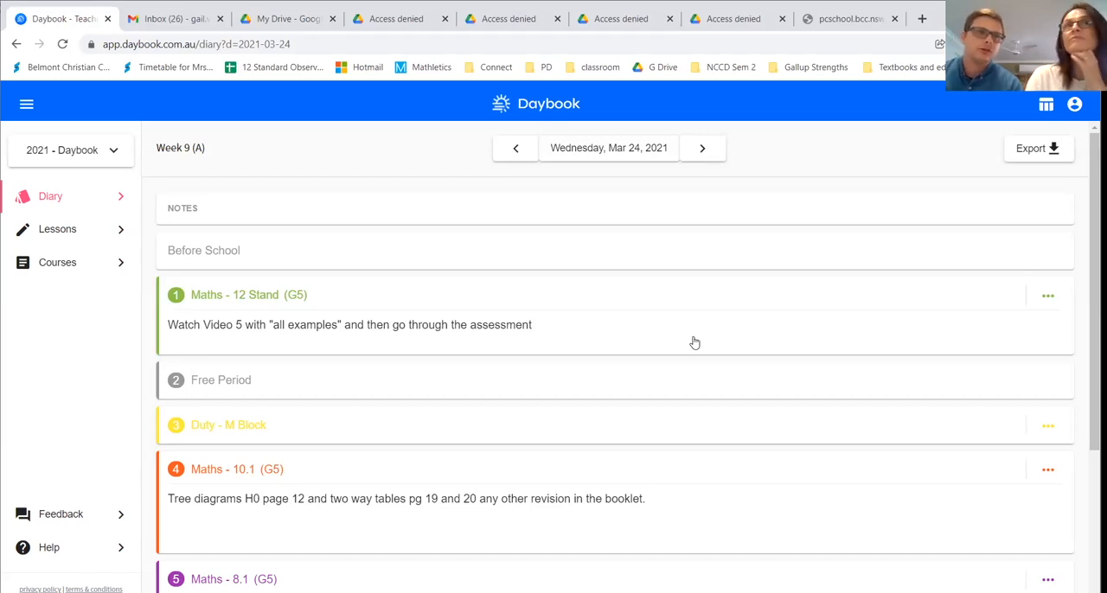
{"action": "mouse_move", "coordinate": [675, 372]}
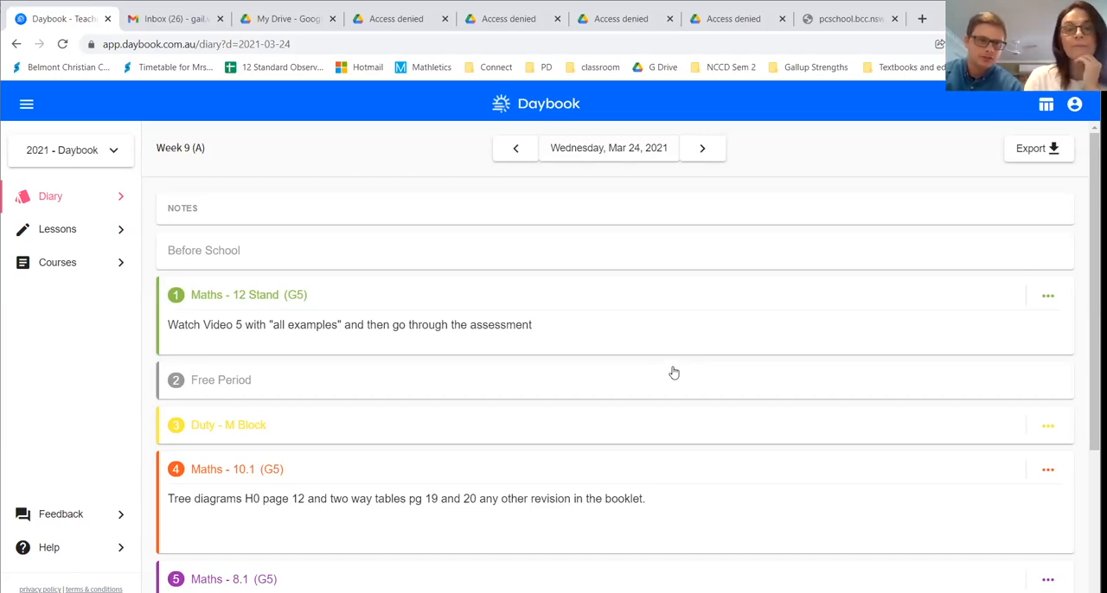
{"action": "mouse_move", "coordinate": [686, 362]}
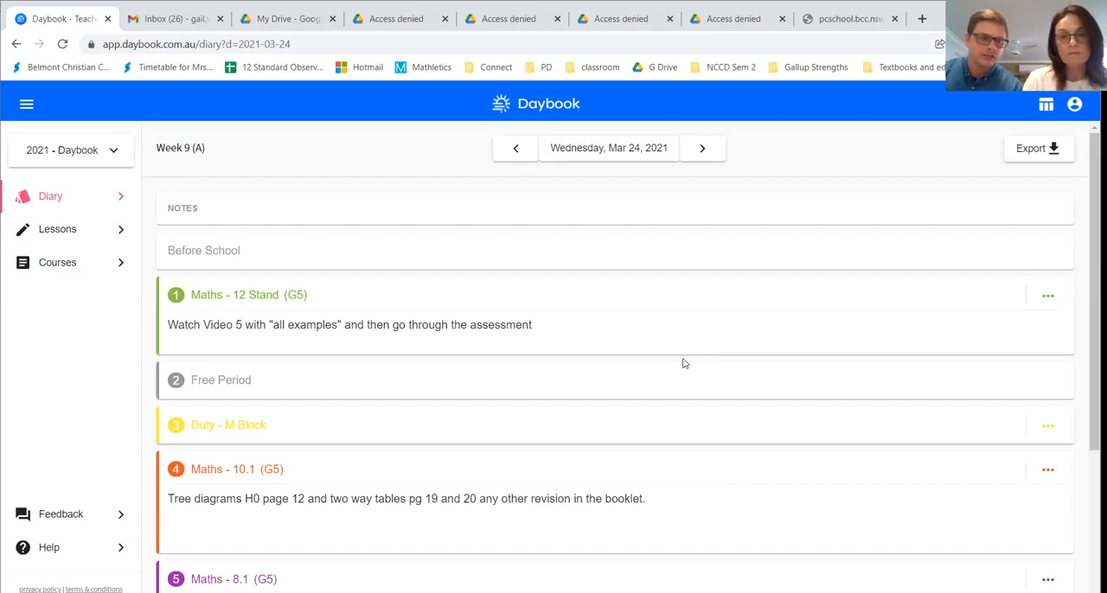
{"action": "mouse_move", "coordinate": [690, 359]}
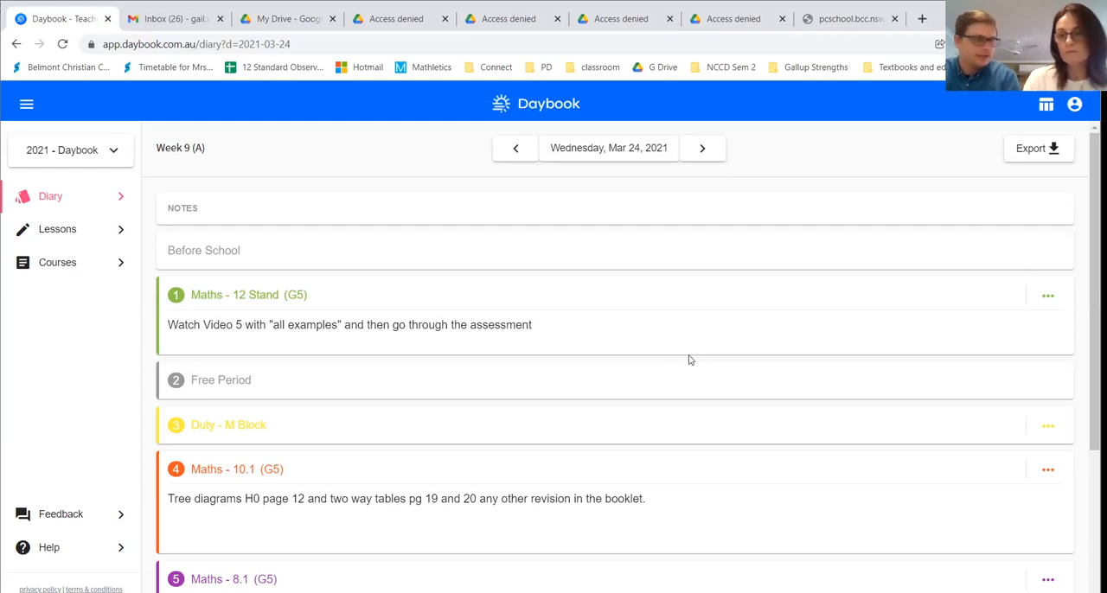
{"action": "mouse_move", "coordinate": [686, 364]}
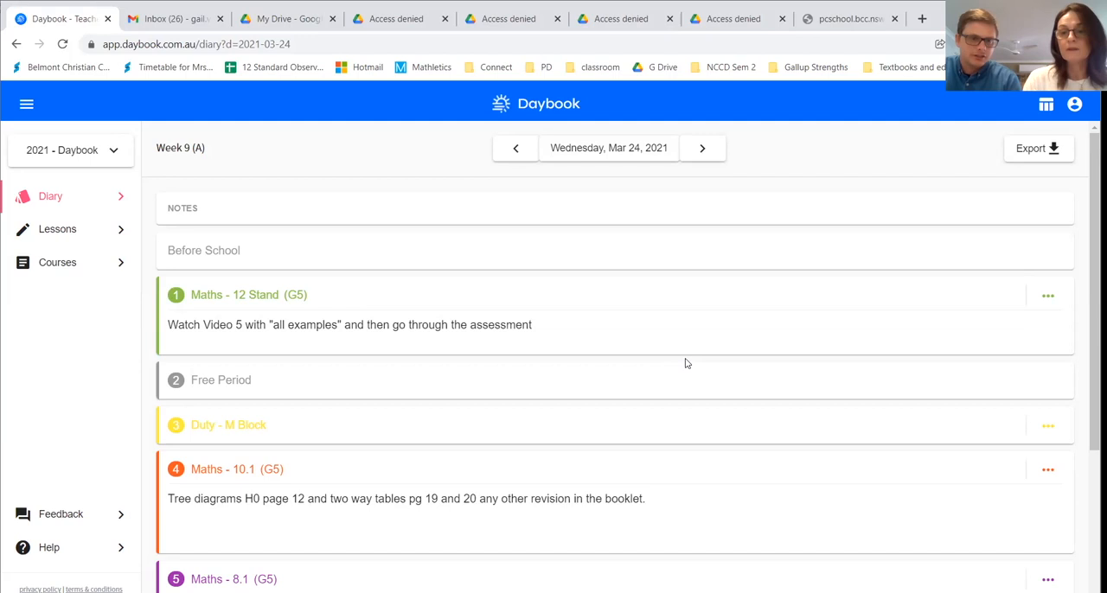
{"action": "mouse_move", "coordinate": [679, 361]}
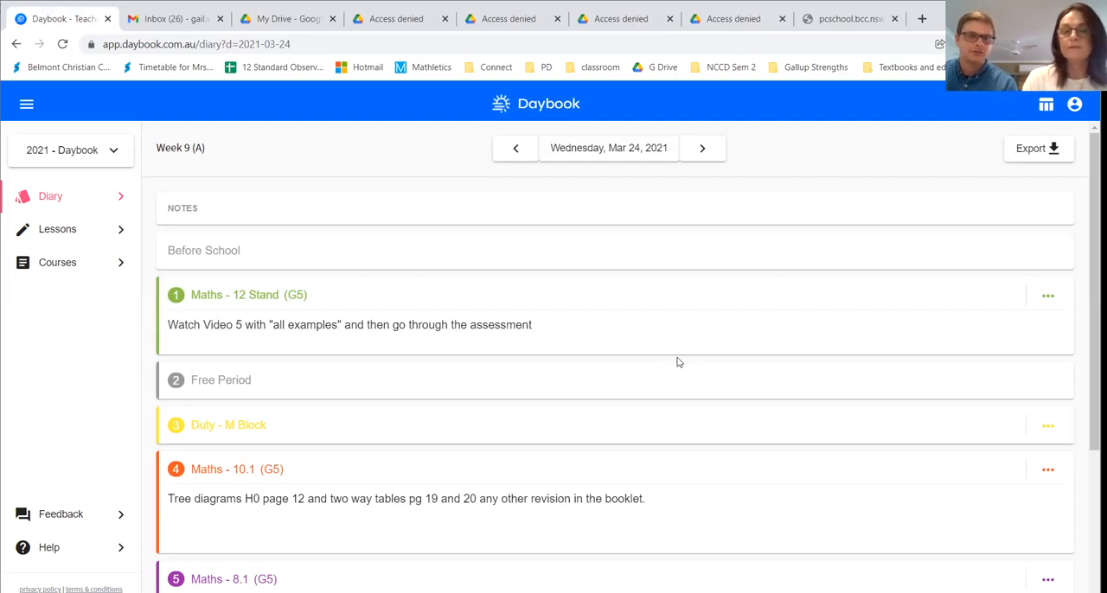
{"action": "mouse_move", "coordinate": [684, 353]}
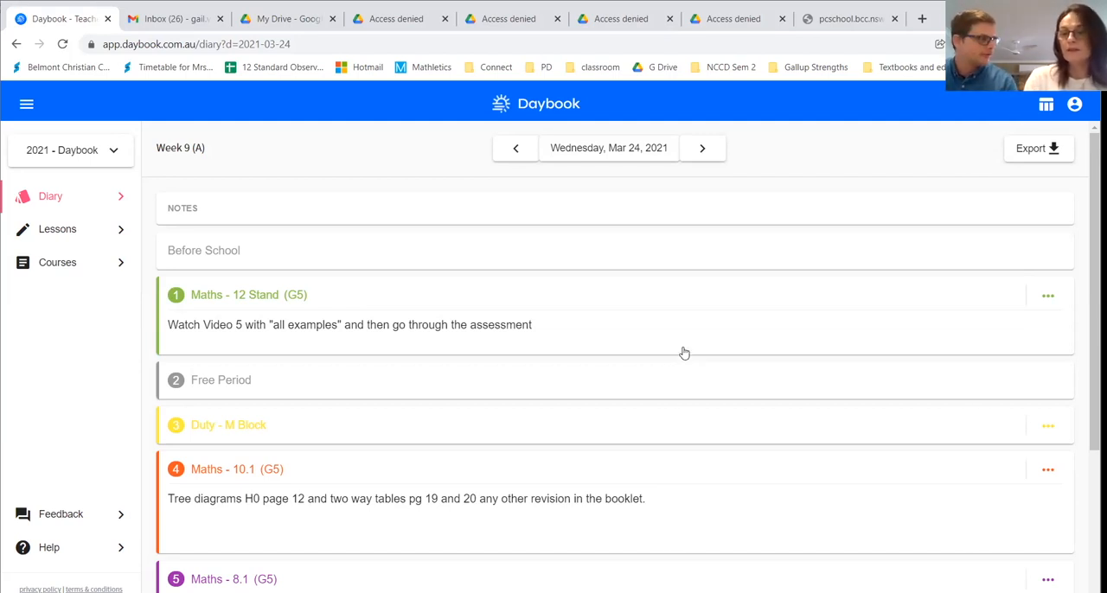
{"action": "mouse_move", "coordinate": [679, 374]}
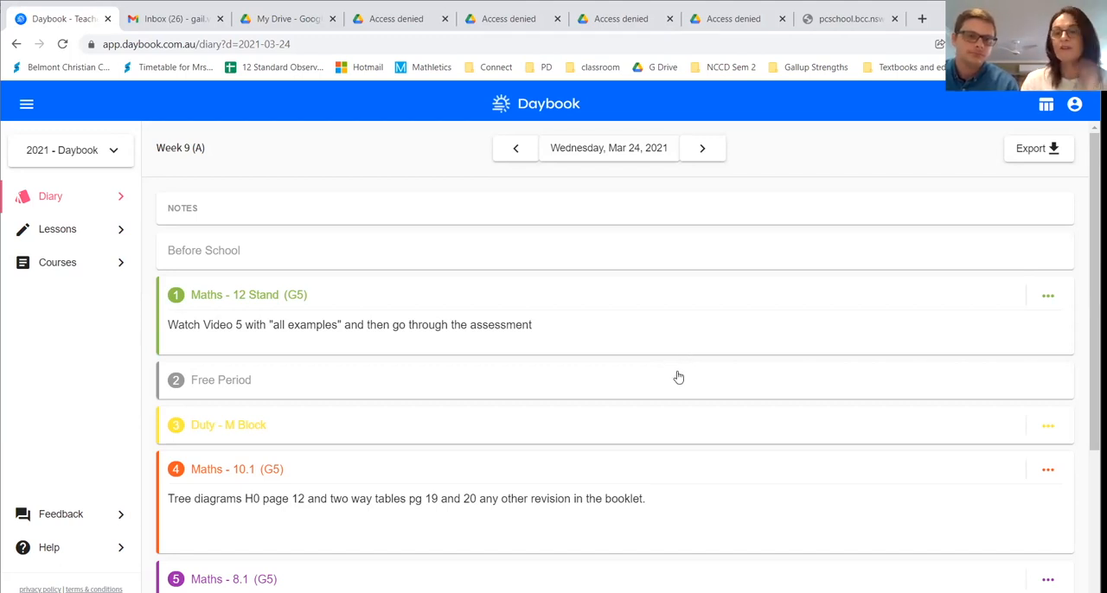
{"action": "mouse_move", "coordinate": [141, 300]}
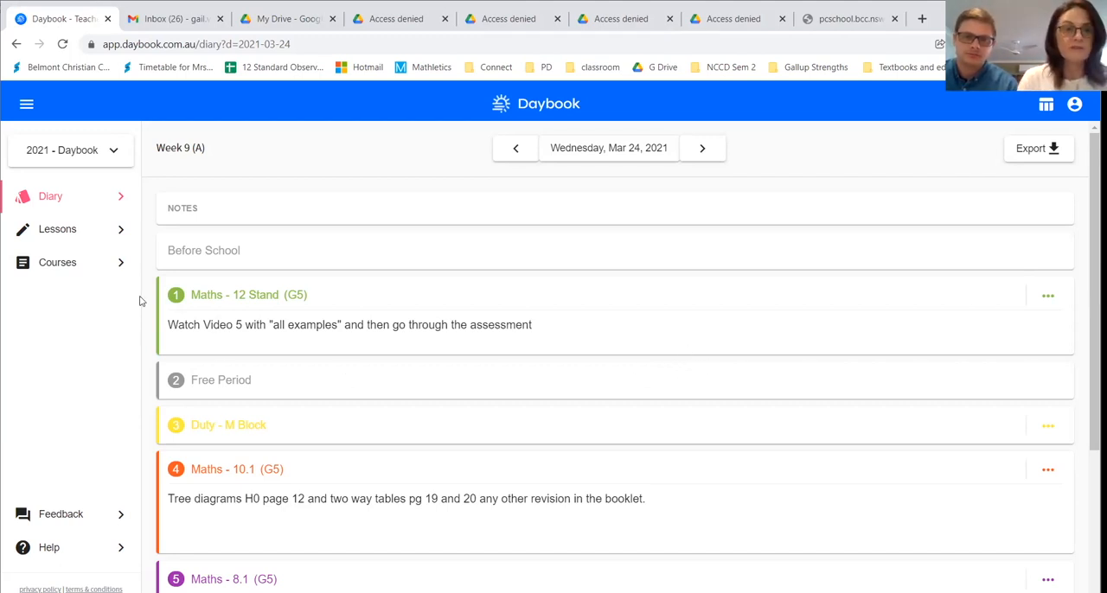
{"action": "mouse_move", "coordinate": [57, 234]}
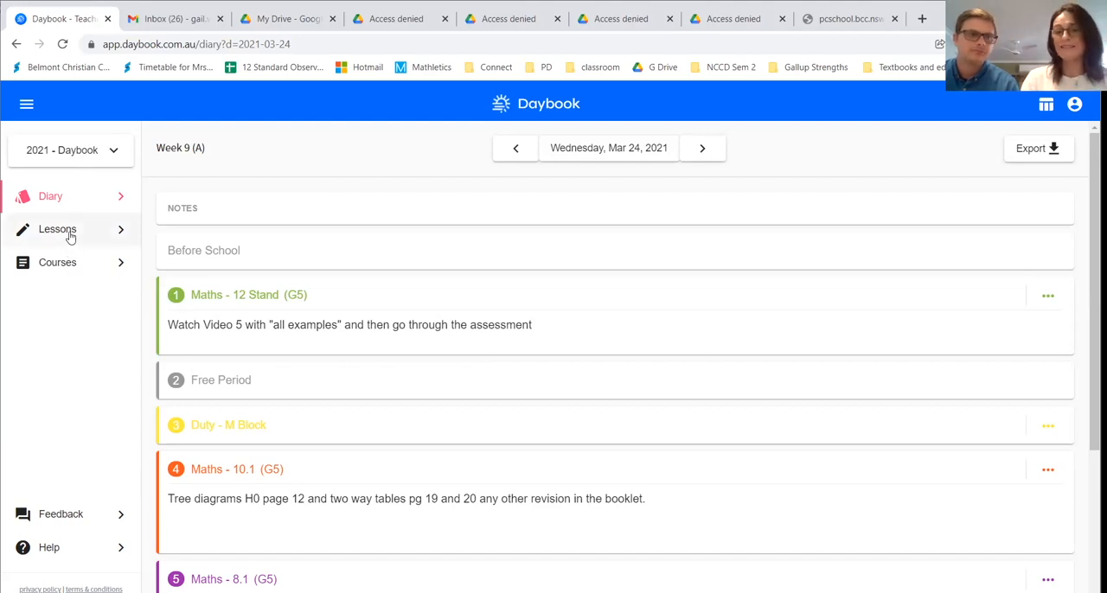
Go to Lessons and scroll the Term 1 2021 Maths 8.1 list to Weeks 9 and 10
{"action": "left_click", "coordinate": [57, 229]}
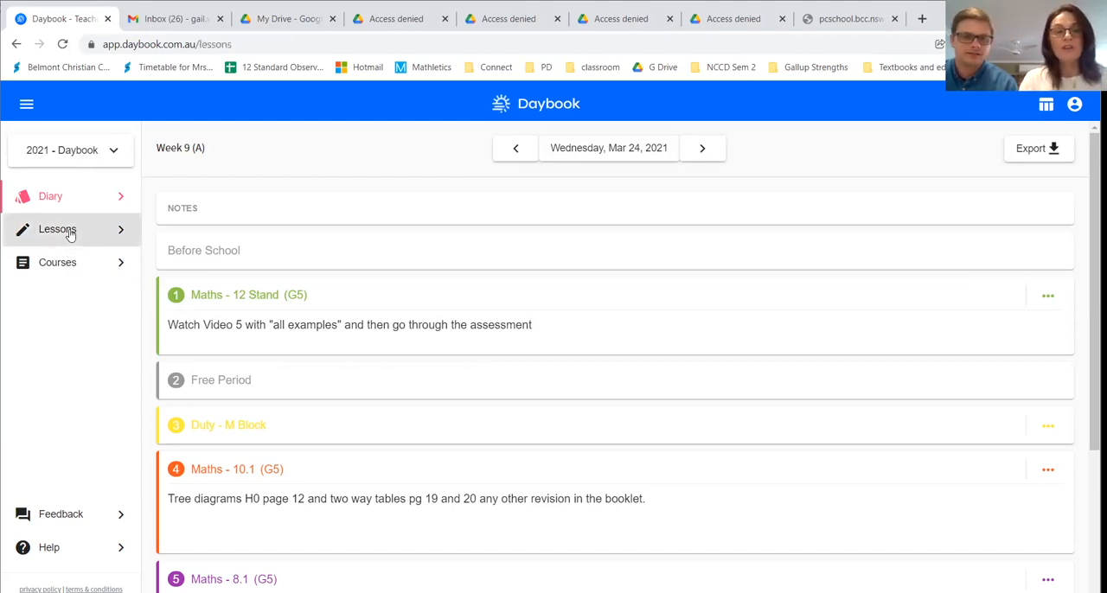
{"action": "left_click", "coordinate": [57, 230]}
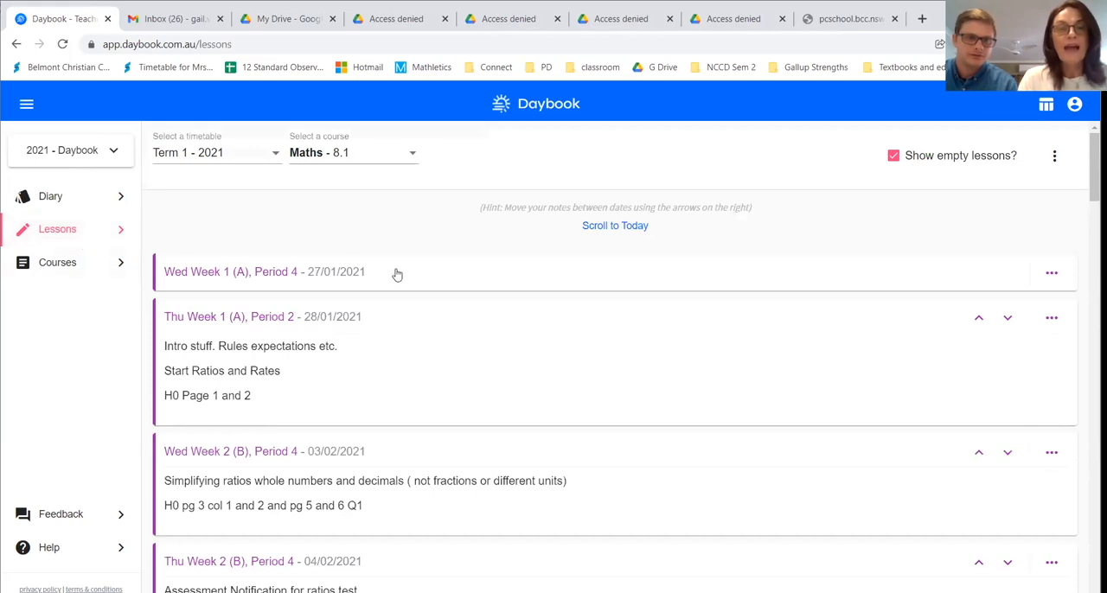
{"action": "scroll", "scroll_direction": "down", "scroll_amount": 3}
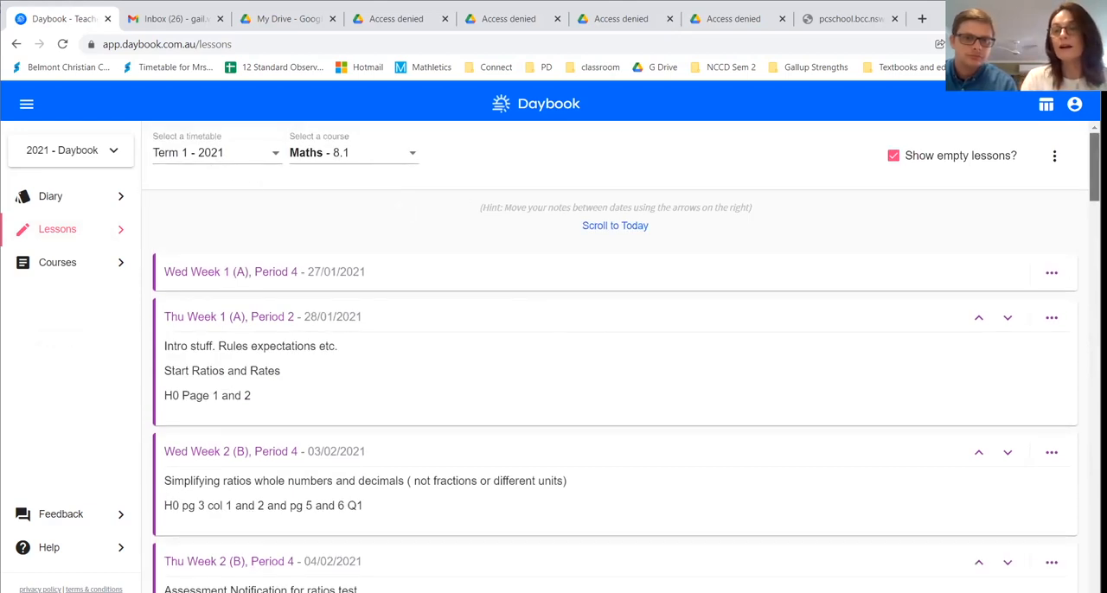
{"action": "scroll", "scroll_direction": "down", "scroll_amount": 3}
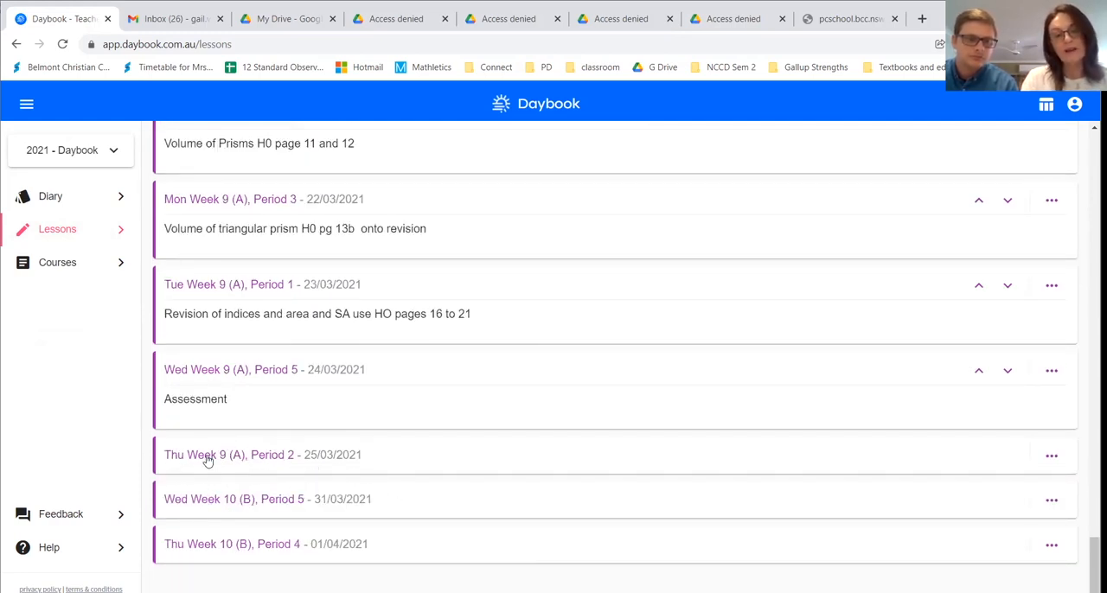
Open the empty Thursday Week 9 Maths 8.1 lesson and type trial text
{"action": "left_click", "coordinate": [208, 455]}
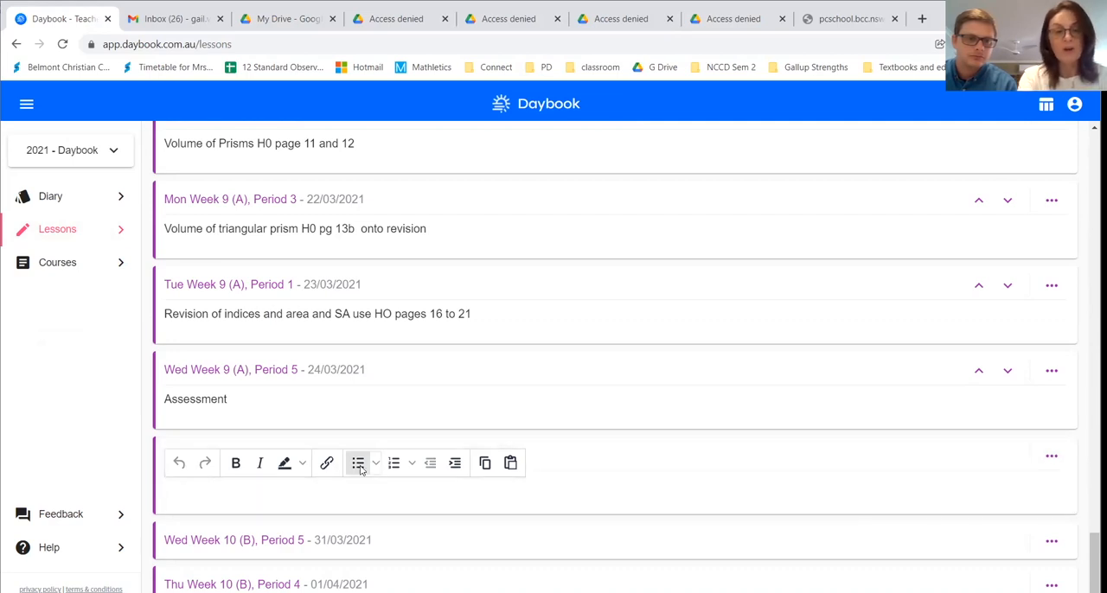
{"action": "type", "text": "vdflgdiflsjgoo"}
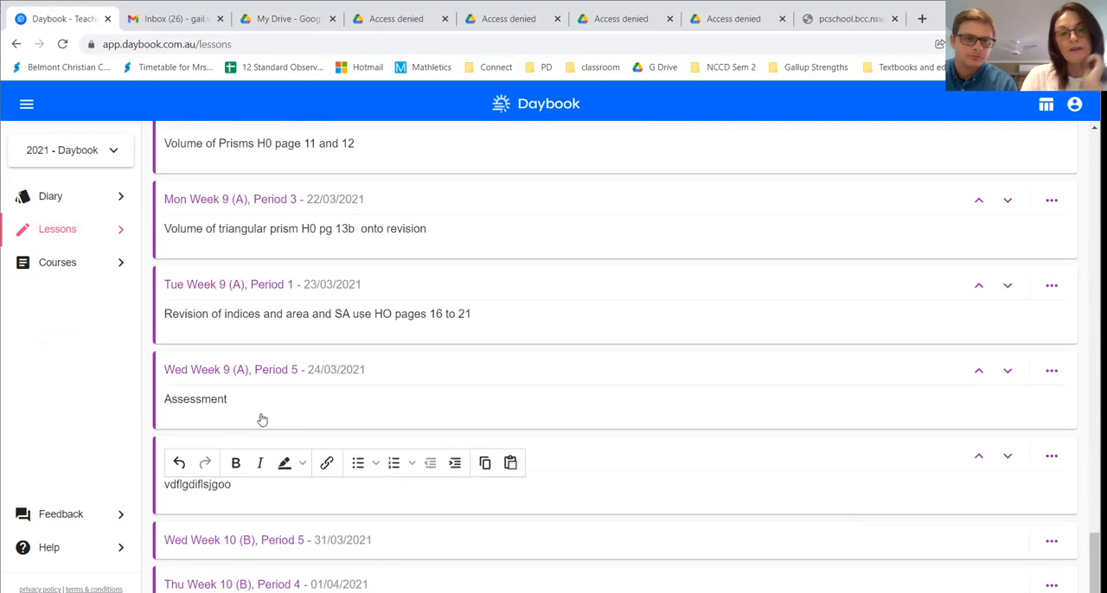
{"action": "mouse_move", "coordinate": [215, 417]}
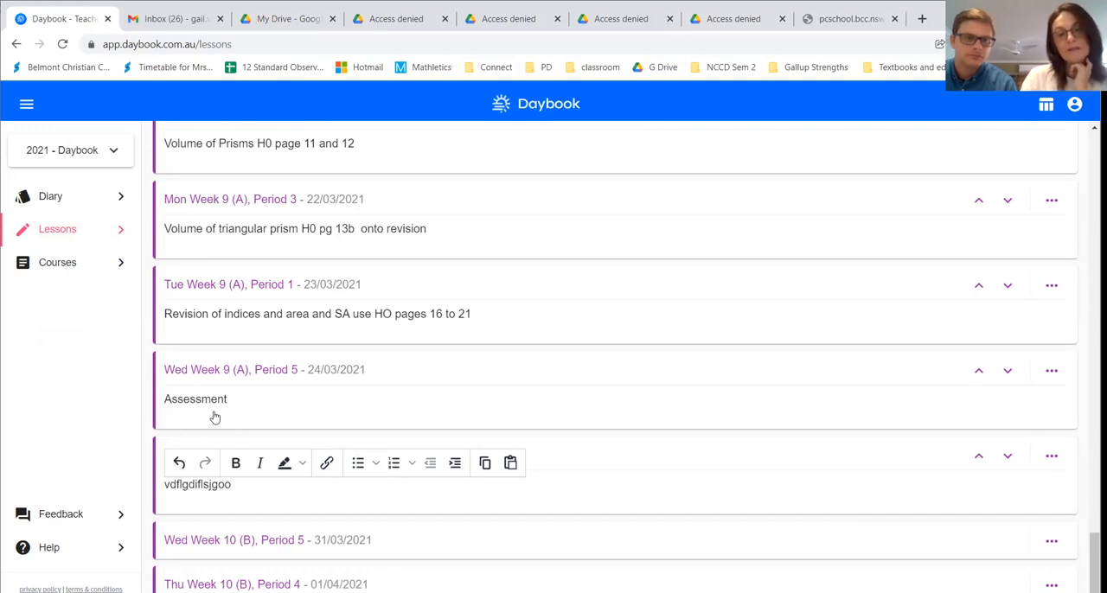
{"action": "mouse_move", "coordinate": [239, 417]}
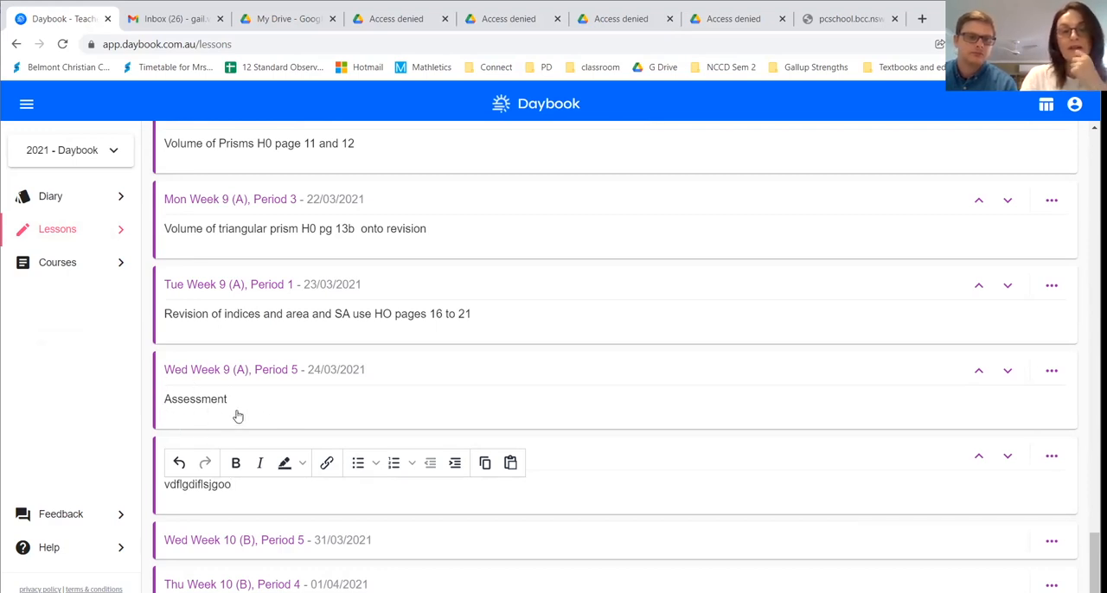
{"action": "mouse_move", "coordinate": [247, 444]}
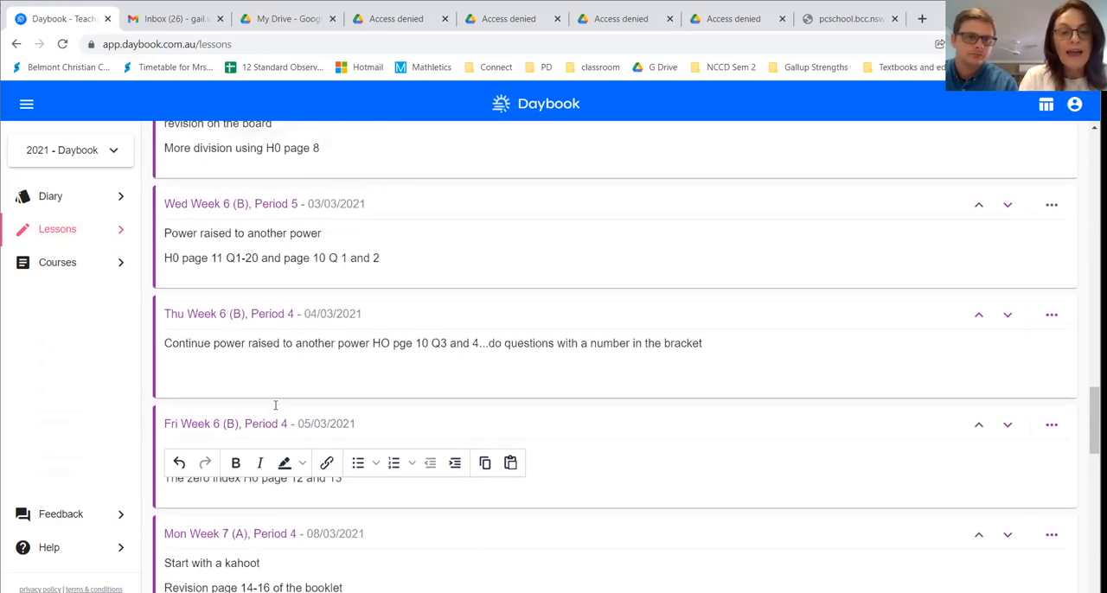
{"action": "scroll", "scroll_direction": "up", "scroll_amount": 3}
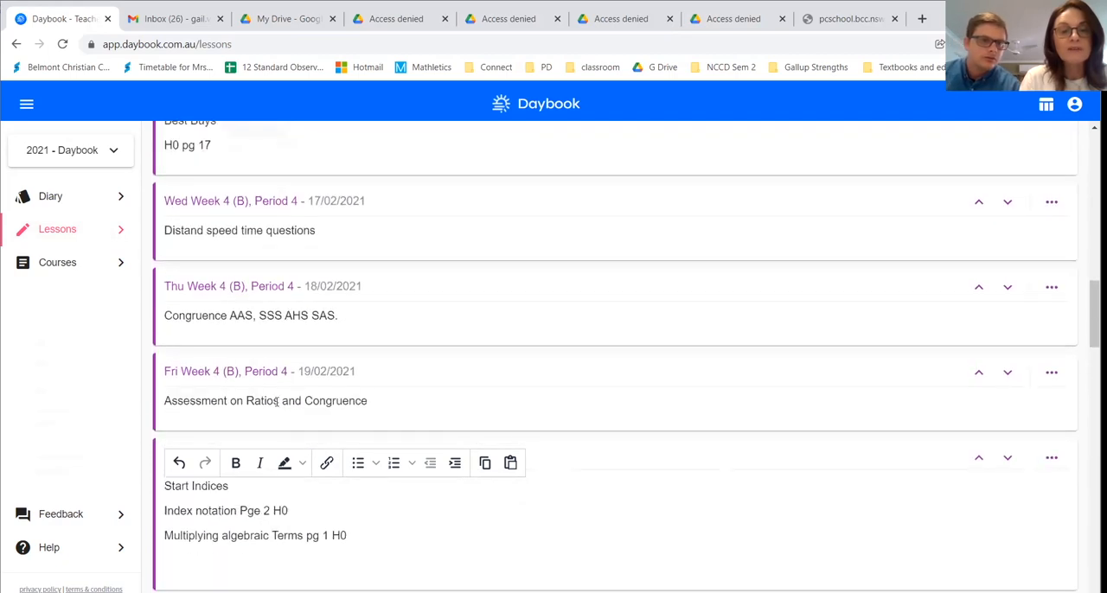
{"action": "scroll", "scroll_direction": "down", "scroll_amount": 3}
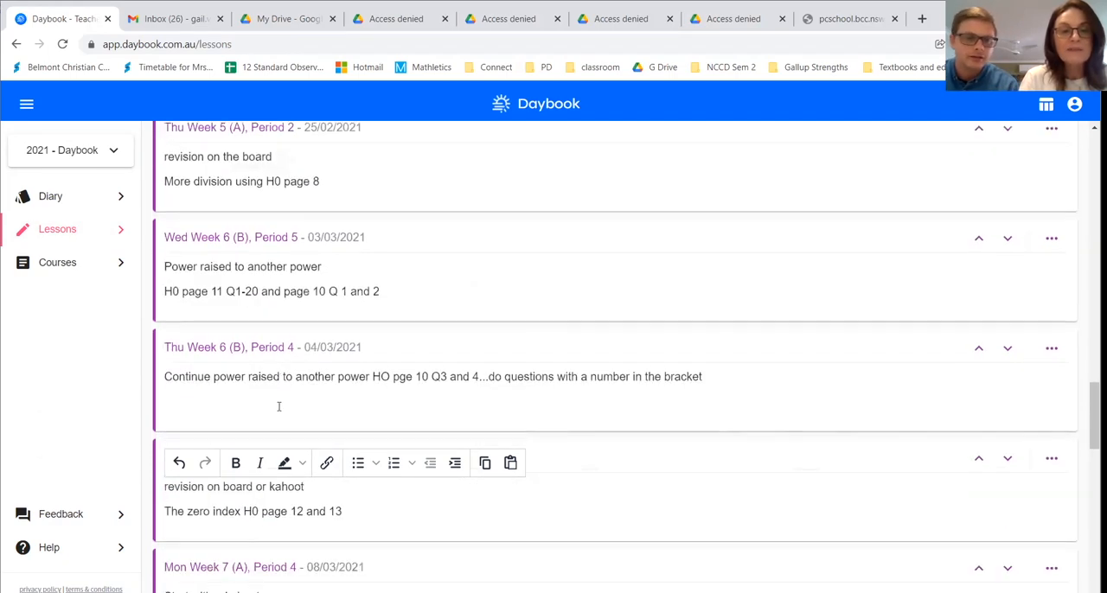
{"action": "scroll", "scroll_direction": "down", "scroll_amount": 3}
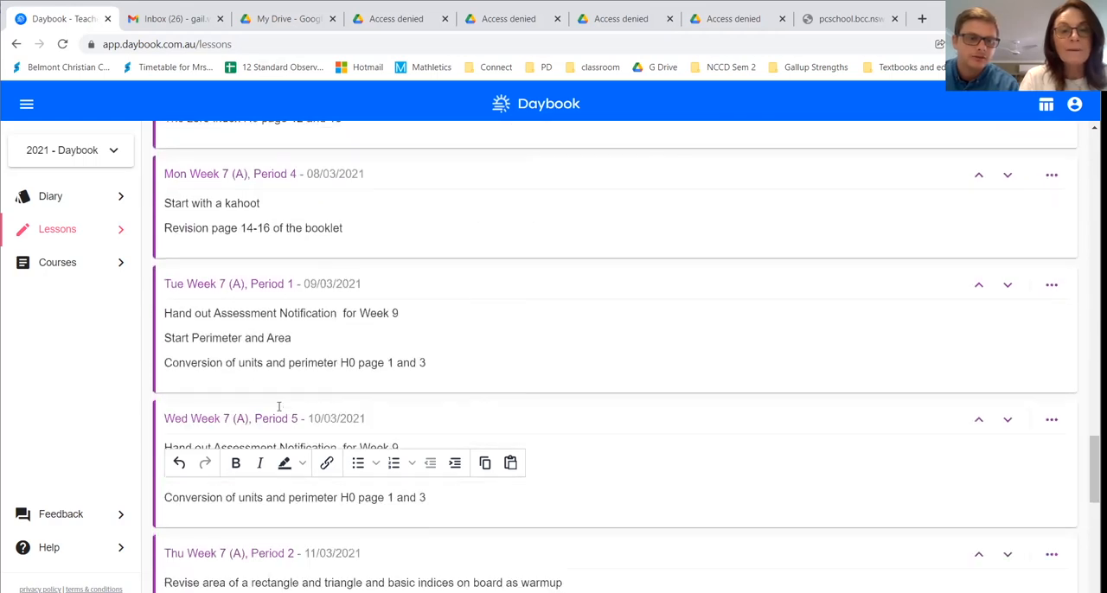
{"action": "scroll", "scroll_direction": "down", "scroll_amount": 3}
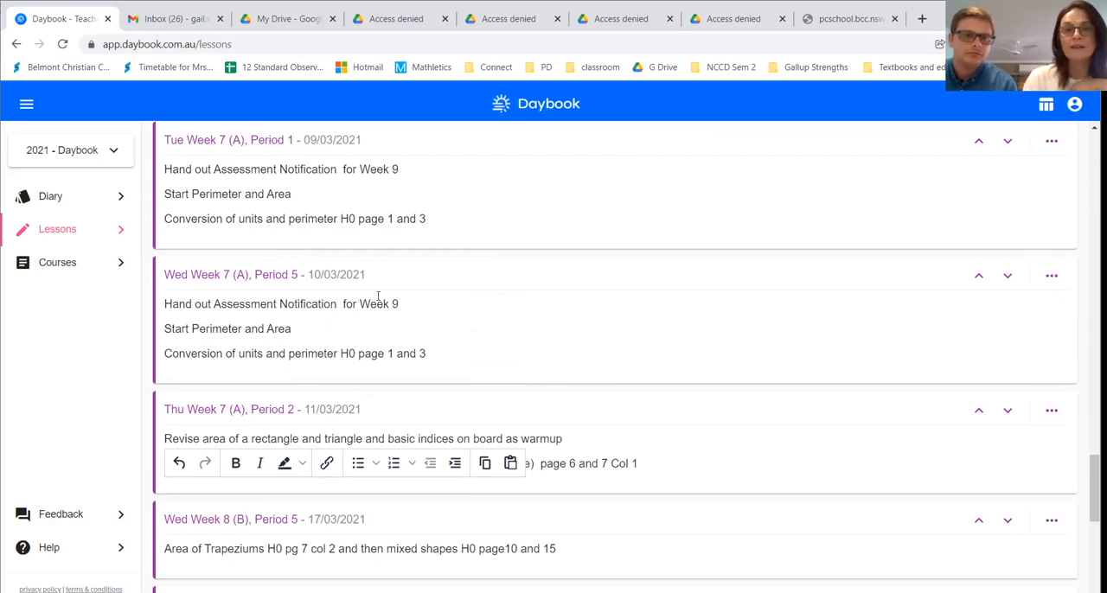
{"action": "scroll", "scroll_direction": "up", "scroll_amount": 3}
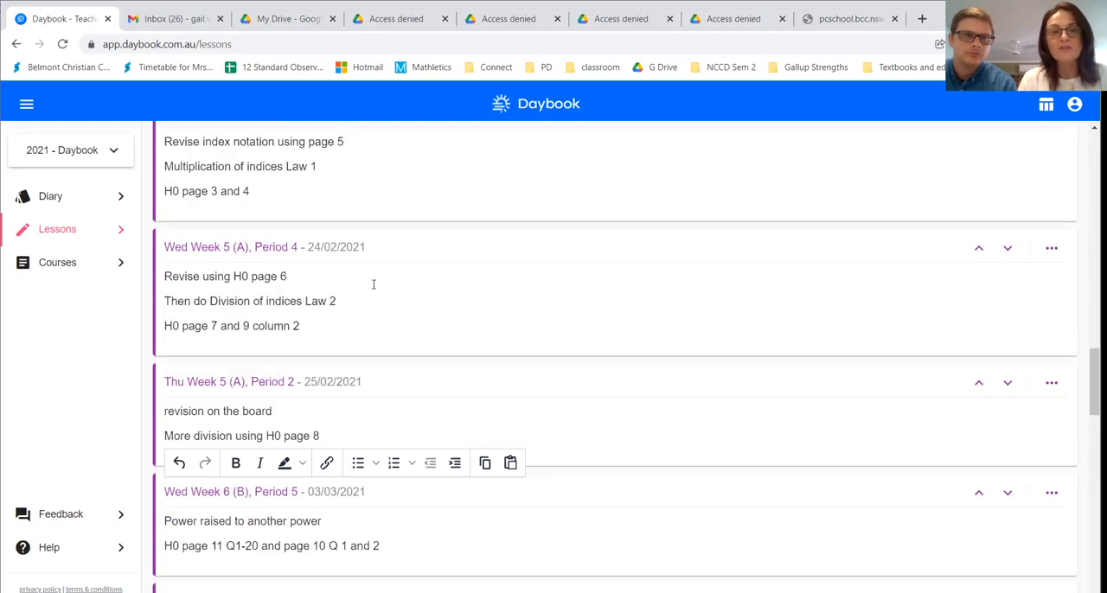
{"action": "scroll", "scroll_direction": "up", "scroll_amount": 3}
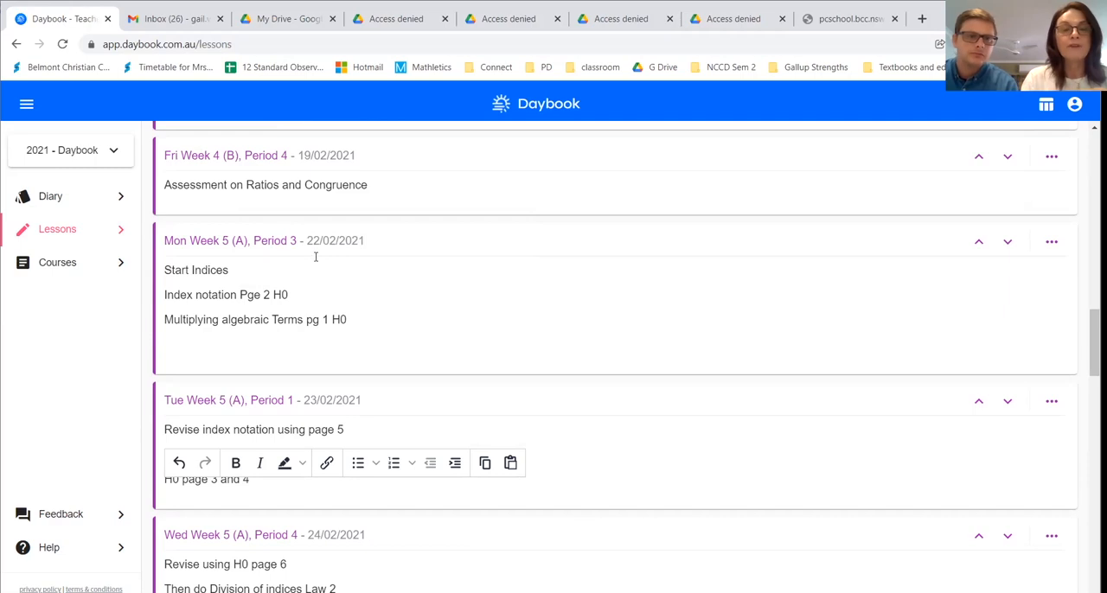
{"action": "mouse_move", "coordinate": [291, 349]}
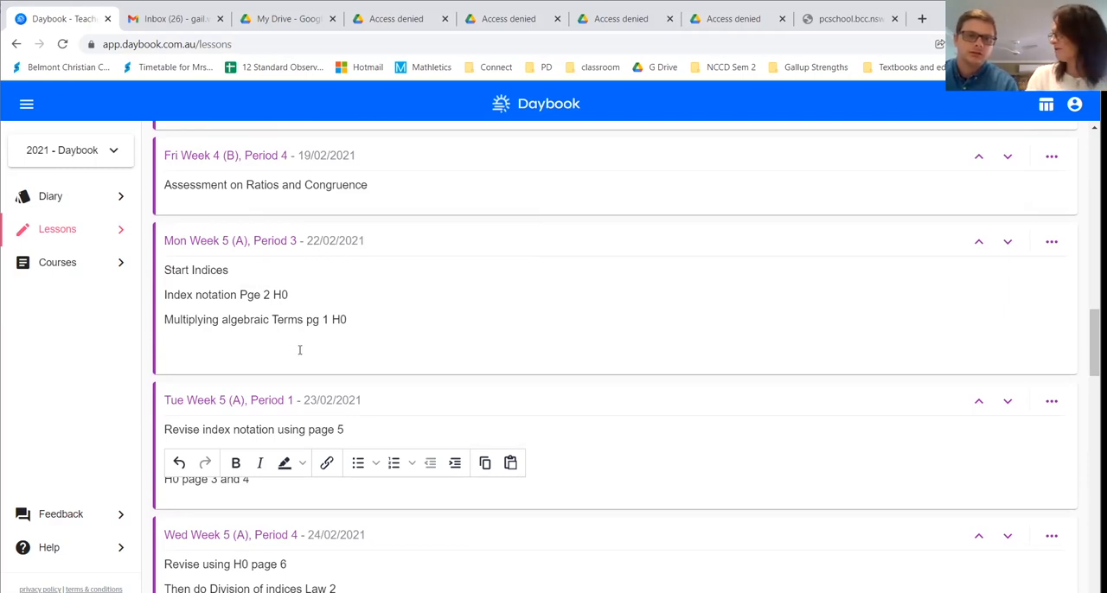
{"action": "mouse_move", "coordinate": [305, 358]}
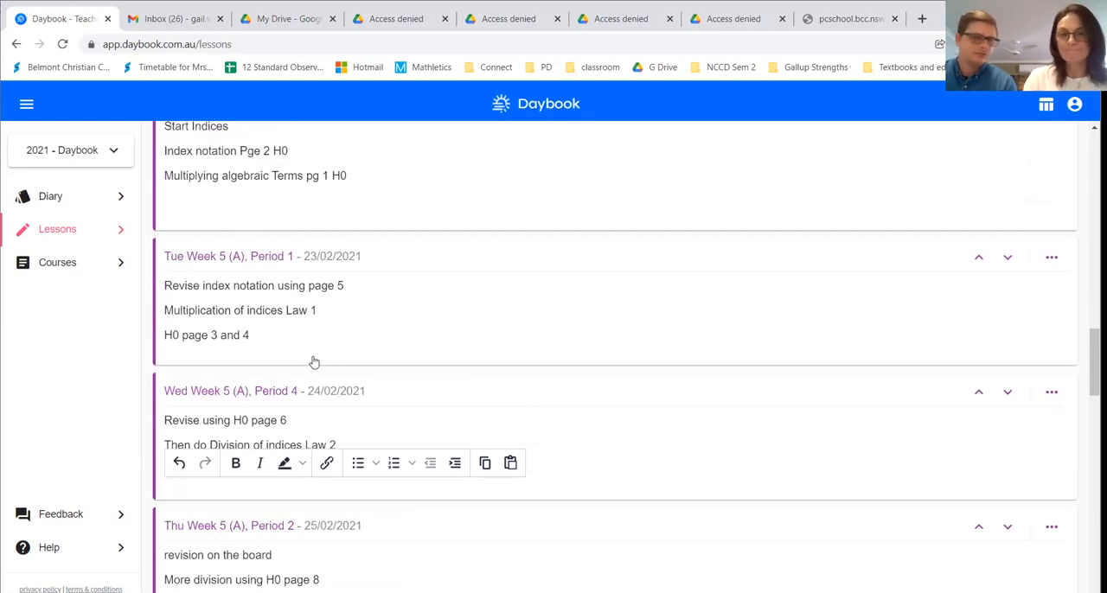
{"action": "scroll", "scroll_direction": "down", "scroll_amount": 3}
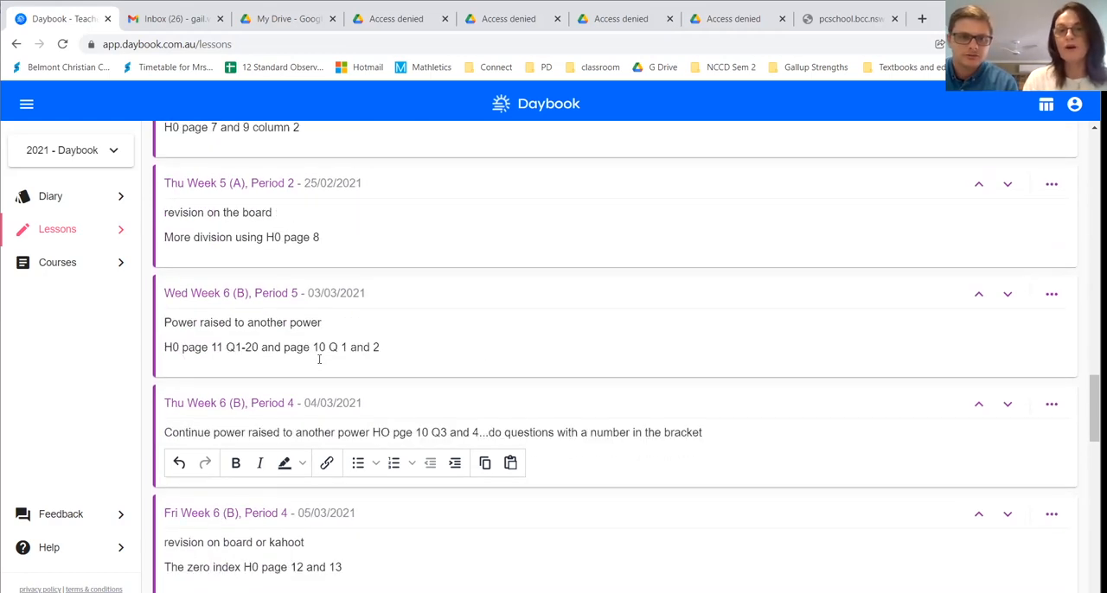
{"action": "scroll", "scroll_direction": "up", "scroll_amount": 3}
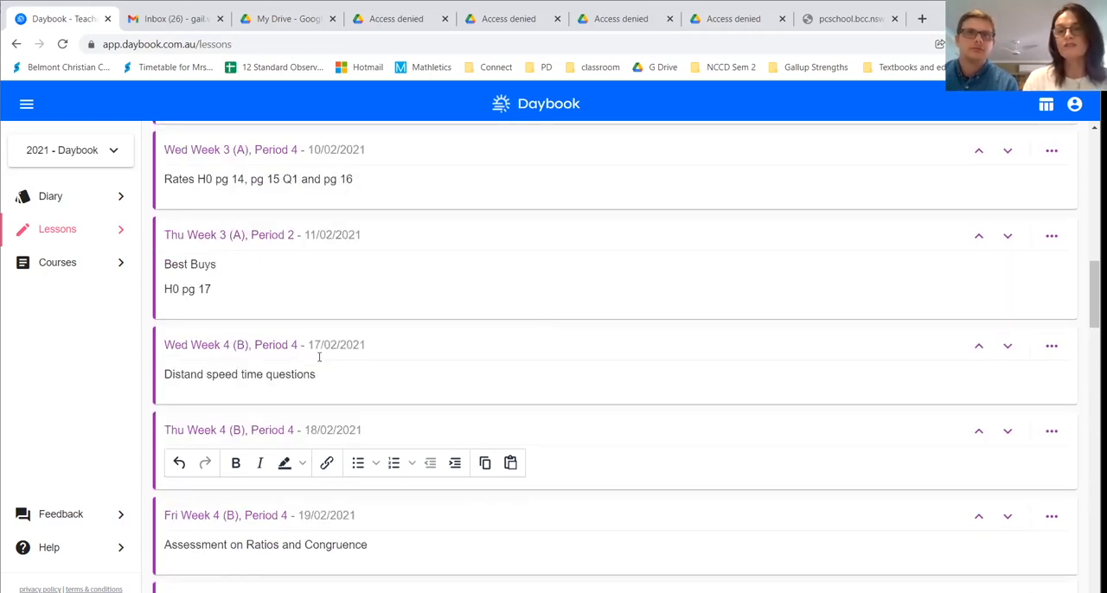
{"action": "scroll", "scroll_direction": "up", "scroll_amount": 3}
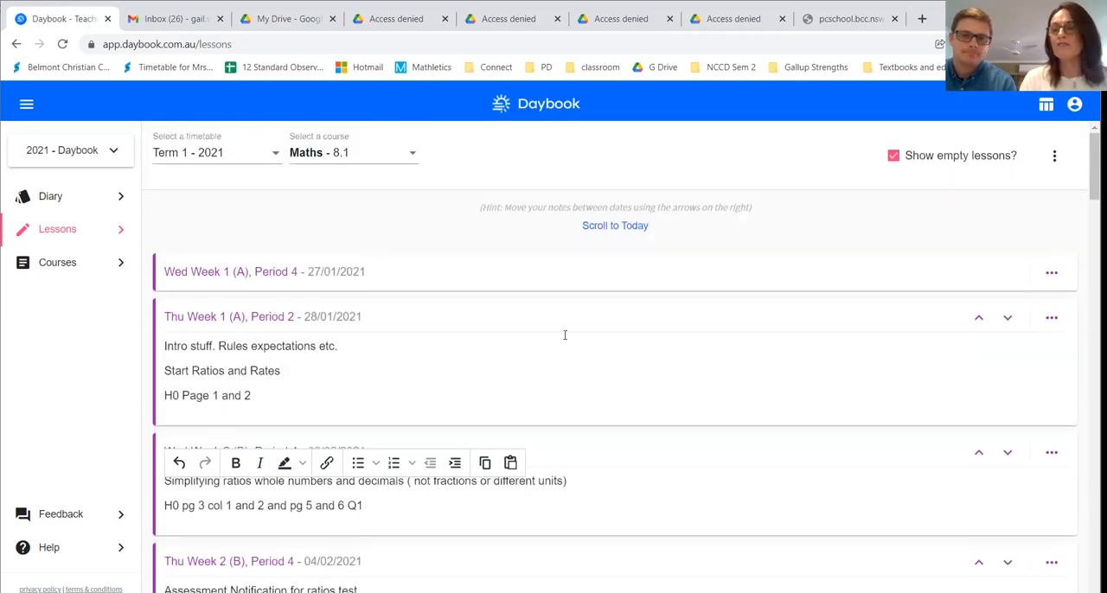
{"action": "mouse_move", "coordinate": [1047, 312]}
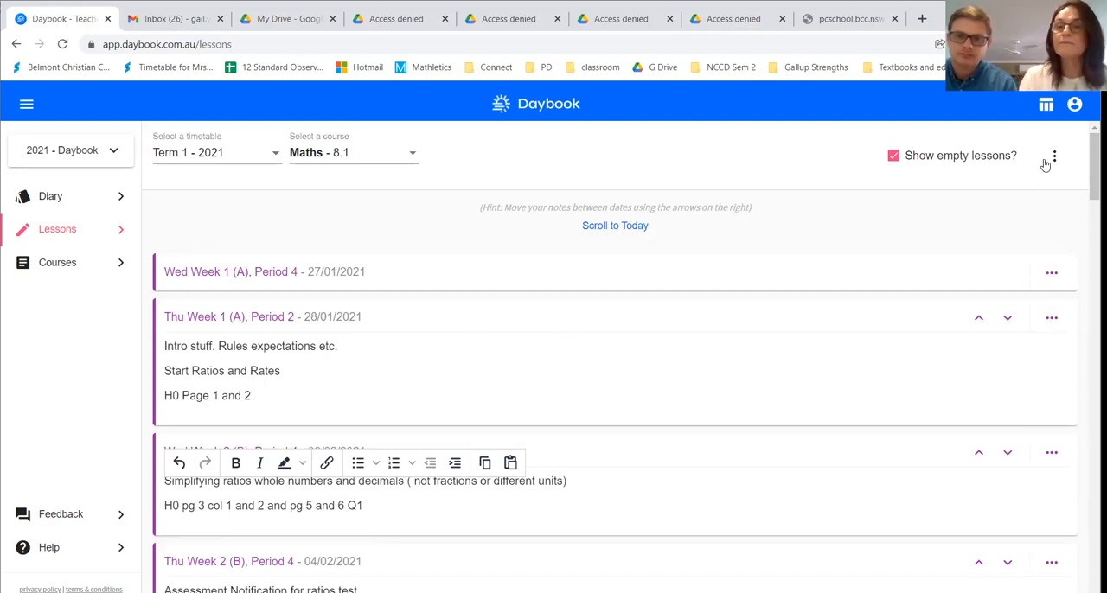
Open the lesson options menu and choose to save the list as a template
{"action": "left_click", "coordinate": [1055, 156]}
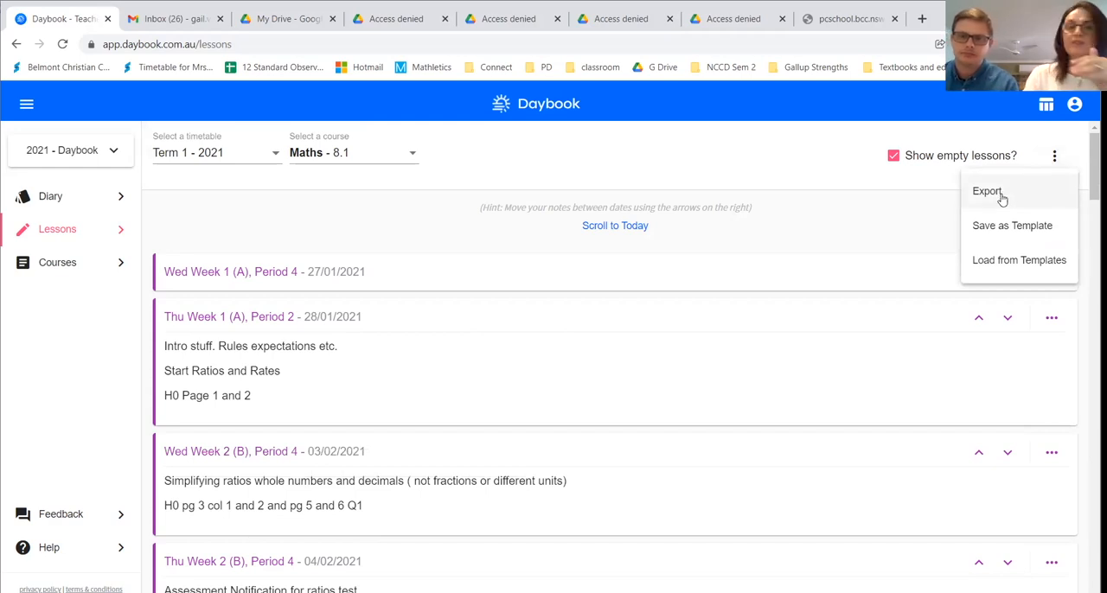
{"action": "mouse_move", "coordinate": [995, 212]}
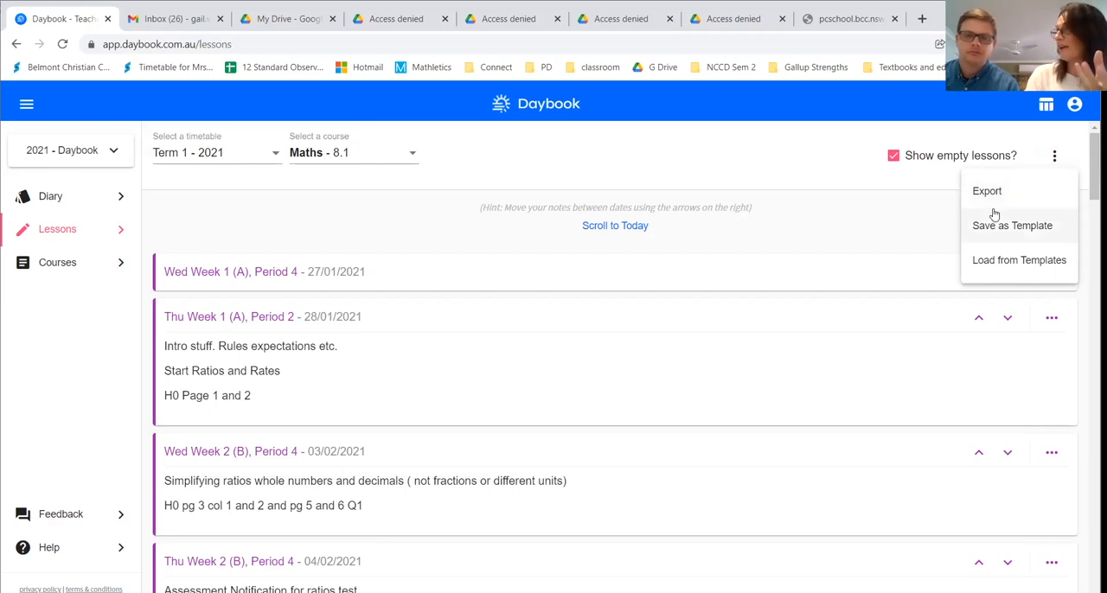
{"action": "mouse_move", "coordinate": [991, 221]}
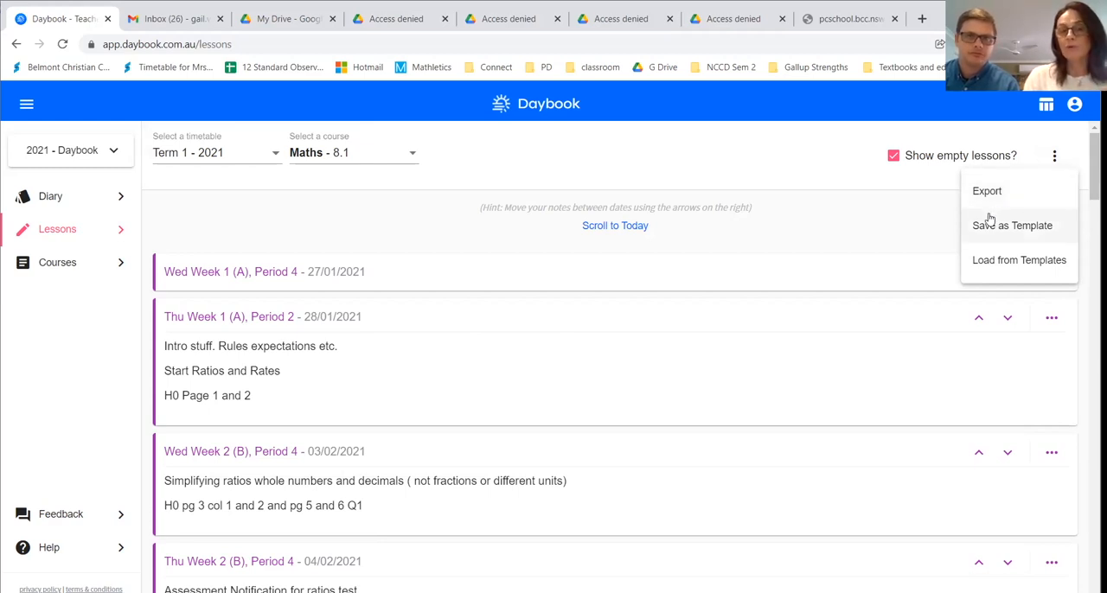
{"action": "mouse_move", "coordinate": [987, 225]}
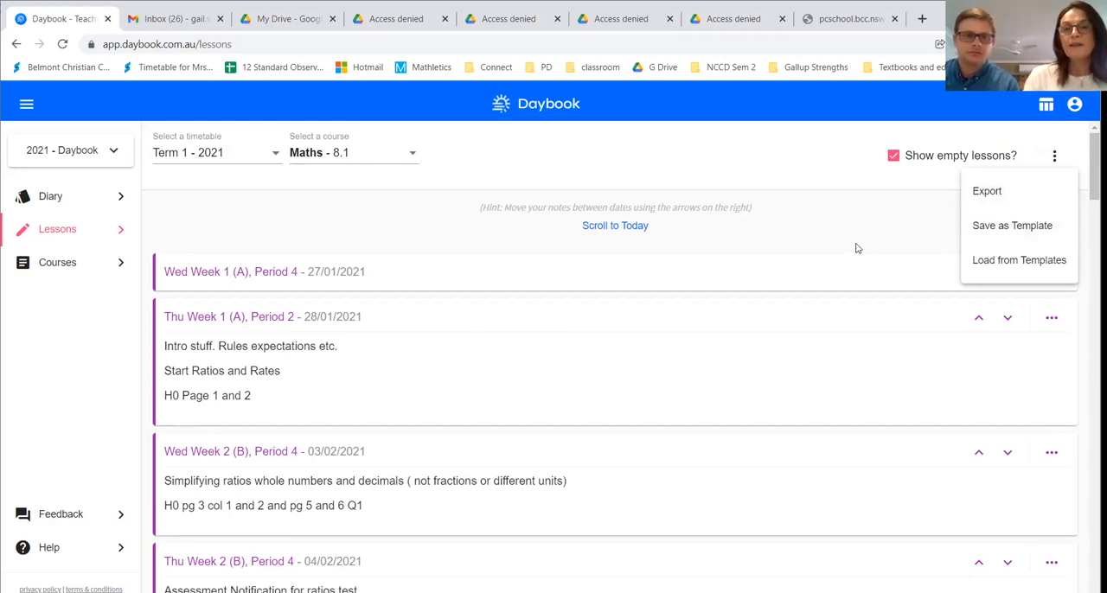
{"action": "mouse_move", "coordinate": [1037, 215]}
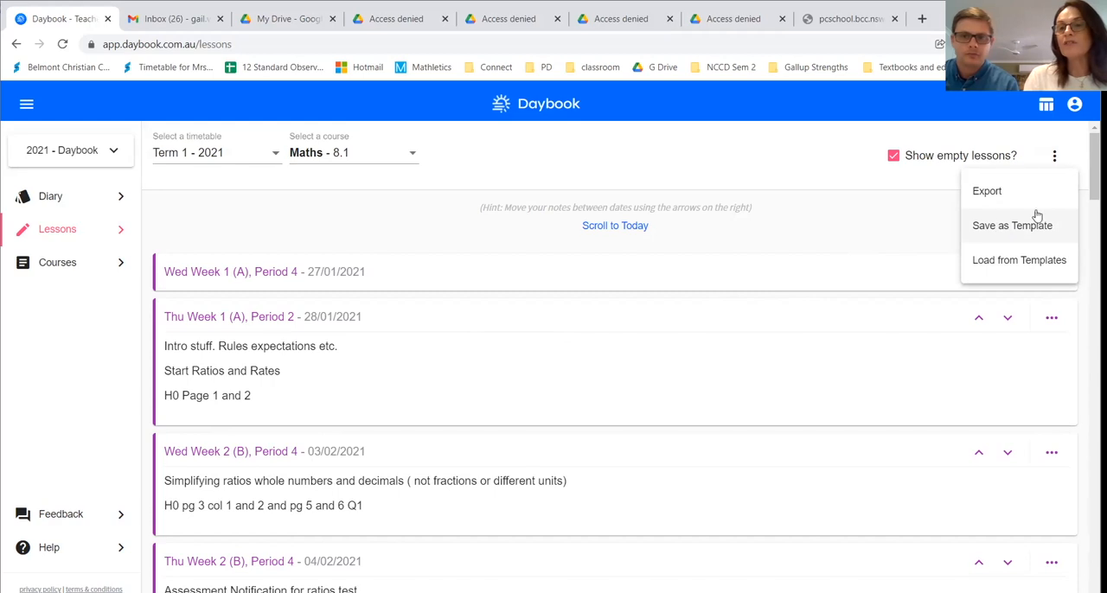
{"action": "mouse_move", "coordinate": [1002, 254]}
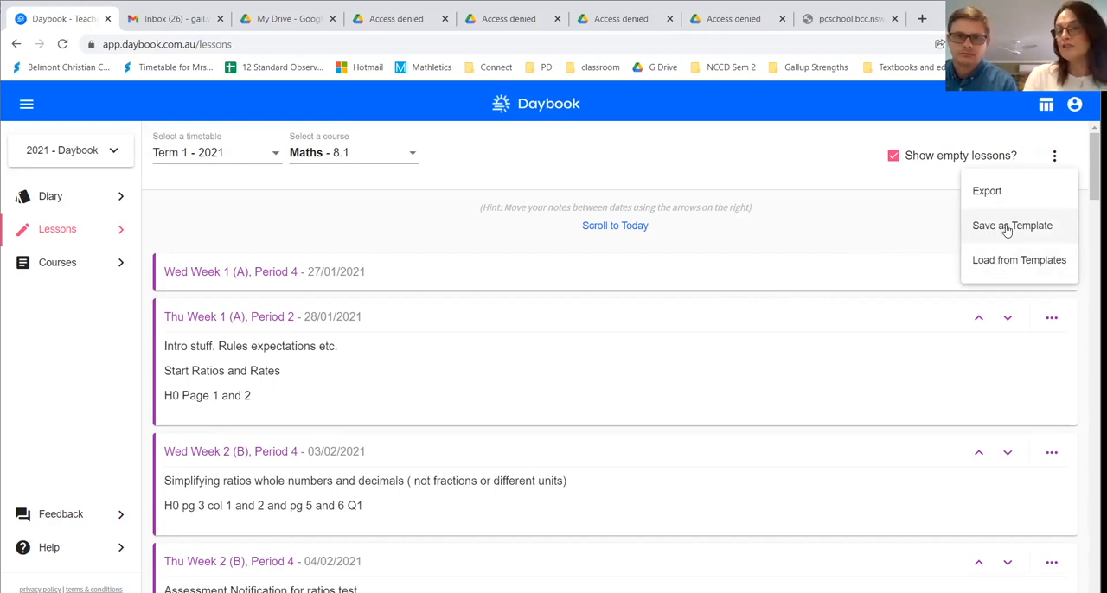
{"action": "mouse_move", "coordinate": [1010, 234]}
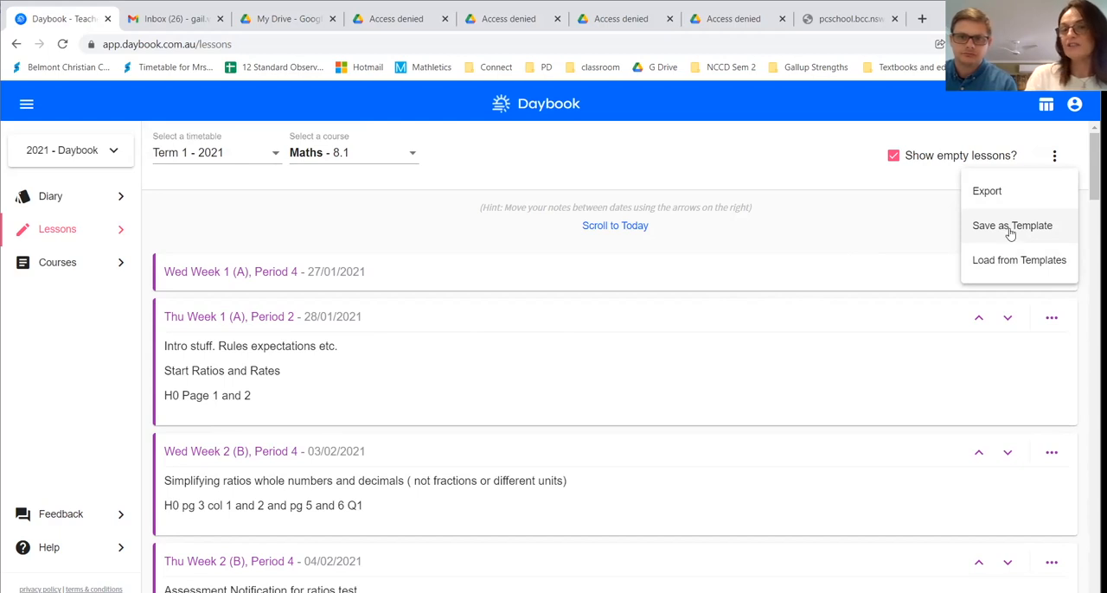
{"action": "left_click", "coordinate": [1013, 226]}
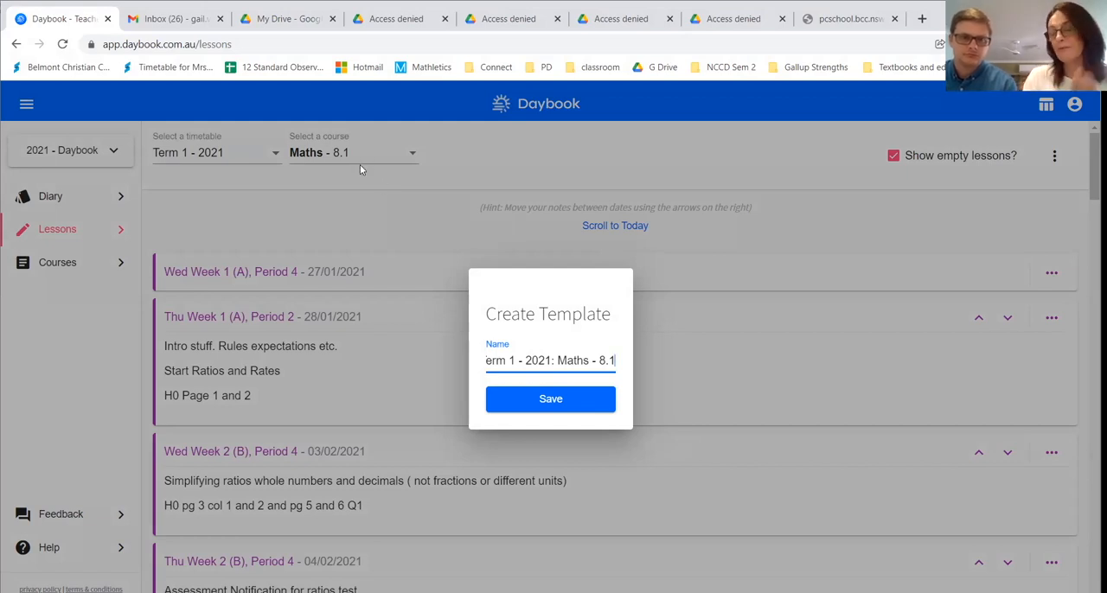
{"action": "mouse_move", "coordinate": [366, 175]}
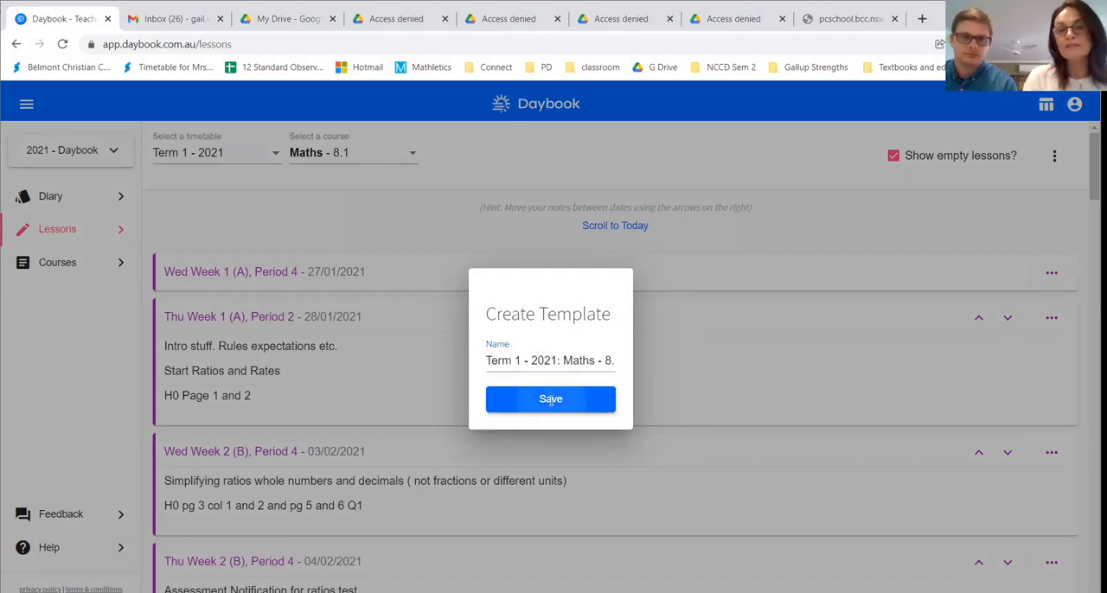
Save the template under the prefilled name 'Term 1 - 2021: Maths - 8.1'
{"action": "left_click", "coordinate": [550, 400]}
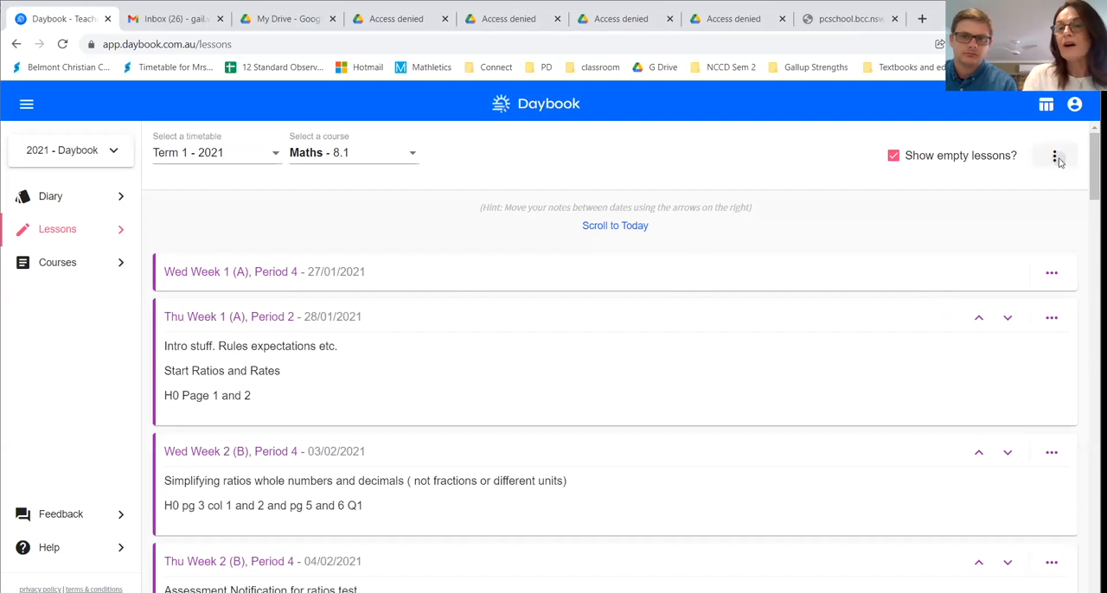
Begin a new daybook with State New South Wales, abandon it, and reopen lesson options
{"action": "left_click", "coordinate": [1054, 155]}
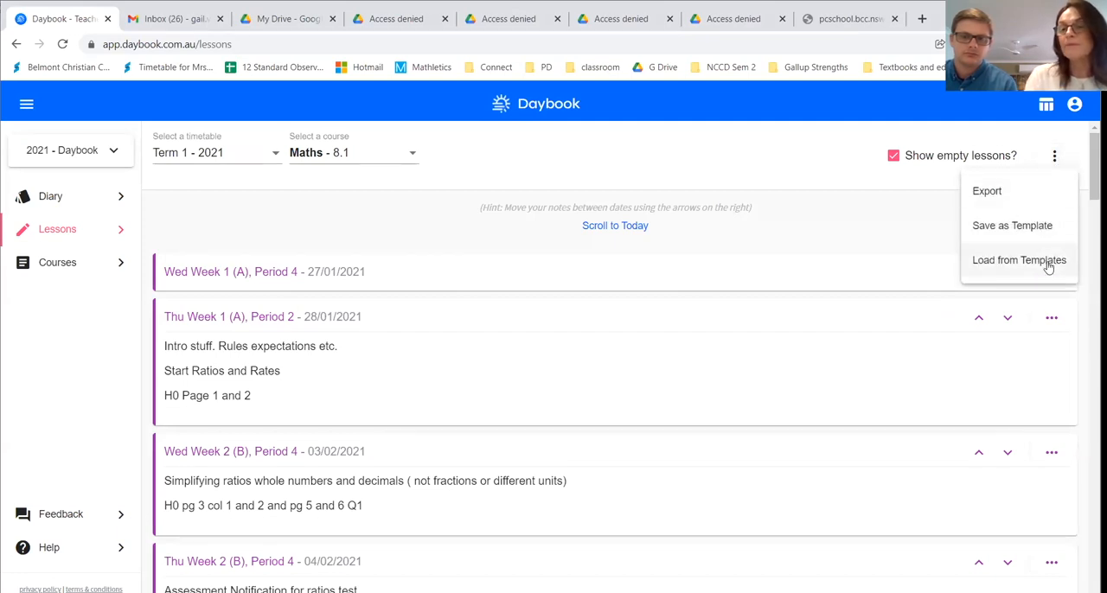
{"action": "mouse_move", "coordinate": [196, 187]}
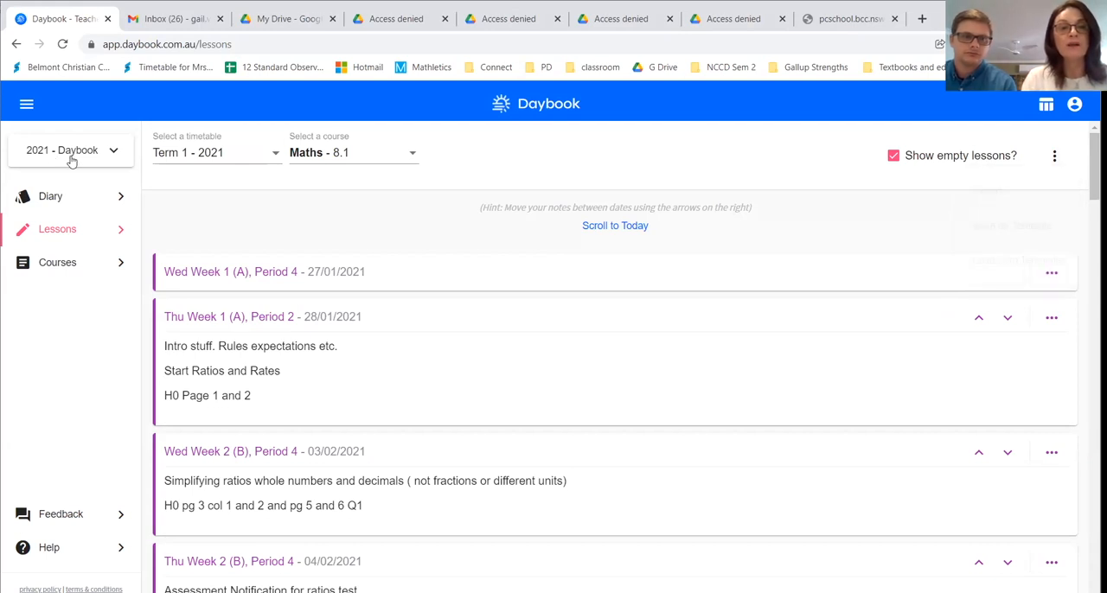
{"action": "left_click", "coordinate": [71, 149]}
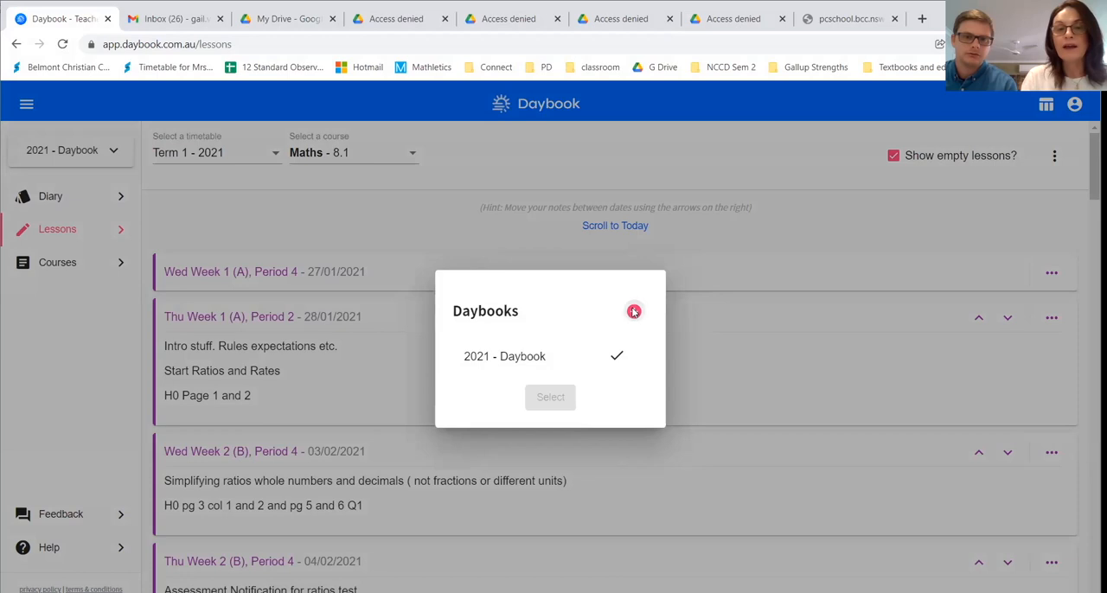
{"action": "left_click", "coordinate": [634, 311]}
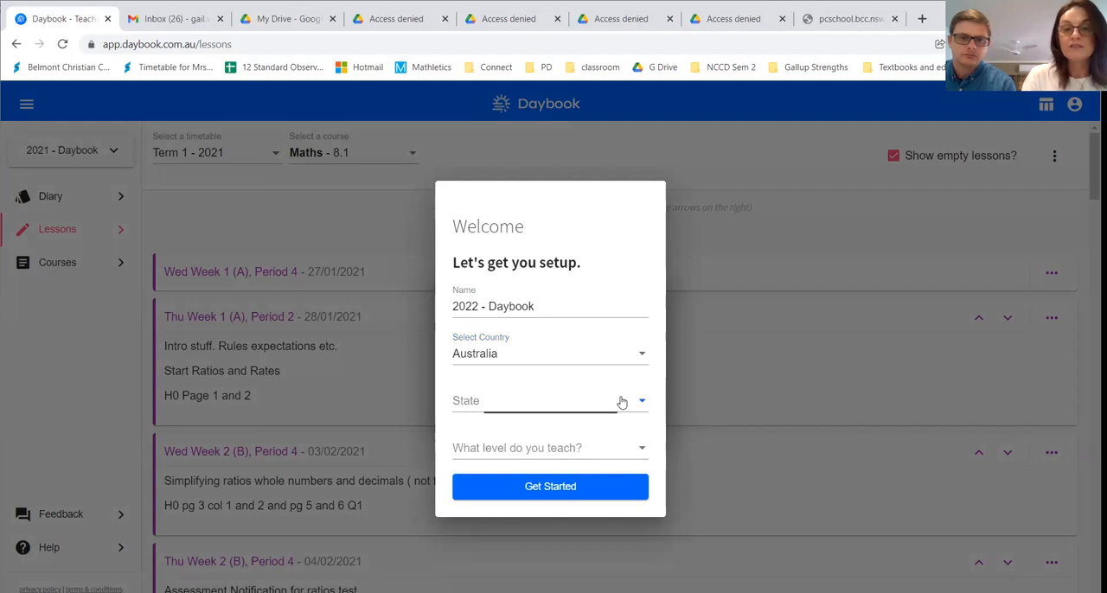
{"action": "left_click", "coordinate": [550, 401]}
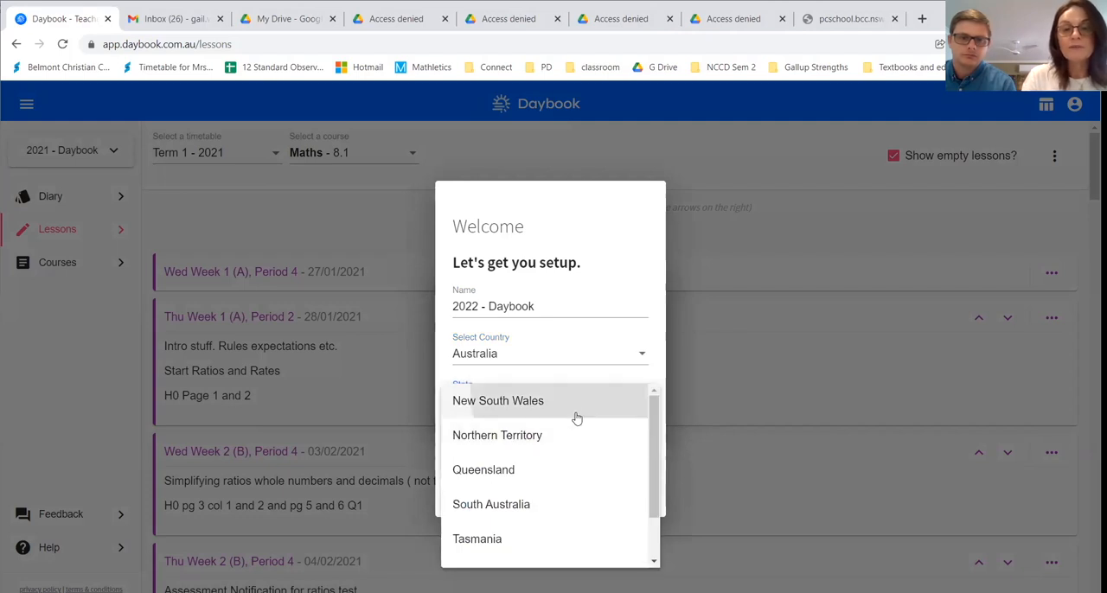
{"action": "left_click", "coordinate": [499, 401]}
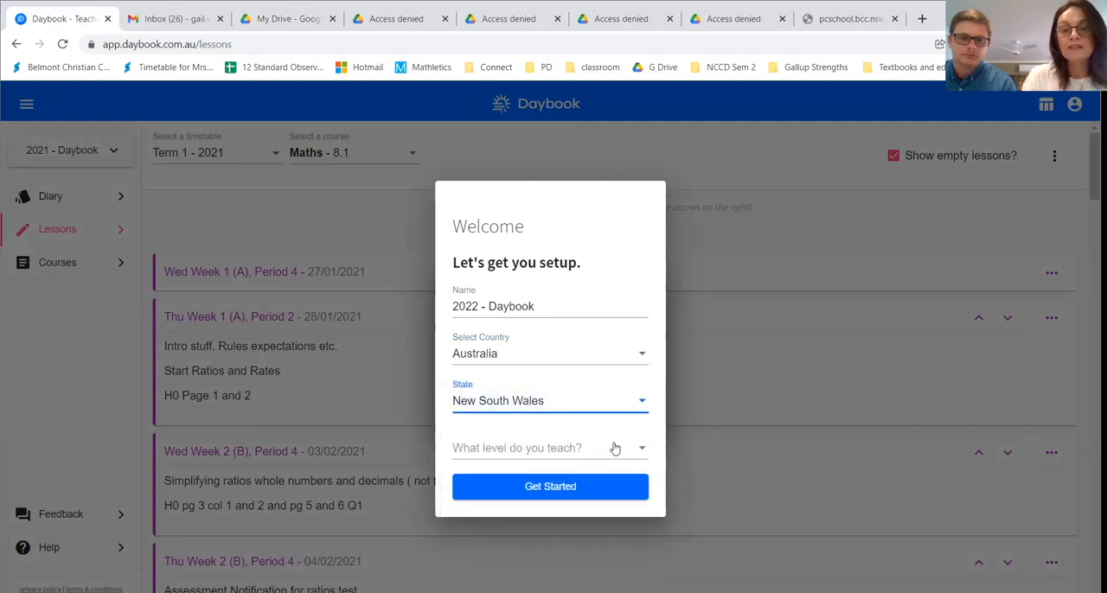
{"action": "left_click", "coordinate": [550, 448]}
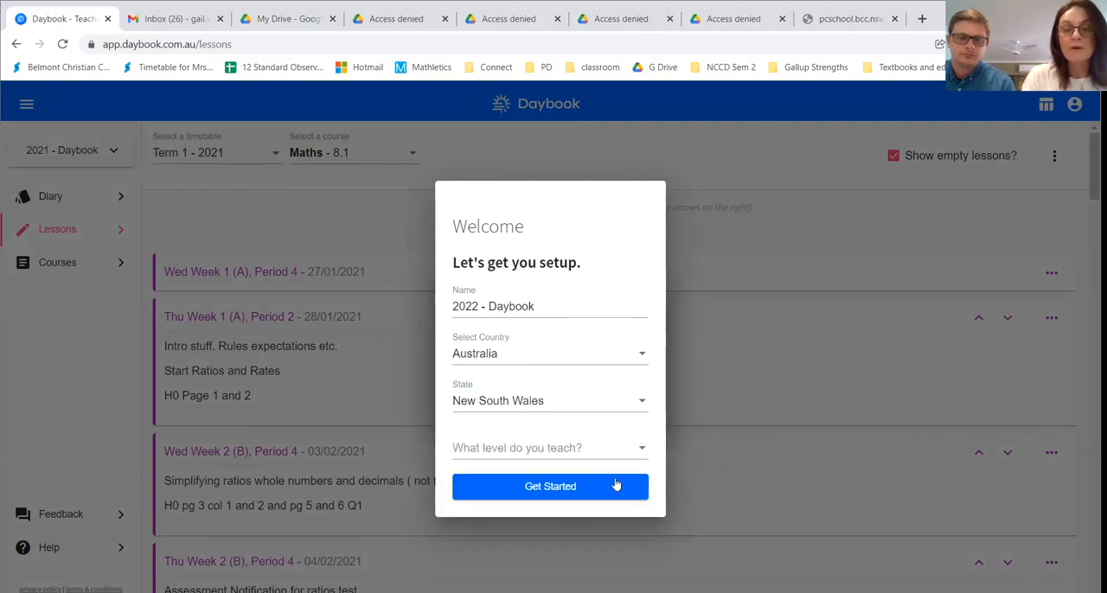
{"action": "mouse_move", "coordinate": [631, 487]}
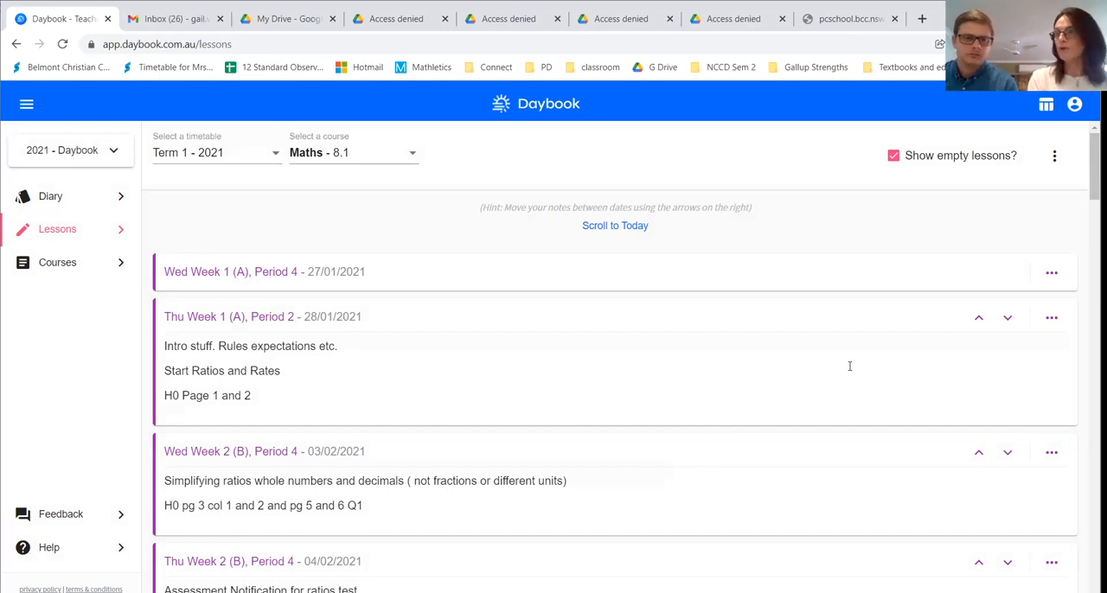
{"action": "mouse_move", "coordinate": [1068, 153]}
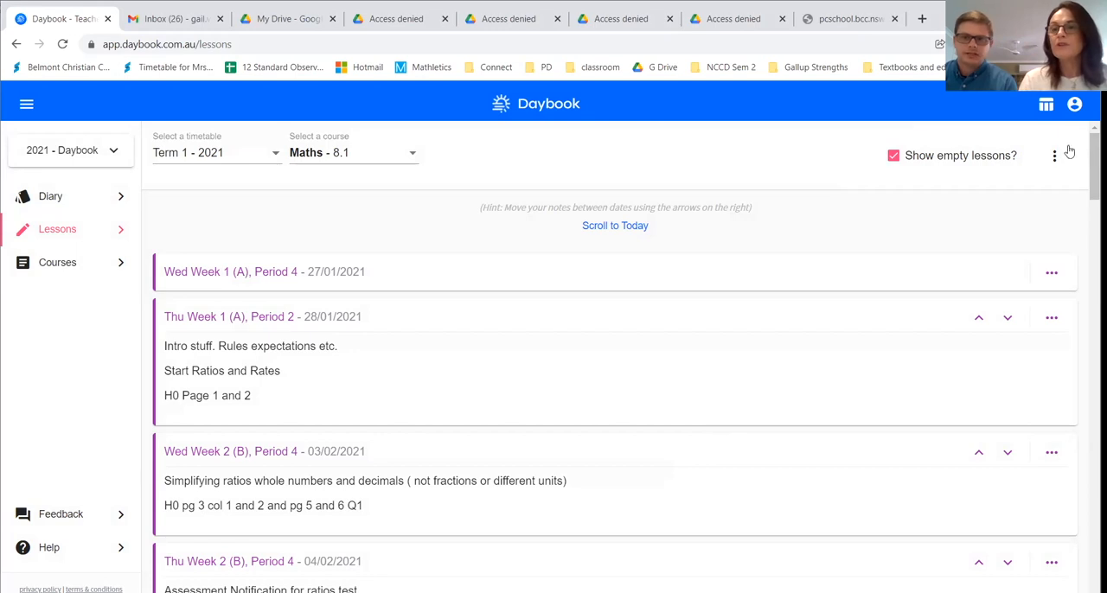
{"action": "left_click", "coordinate": [1054, 156]}
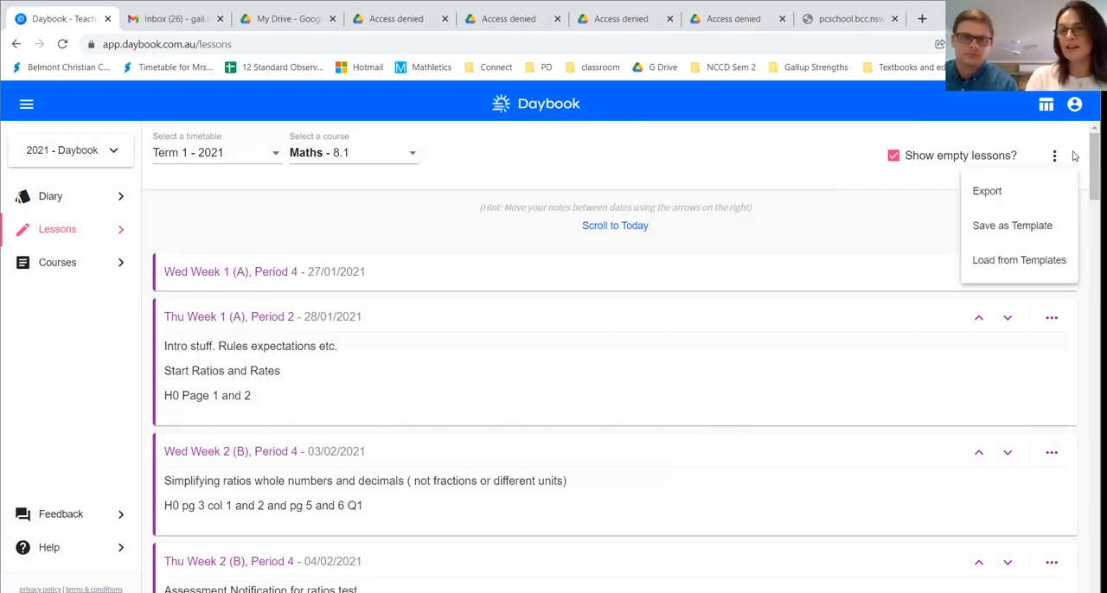
{"action": "key", "text": "ctrl+a"}
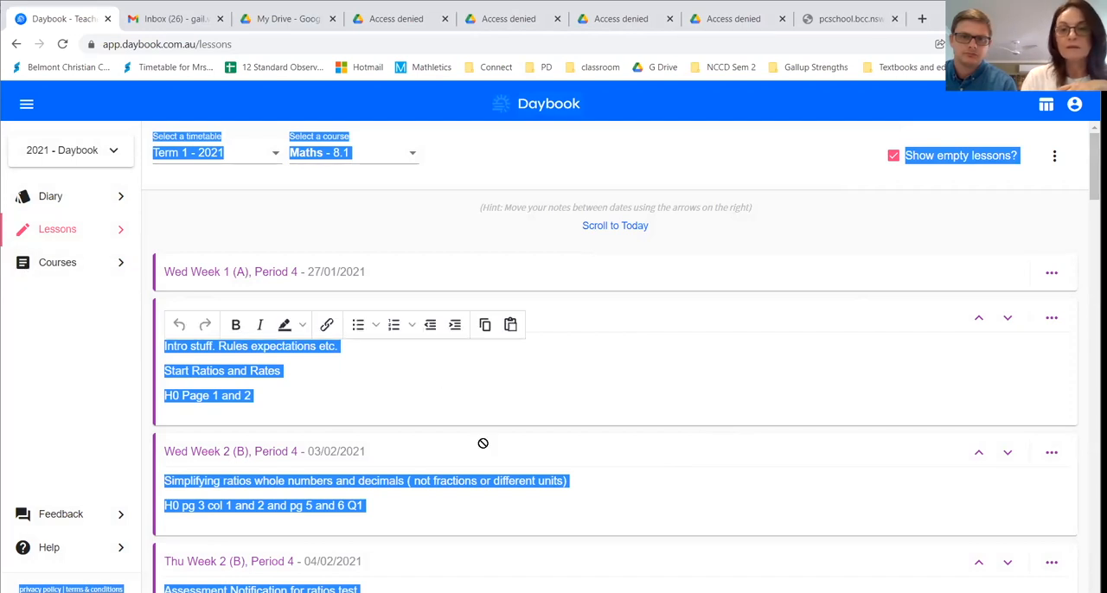
{"action": "scroll", "scroll_direction": "down", "scroll_amount": 3}
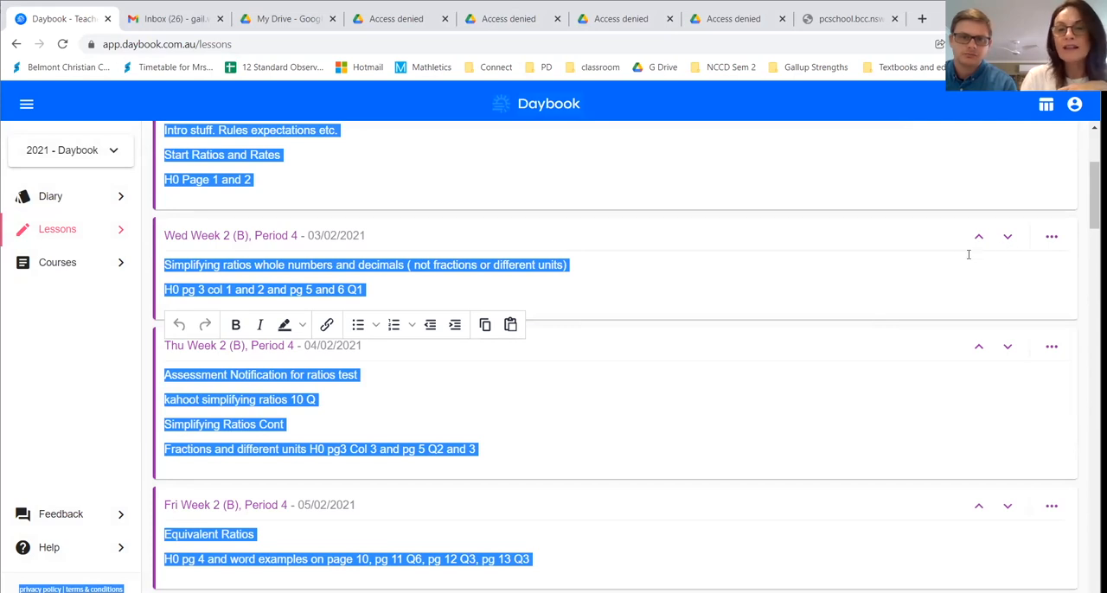
Move down to the Week 9 lessons and delete stray letters from a lesson note
{"action": "scroll", "scroll_direction": "down", "scroll_amount": 3}
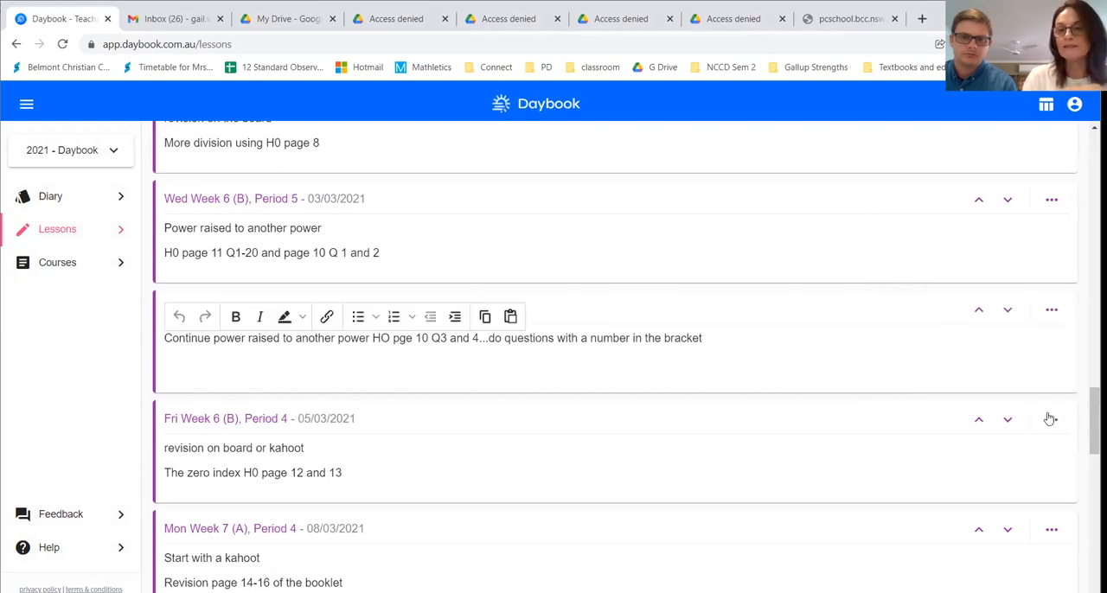
{"action": "scroll", "scroll_direction": "down", "scroll_amount": 3}
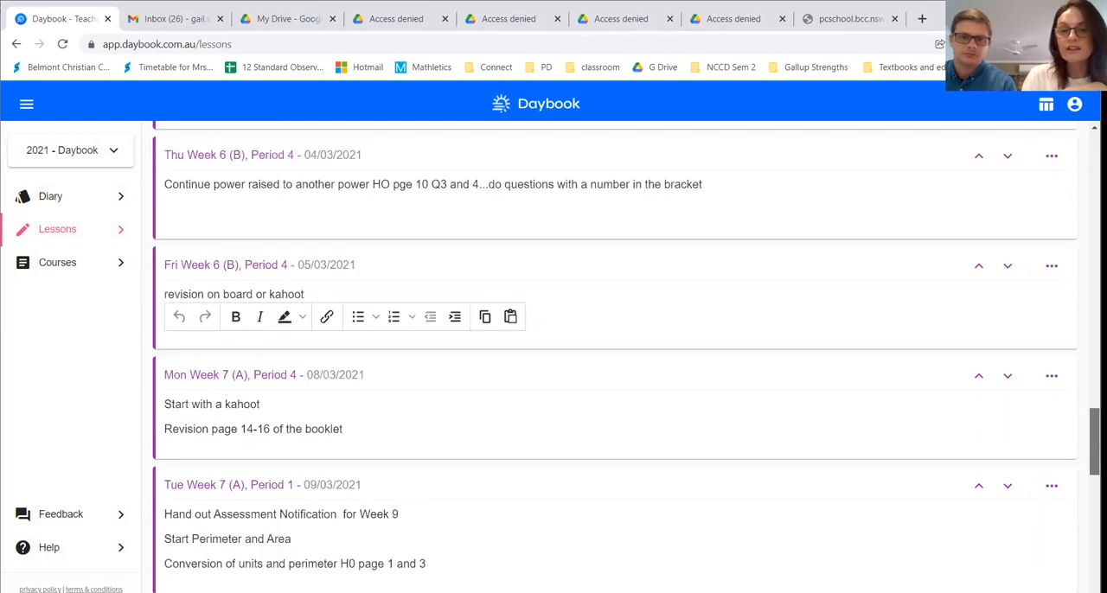
{"action": "scroll", "scroll_direction": "down", "scroll_amount": 3}
{"action": "type", "text": "vd"}
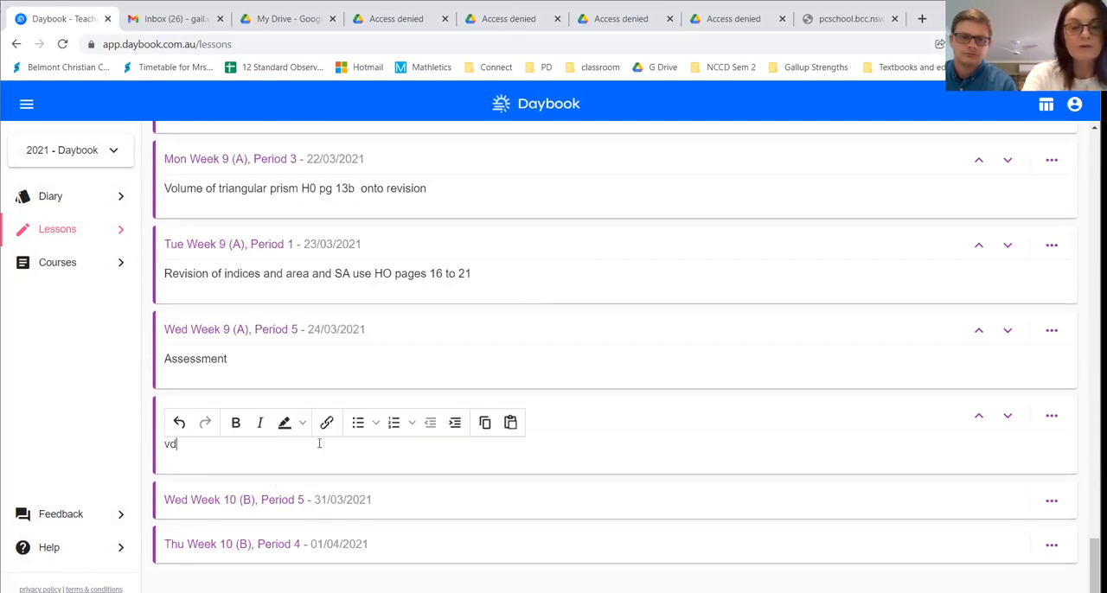
{"action": "key", "text": "Backspace"}
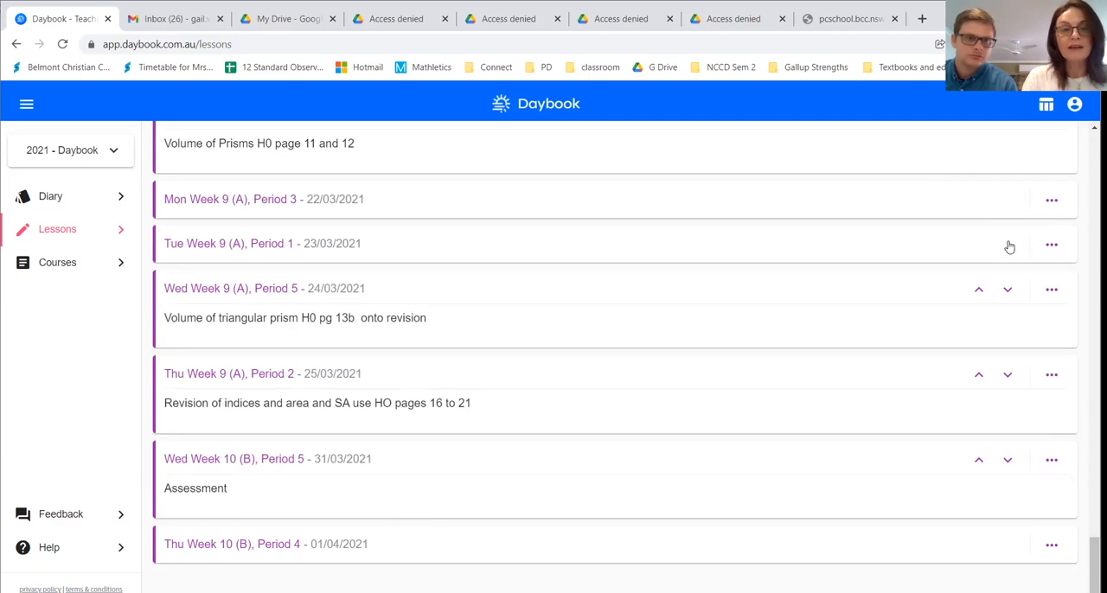
{"action": "mouse_move", "coordinate": [994, 308]}
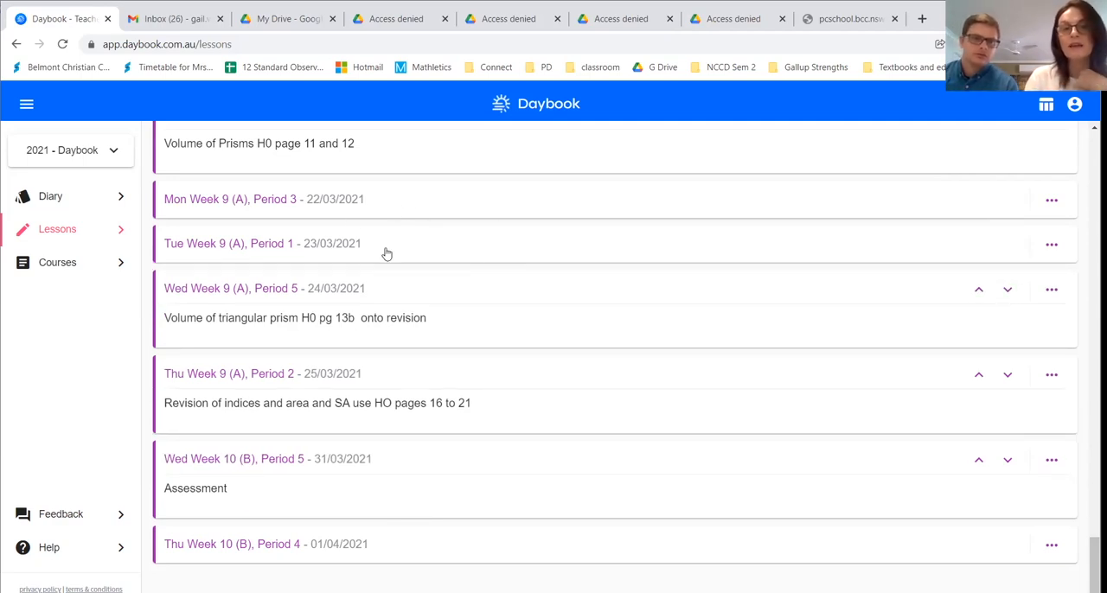
{"action": "mouse_move", "coordinate": [486, 221]}
{"action": "type", "text": "s"}
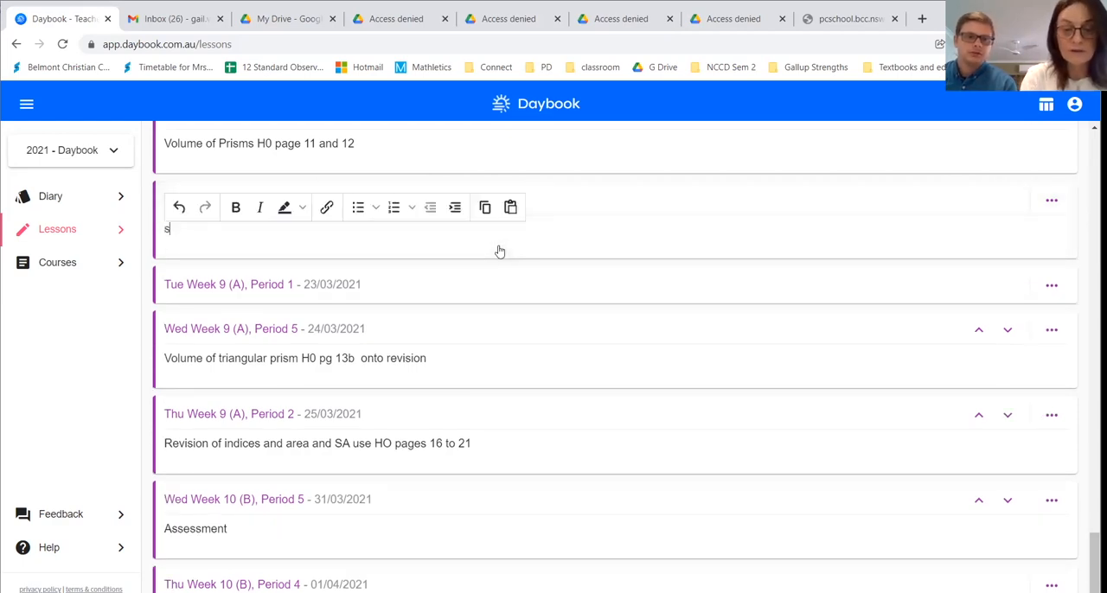
{"action": "type", "text": "wimmin"}
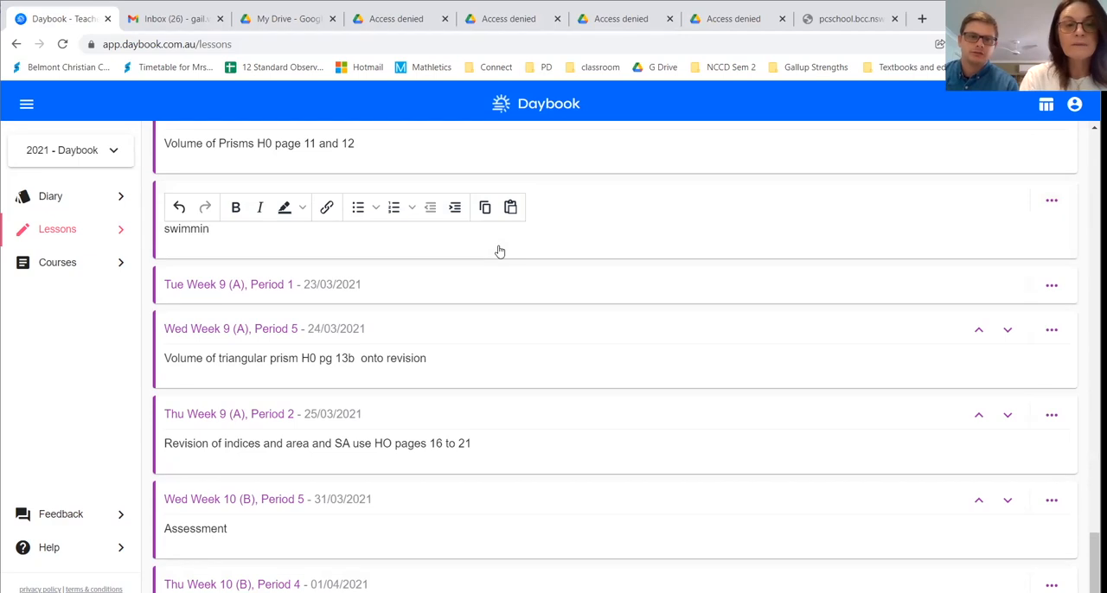
{"action": "type", "text": "g"}
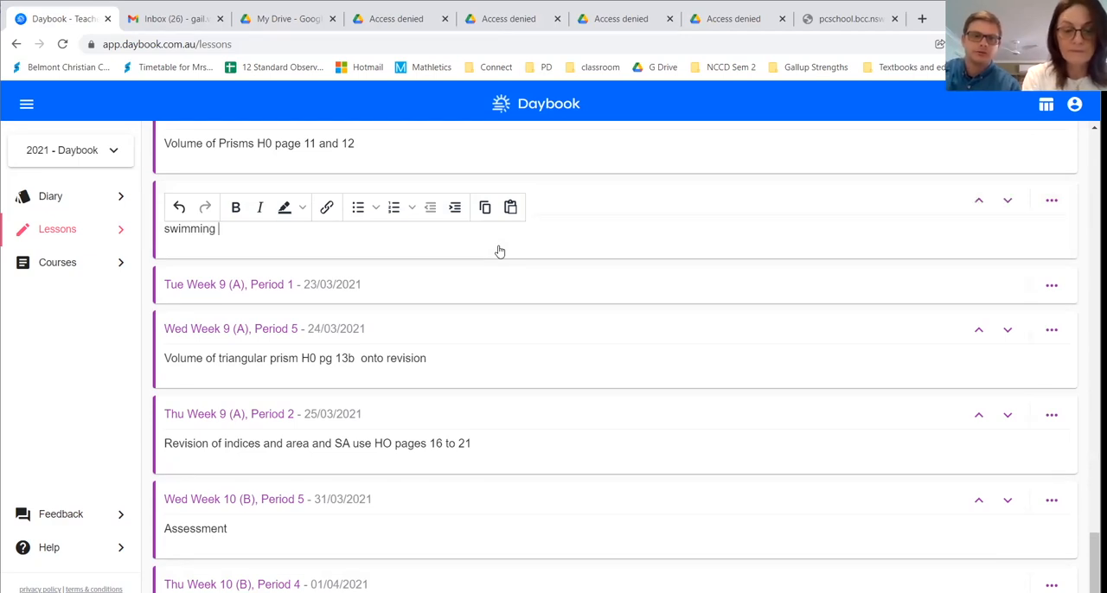
{"action": "type", "text": "car"}
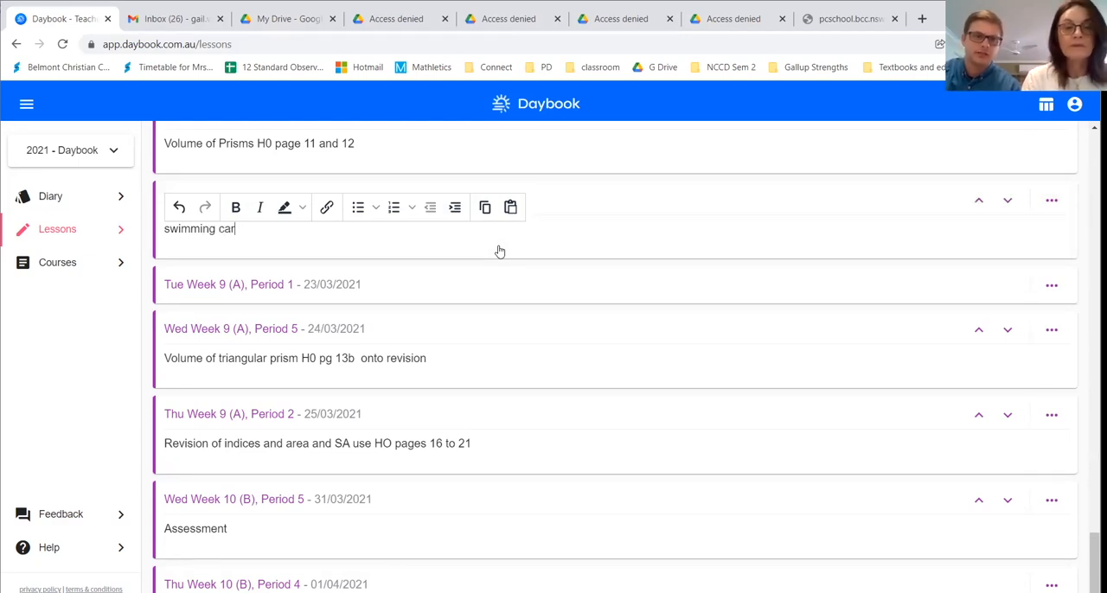
{"action": "key", "text": "Backspace"}
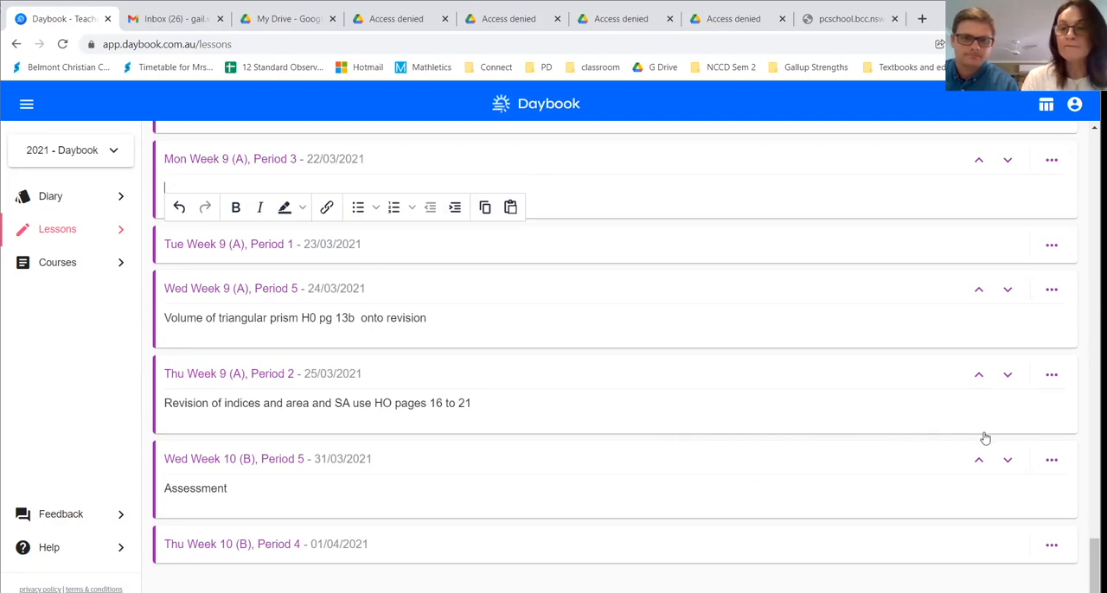
{"action": "mouse_move", "coordinate": [975, 463]}
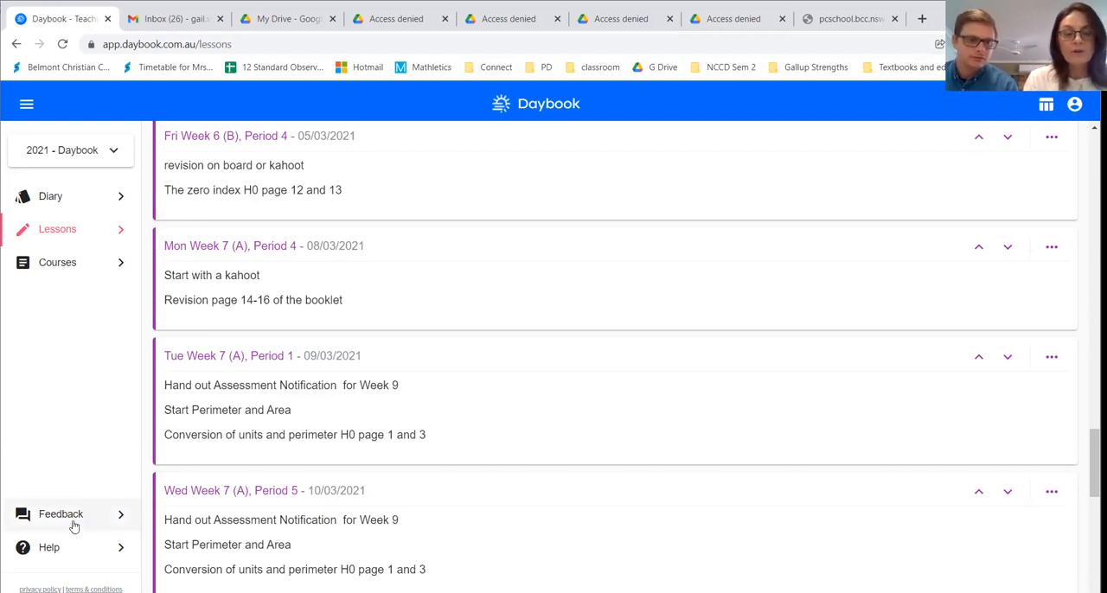
{"action": "left_click", "coordinate": [61, 515]}
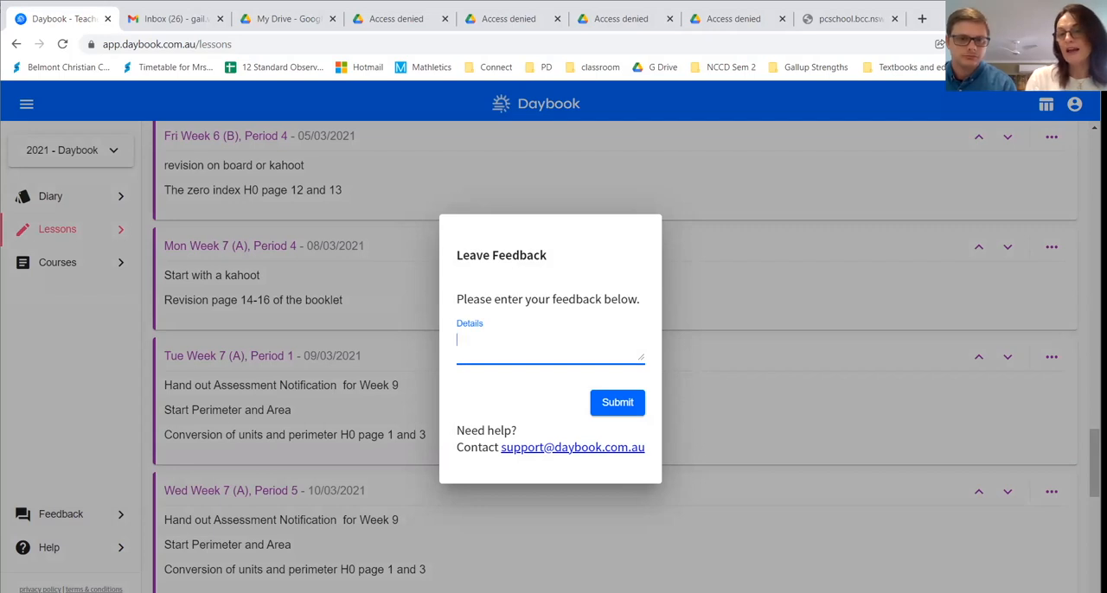
{"action": "mouse_move", "coordinate": [39, 344]}
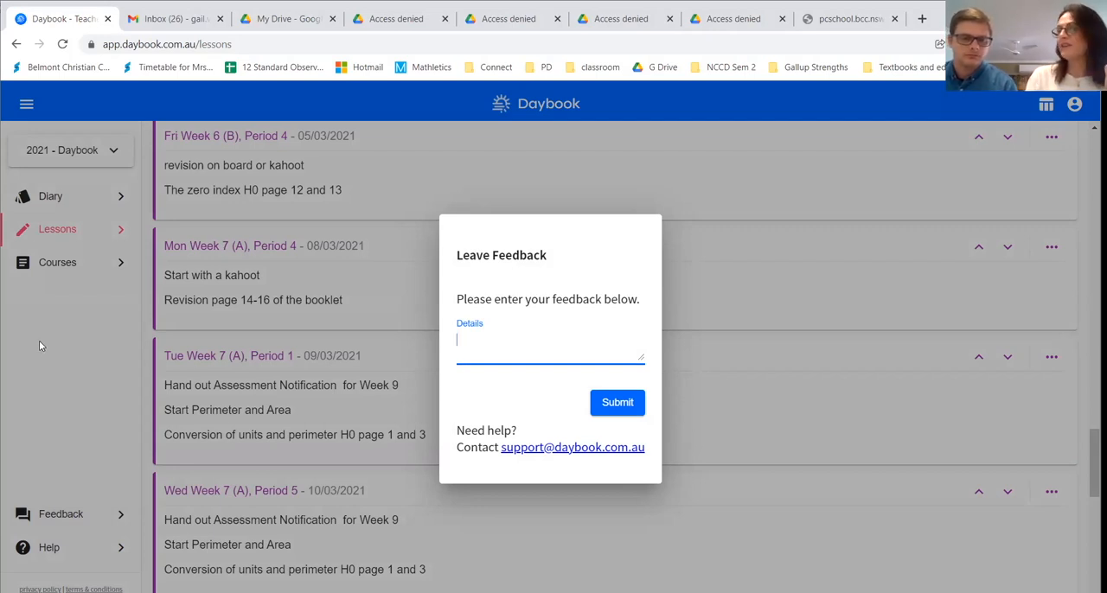
{"action": "mouse_move", "coordinate": [79, 317]}
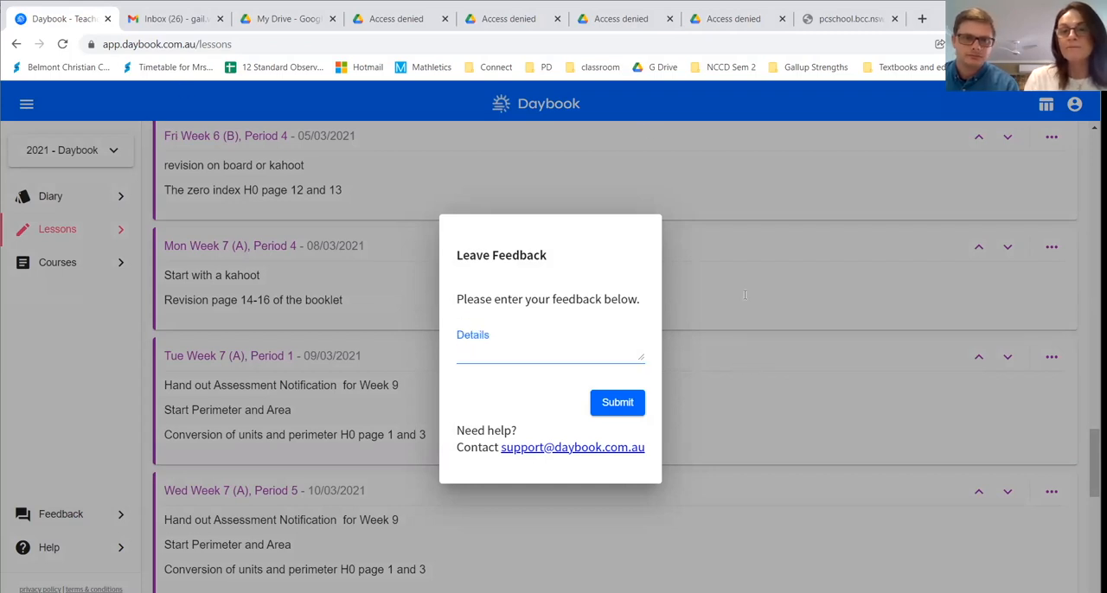
{"action": "left_click", "coordinate": [1051, 247]}
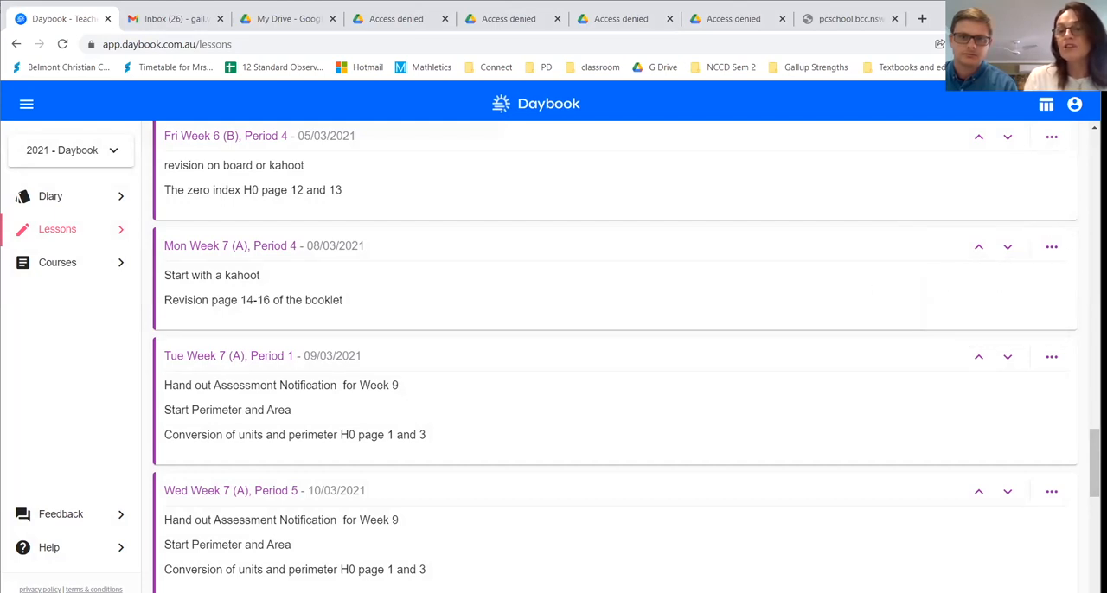
Return to Week 1 and open the ⋮ menu with Export, Save as Template and Load from Templates
{"action": "scroll", "scroll_direction": "up", "scroll_amount": 3}
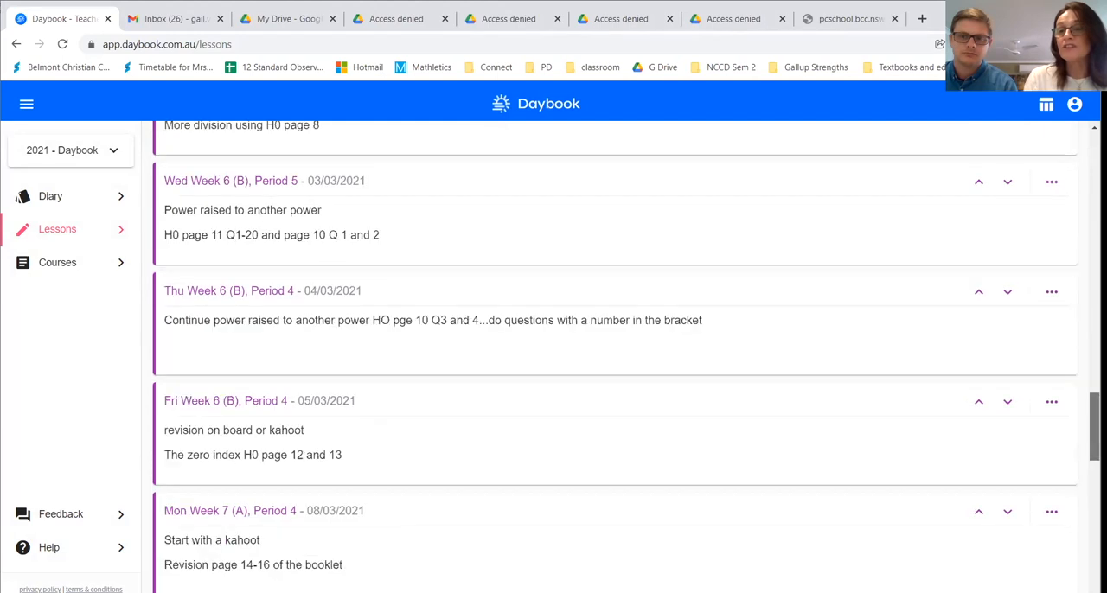
{"action": "left_click", "coordinate": [1055, 156]}
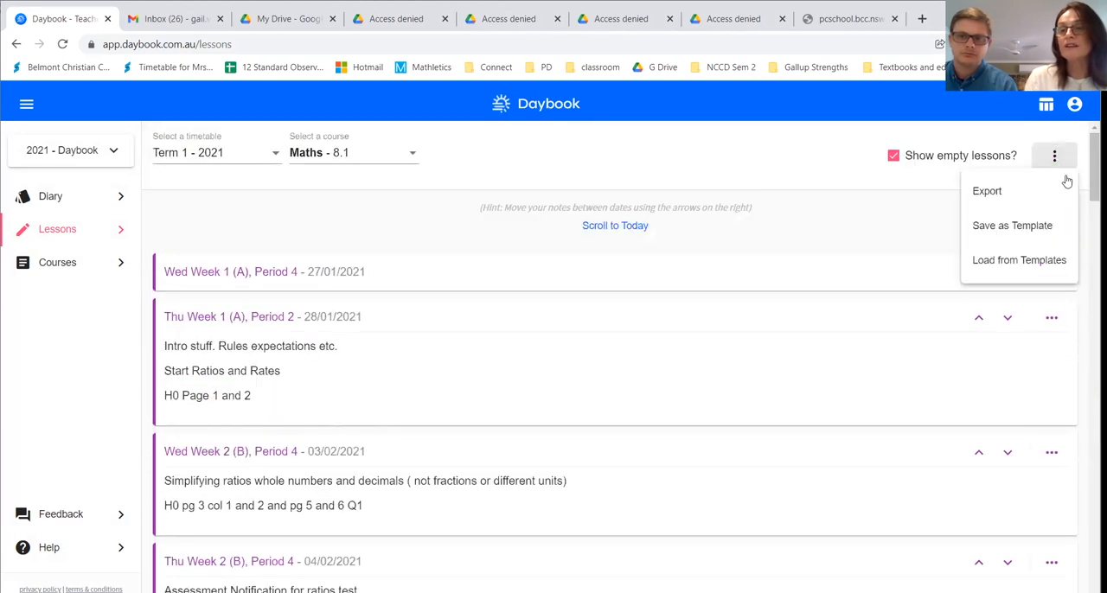
{"action": "mouse_move", "coordinate": [1027, 251]}
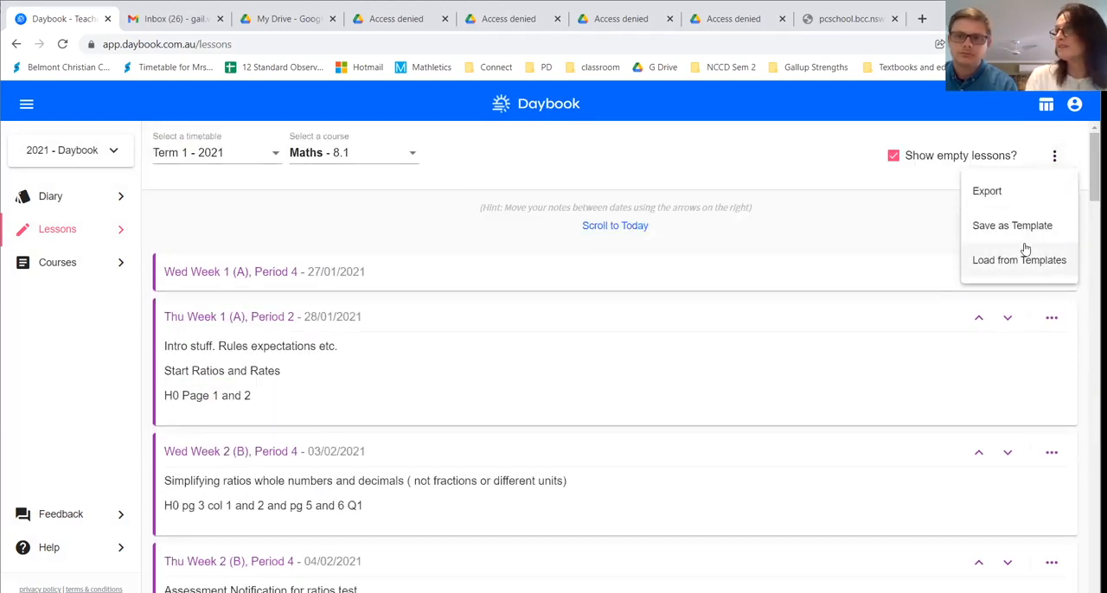
{"action": "mouse_move", "coordinate": [995, 260]}
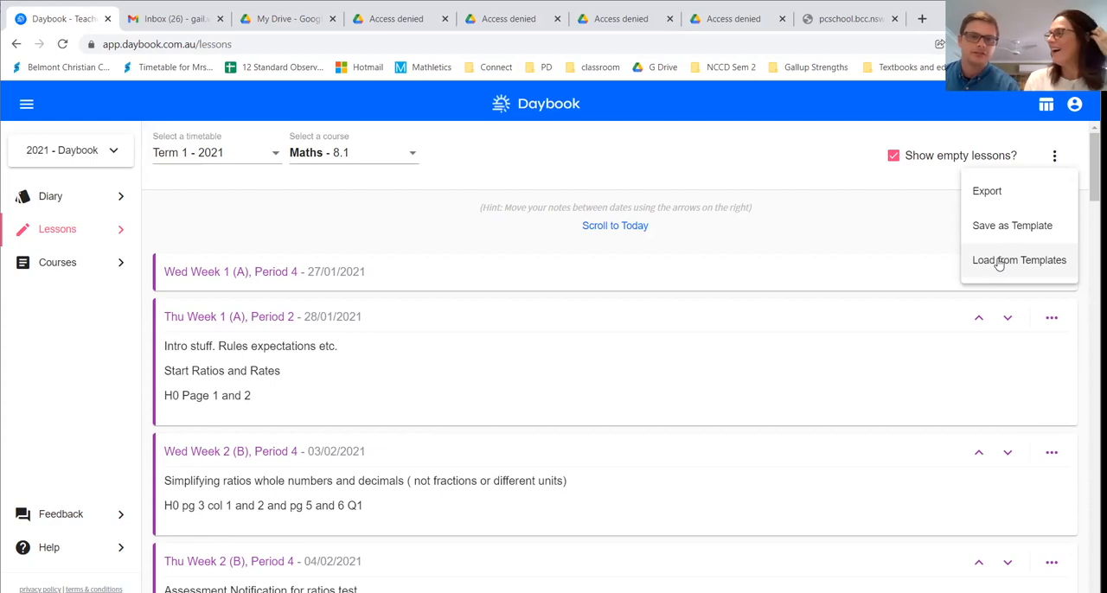
{"action": "mouse_move", "coordinate": [993, 260]}
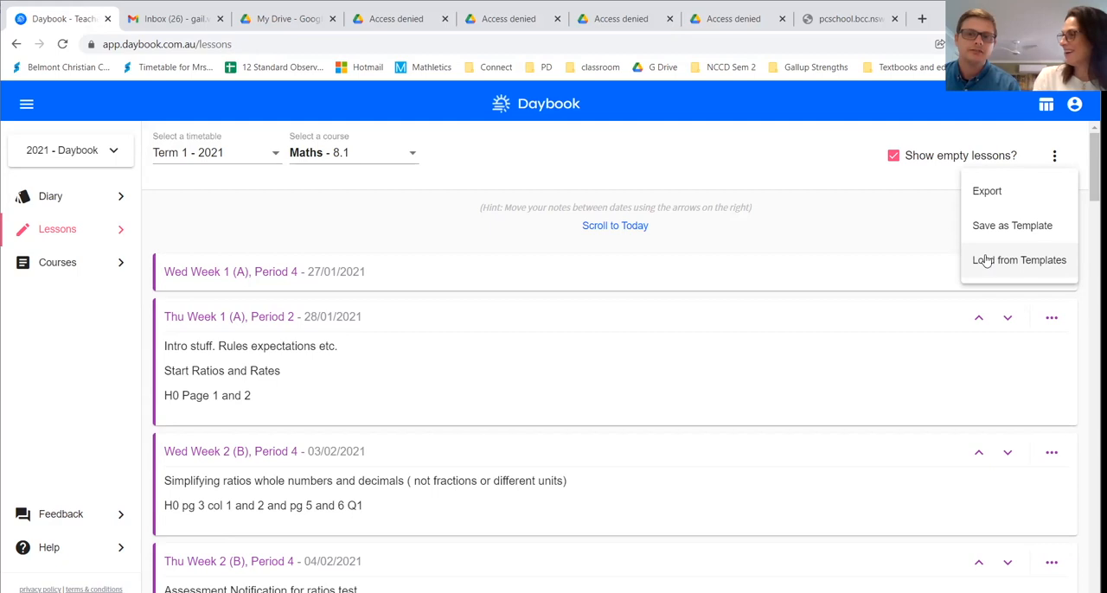
{"action": "mouse_move", "coordinate": [997, 249]}
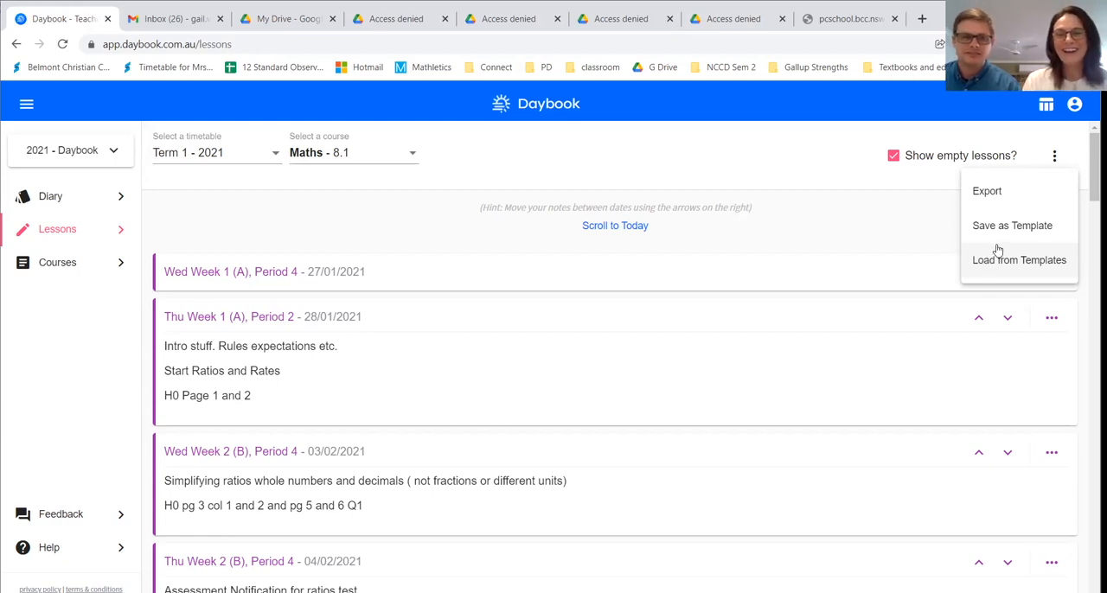
{"action": "mouse_move", "coordinate": [678, 157]}
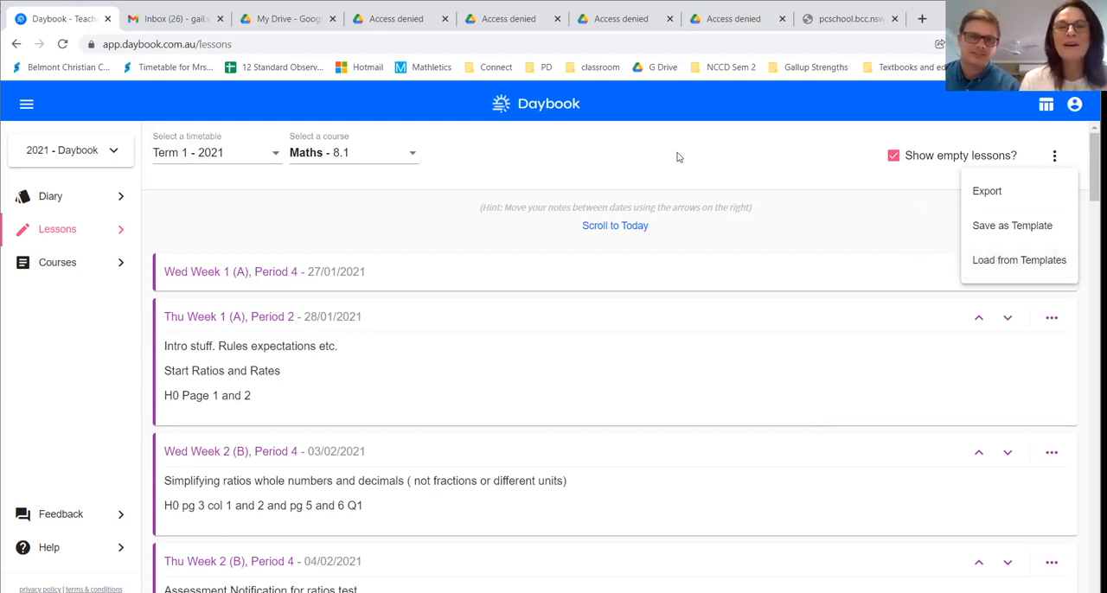